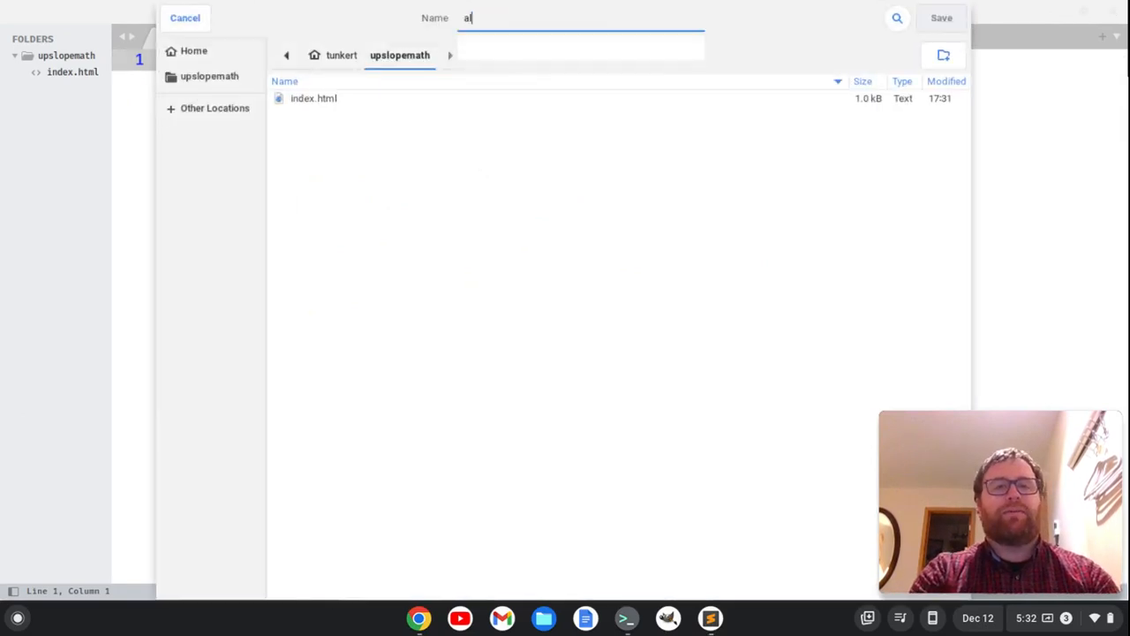
Save two new empty pages as algebra-1.html and algebra-2.html in upslopemath
type("lgebra-1.")
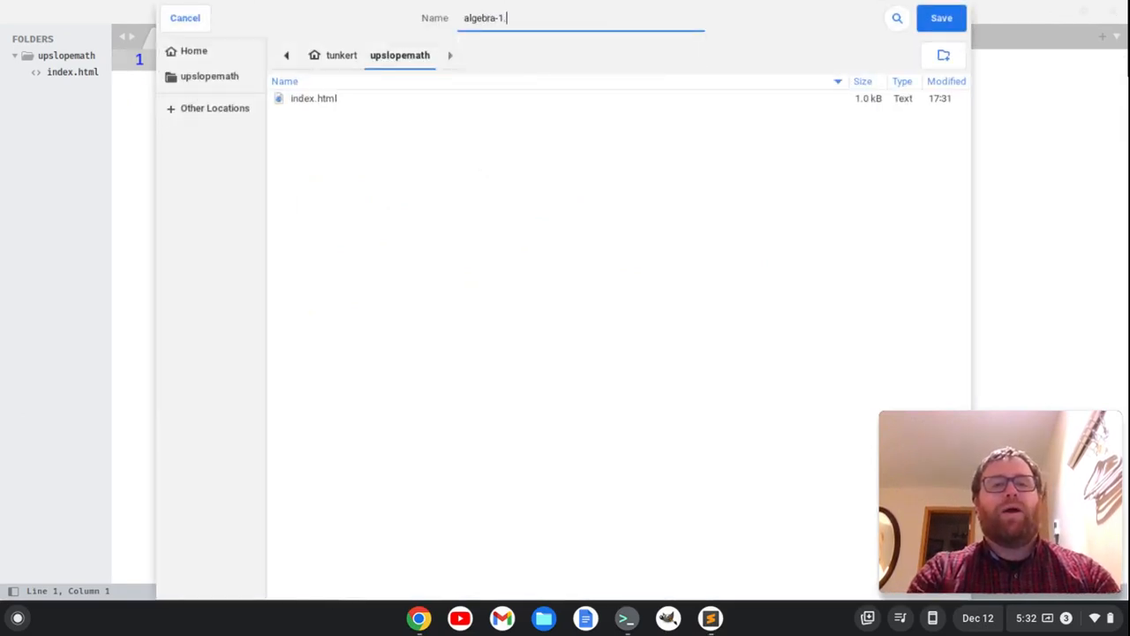
left_click(939, 18)
type("a")
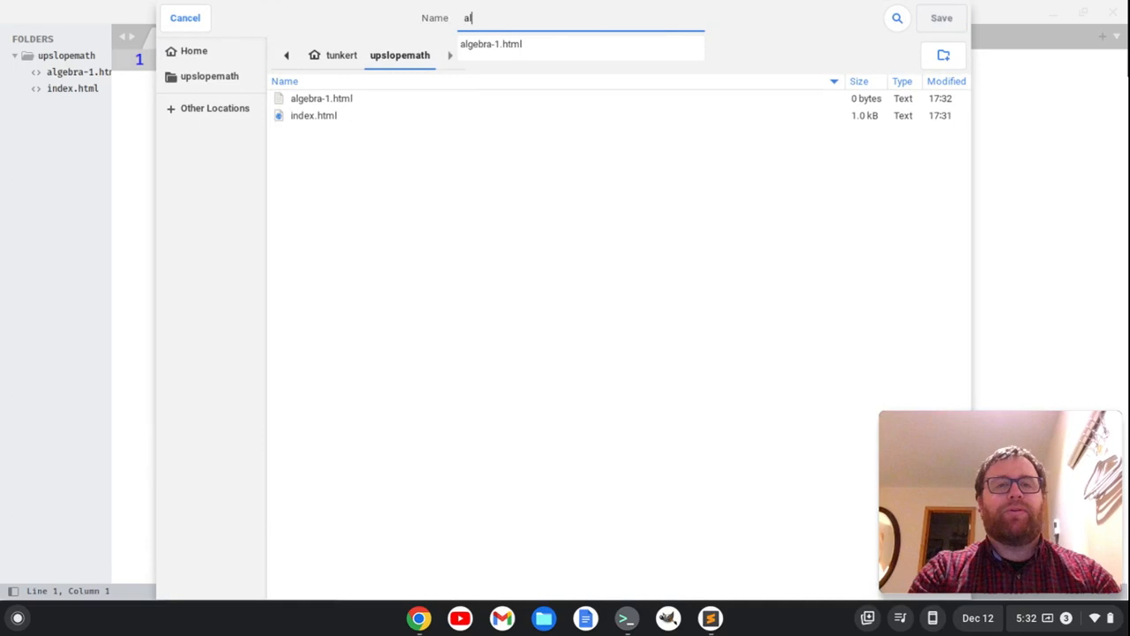
type("lgebra-2.h")
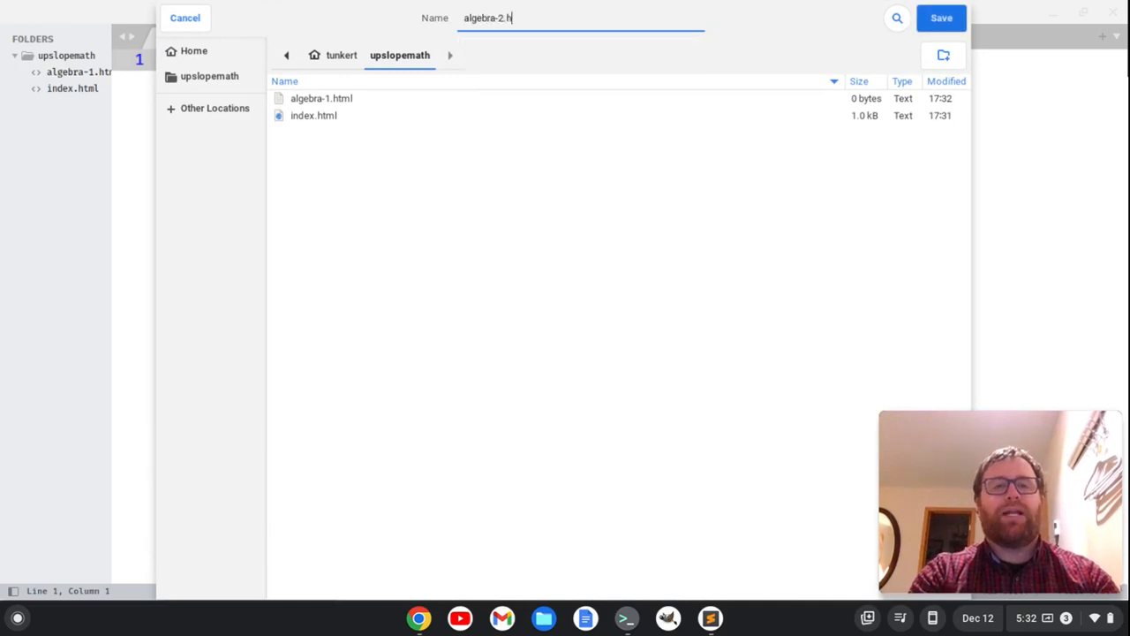
left_click(939, 18)
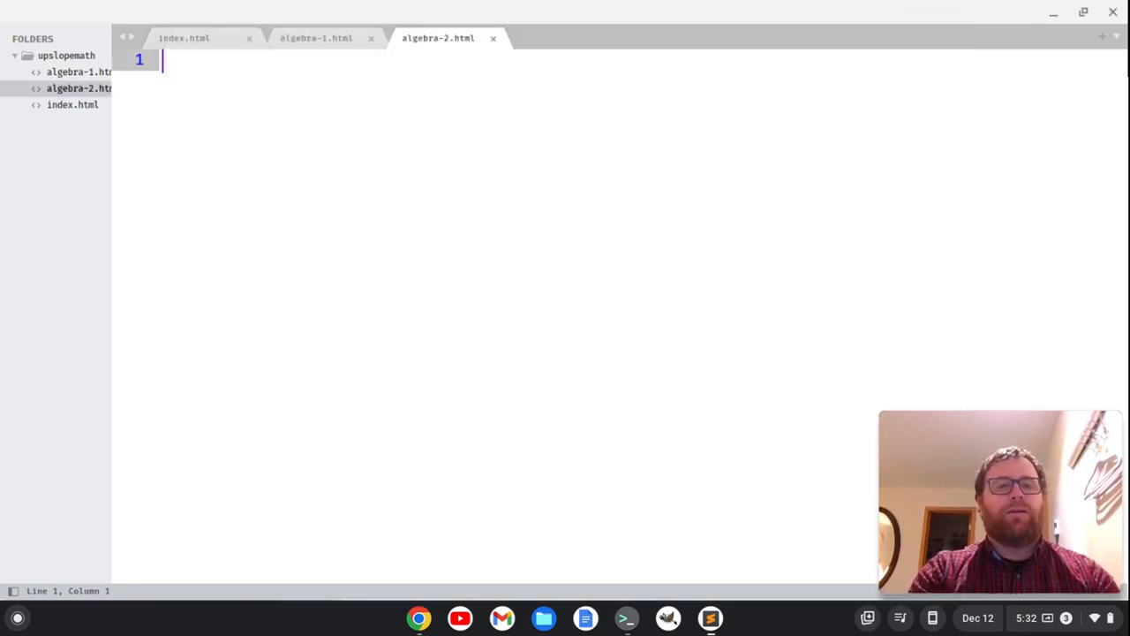
Create another new file and save it as sat.html in upslopemath
left_click(1102, 37)
type("sat")
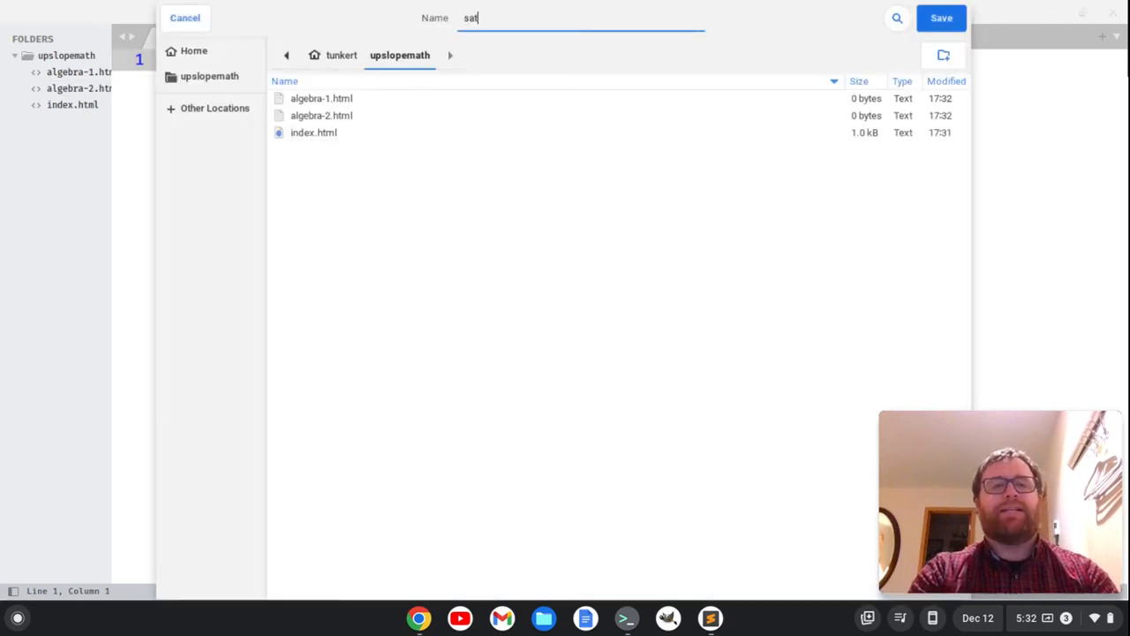
type(".html")
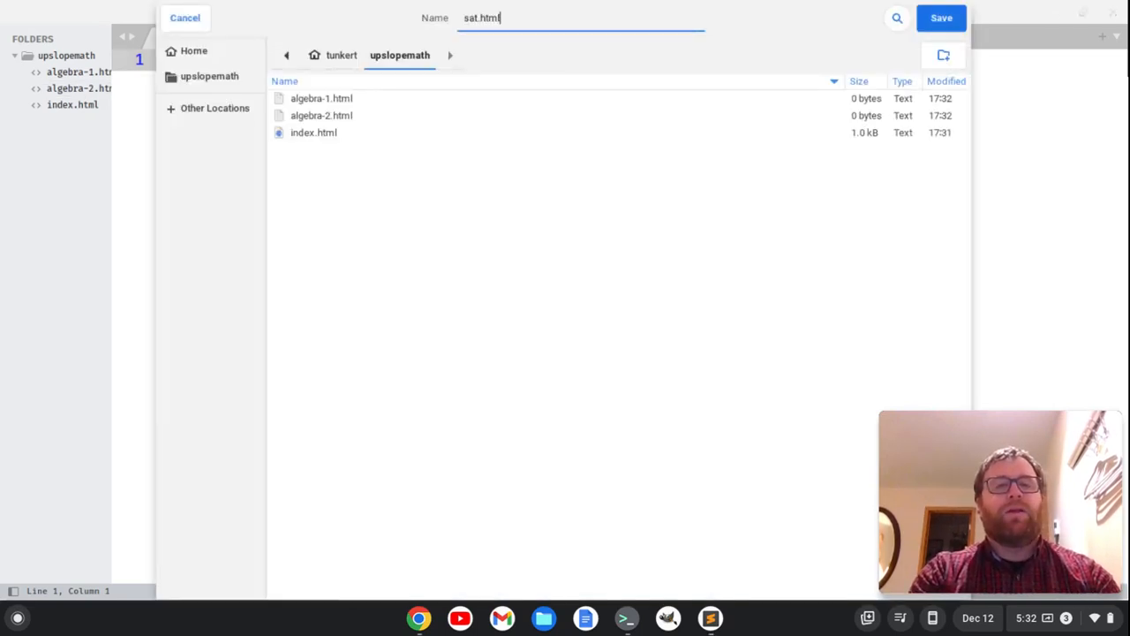
left_click(941, 18)
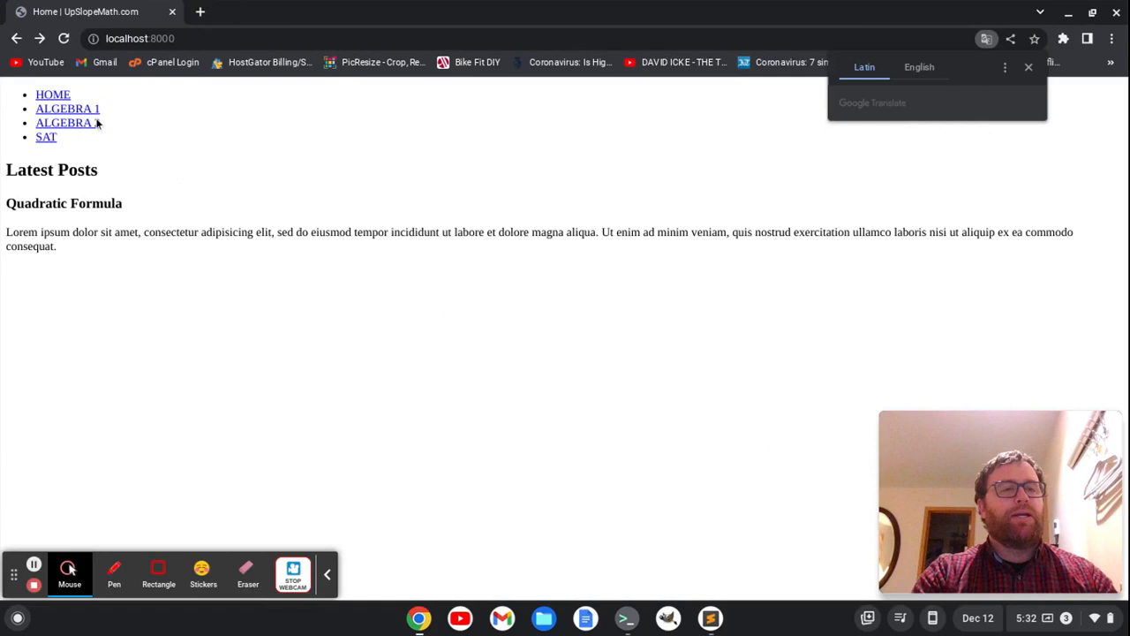
left_click(67, 108)
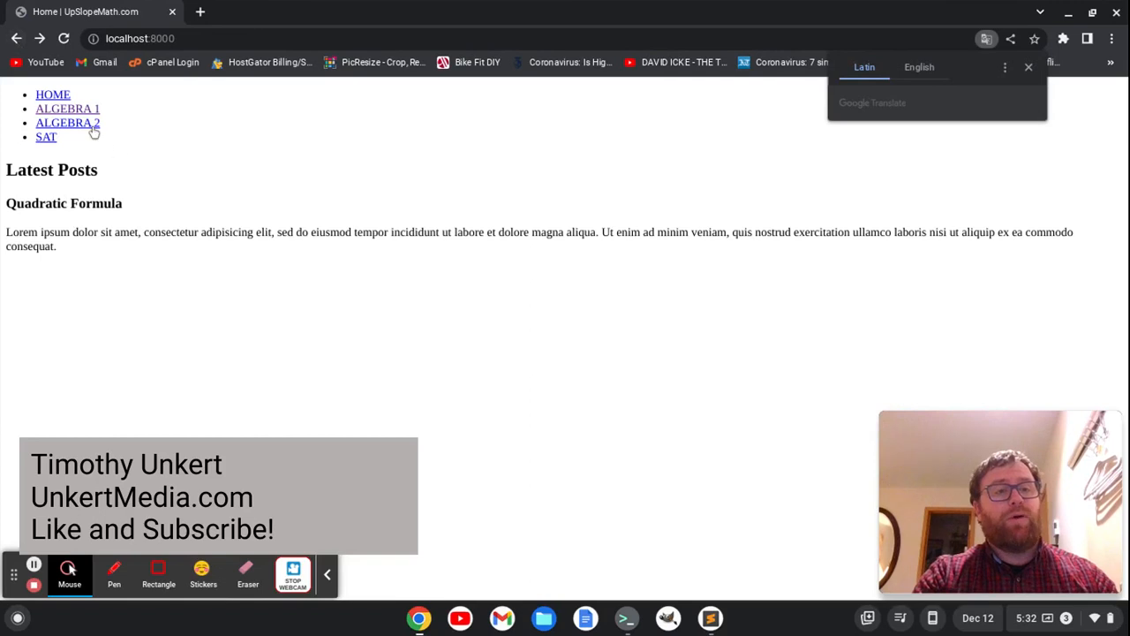
left_click(67, 124)
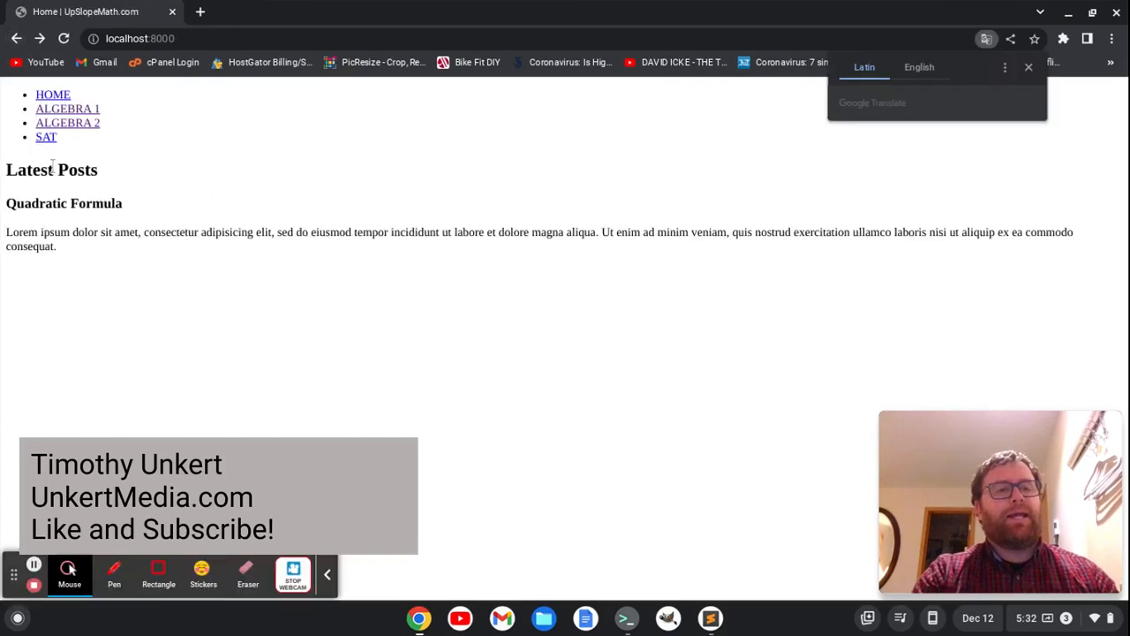
left_click(46, 138)
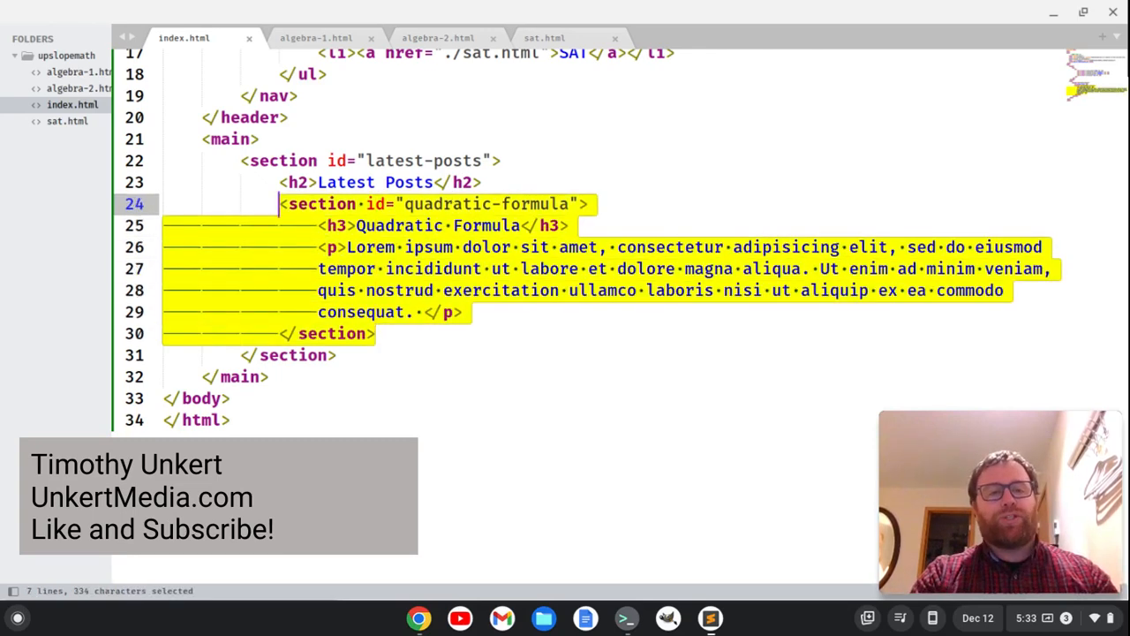
Duplicate the Quadratic Formula section as systems-of-equations with a Systems of Equations heading
key("ctrl+c")
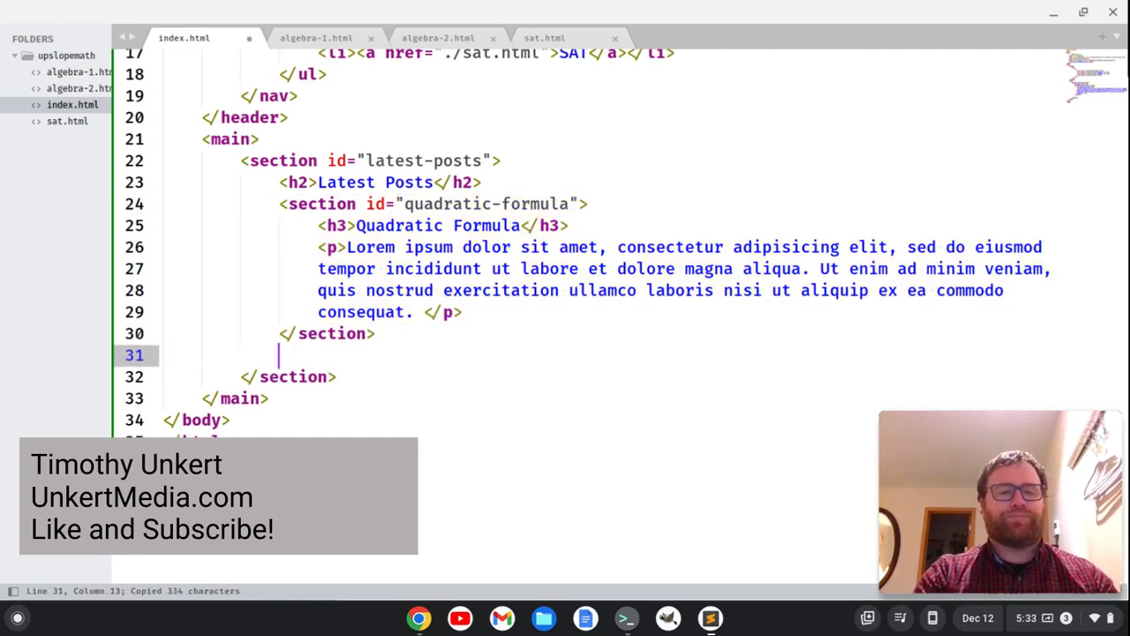
key("ctrl+v")
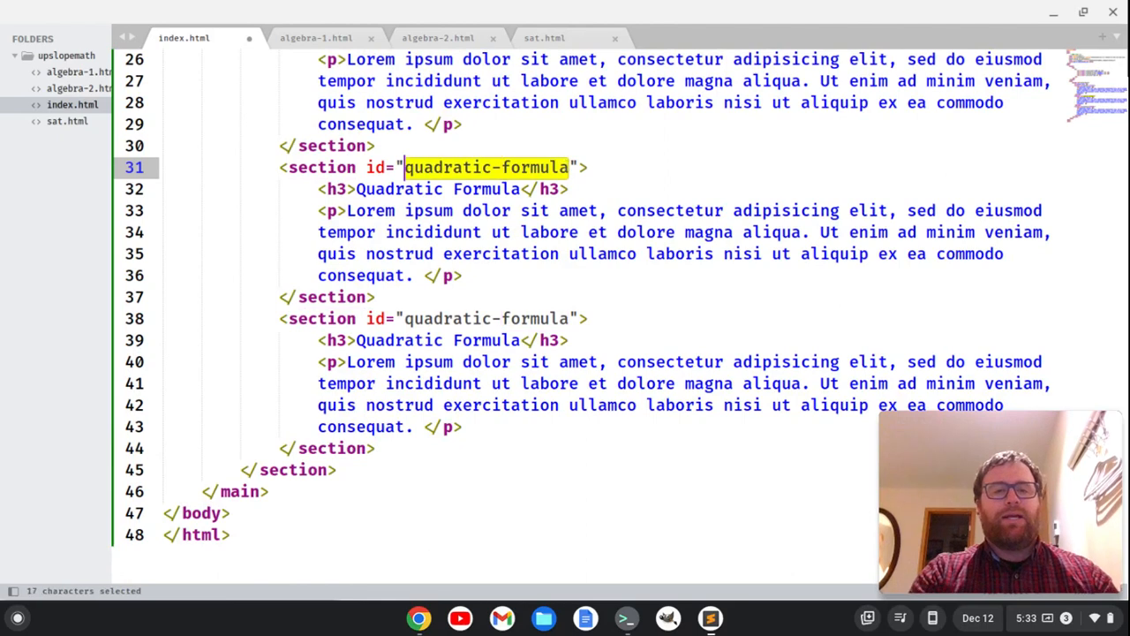
type("system")
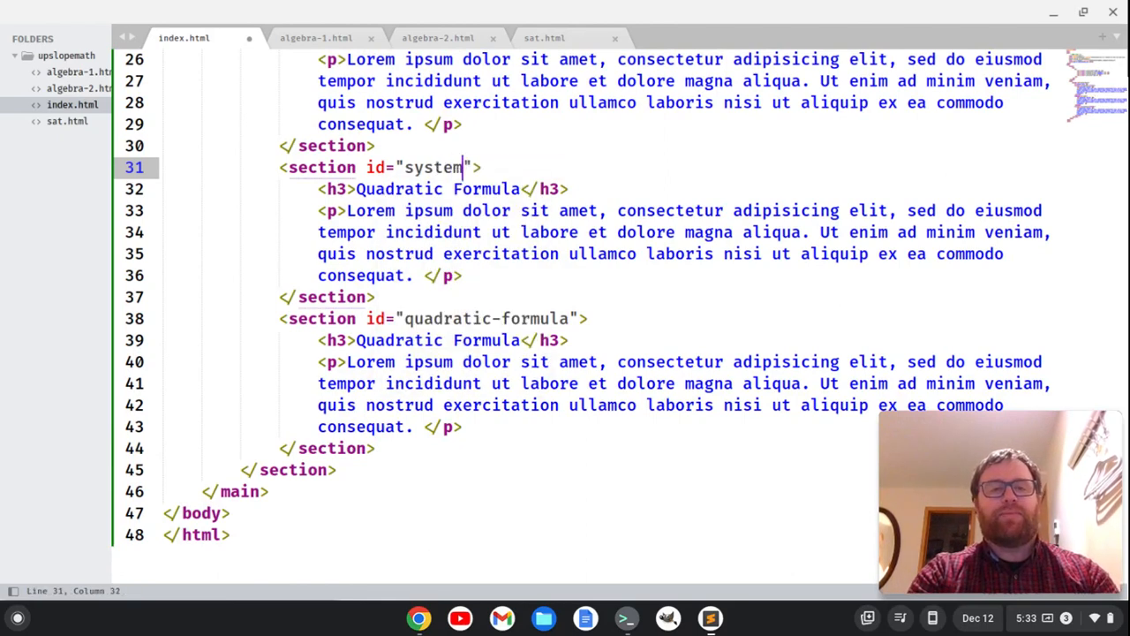
type("s-of-equation")
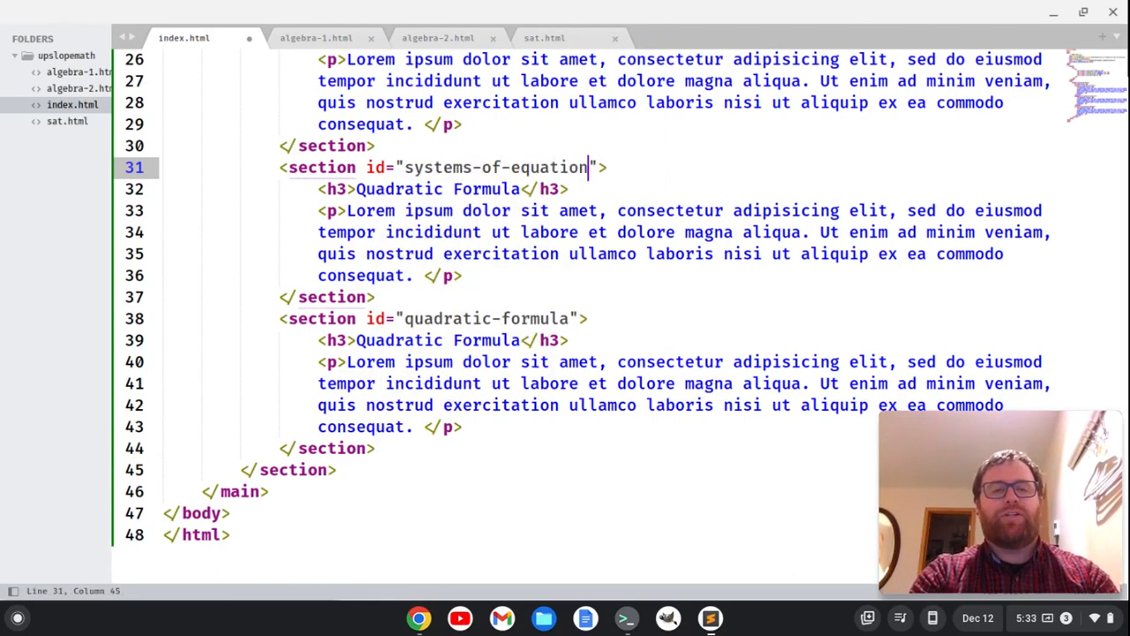
type("s")
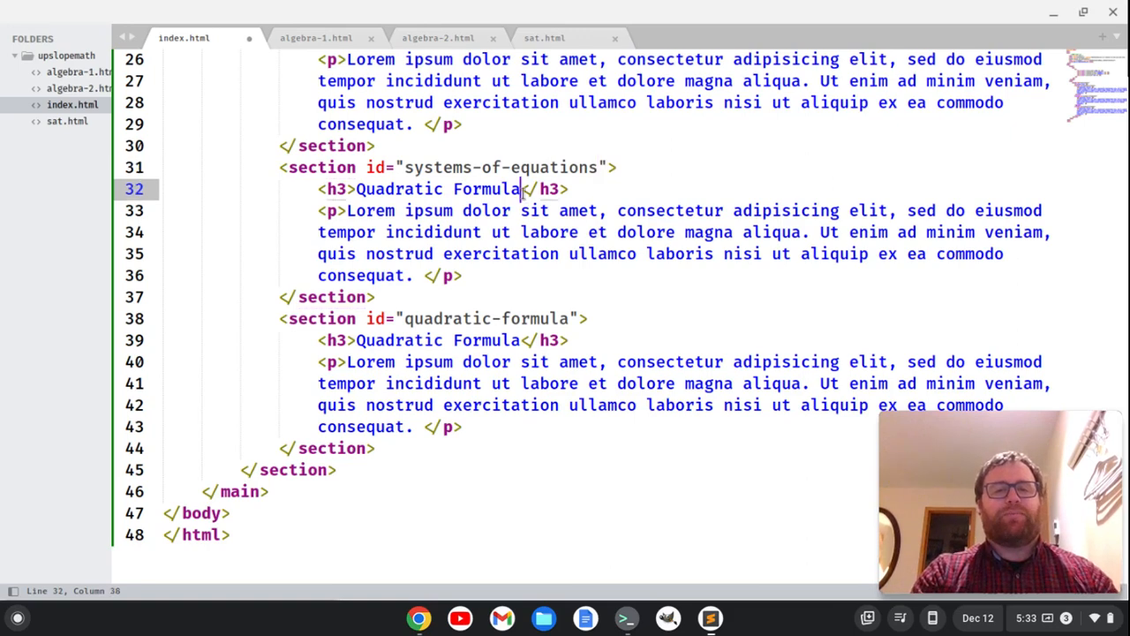
type("Sys</h3>")
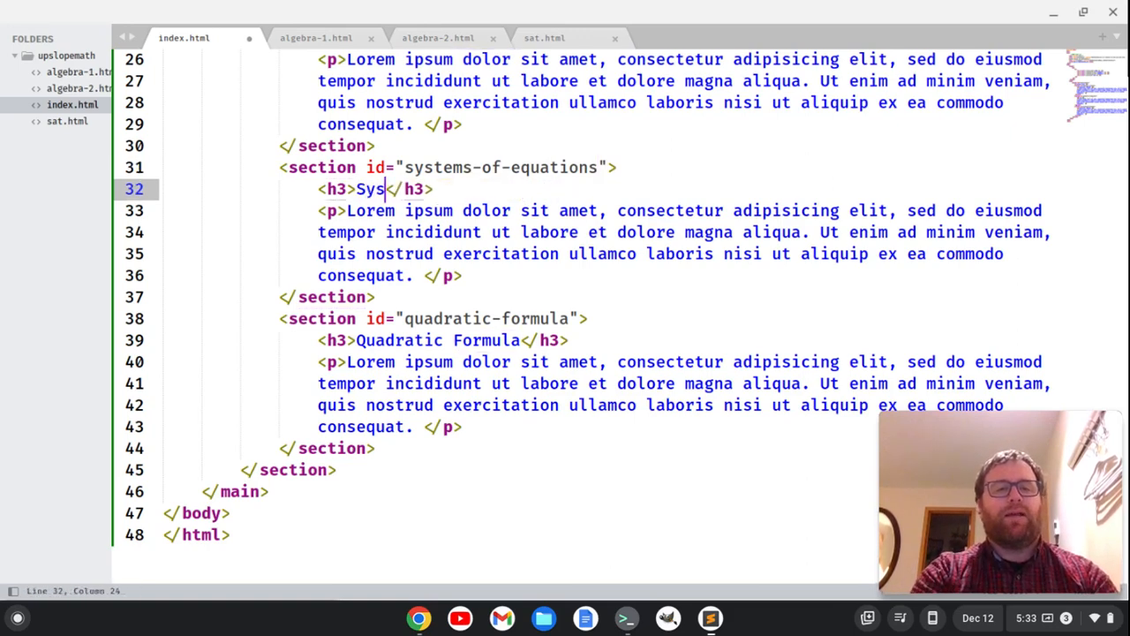
type("tems of Equations")
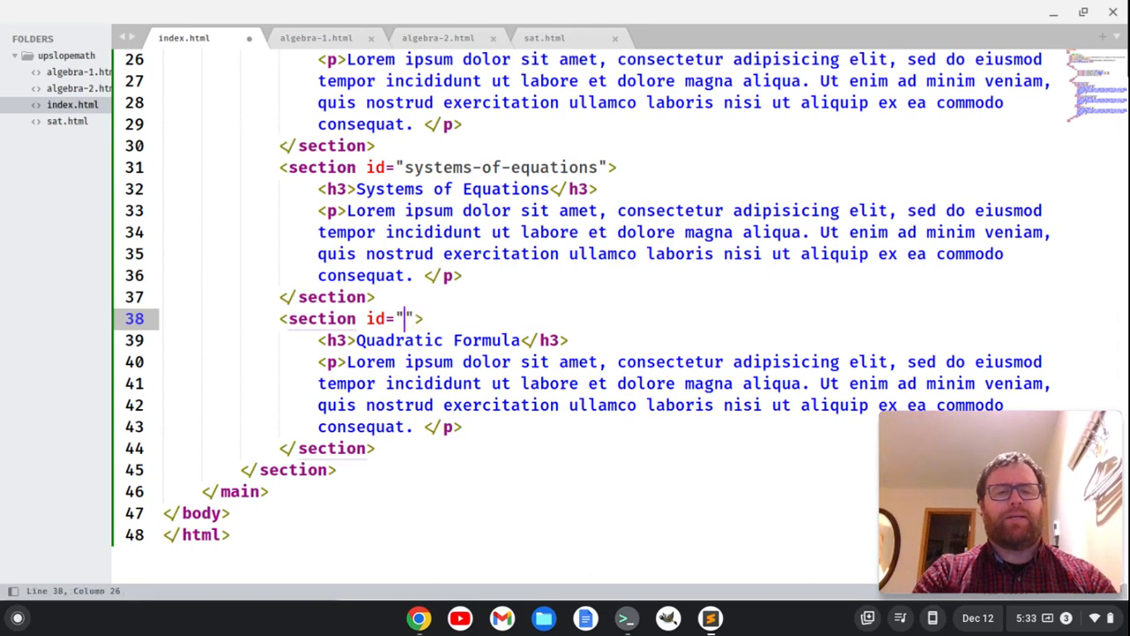
Rename the second copy to complex-numbers with a Complex Numbers heading and save
type("complex-numbers")
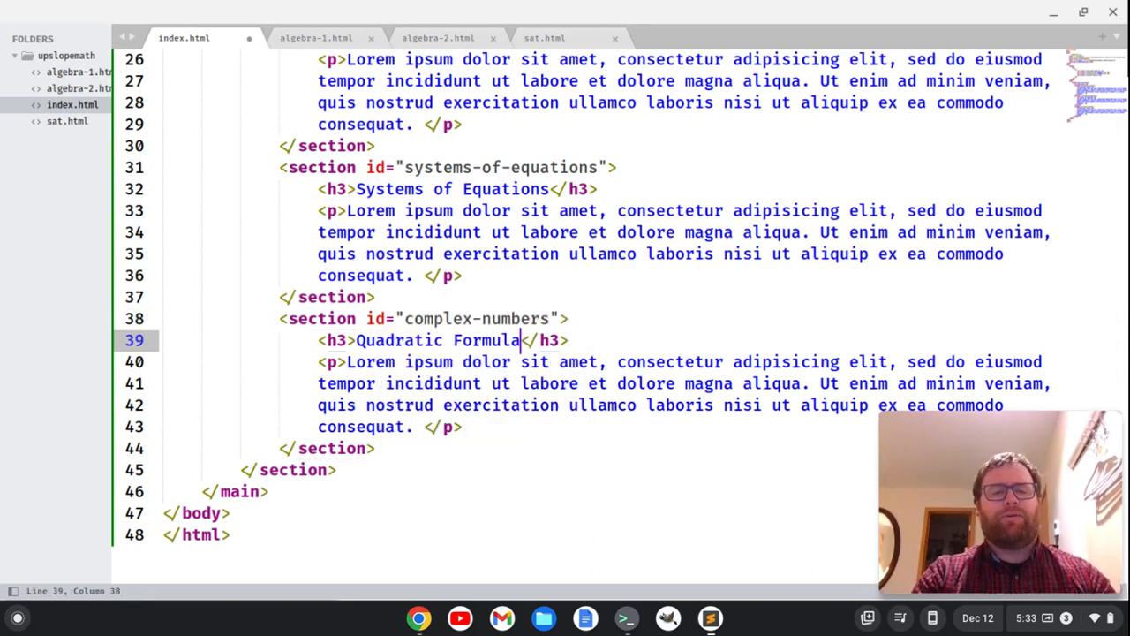
type("Complex Numbers</h3>")
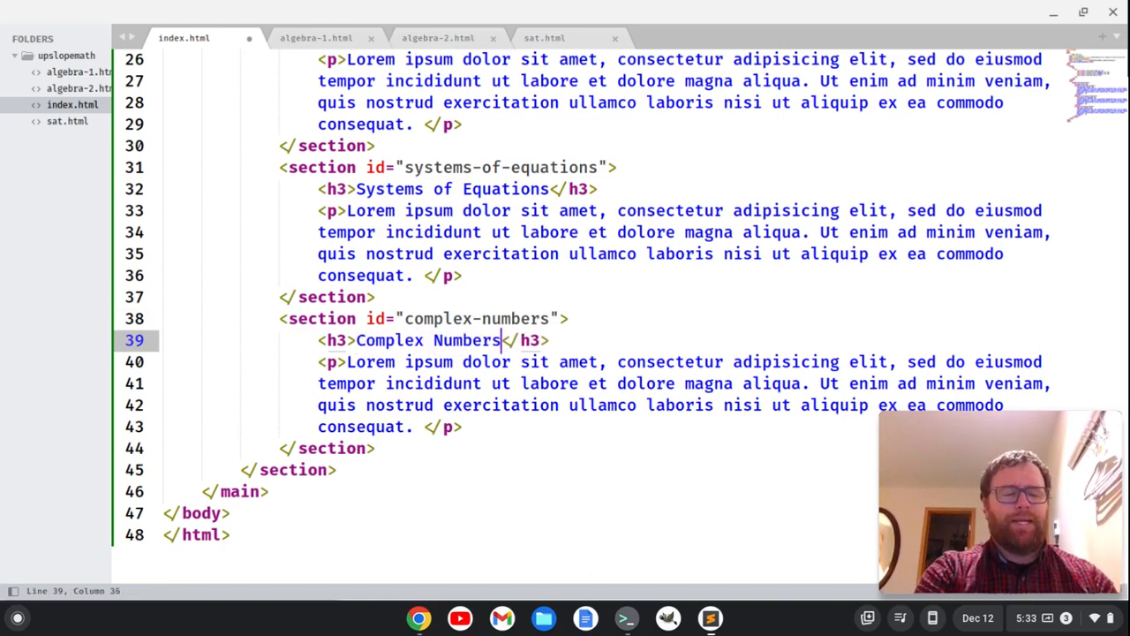
key("ctrl+s")
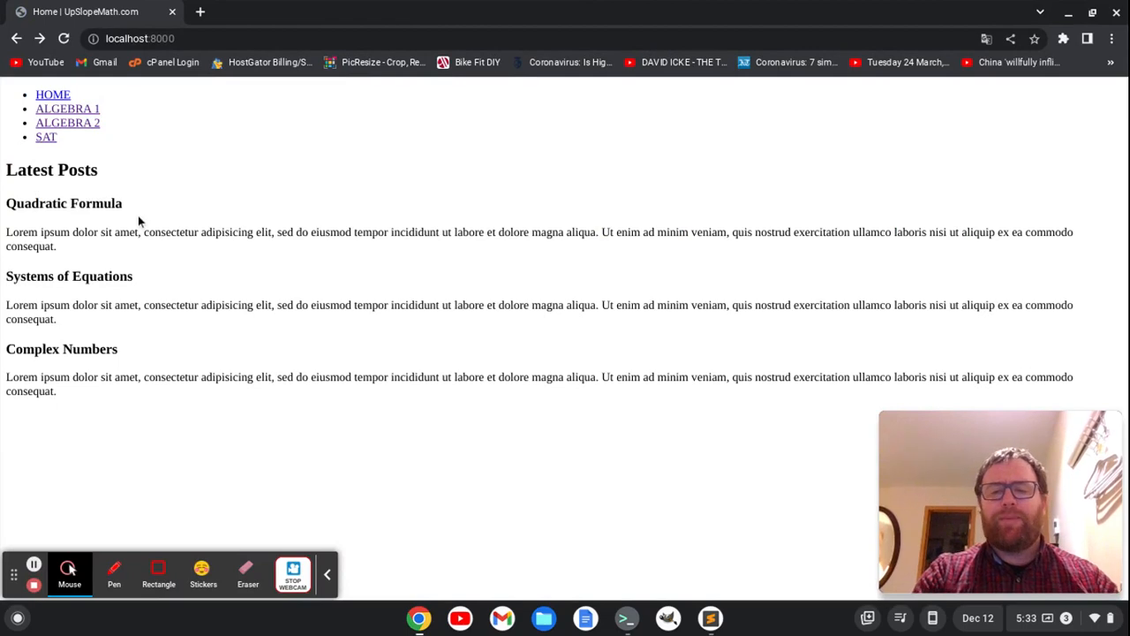
mouse_move(185, 233)
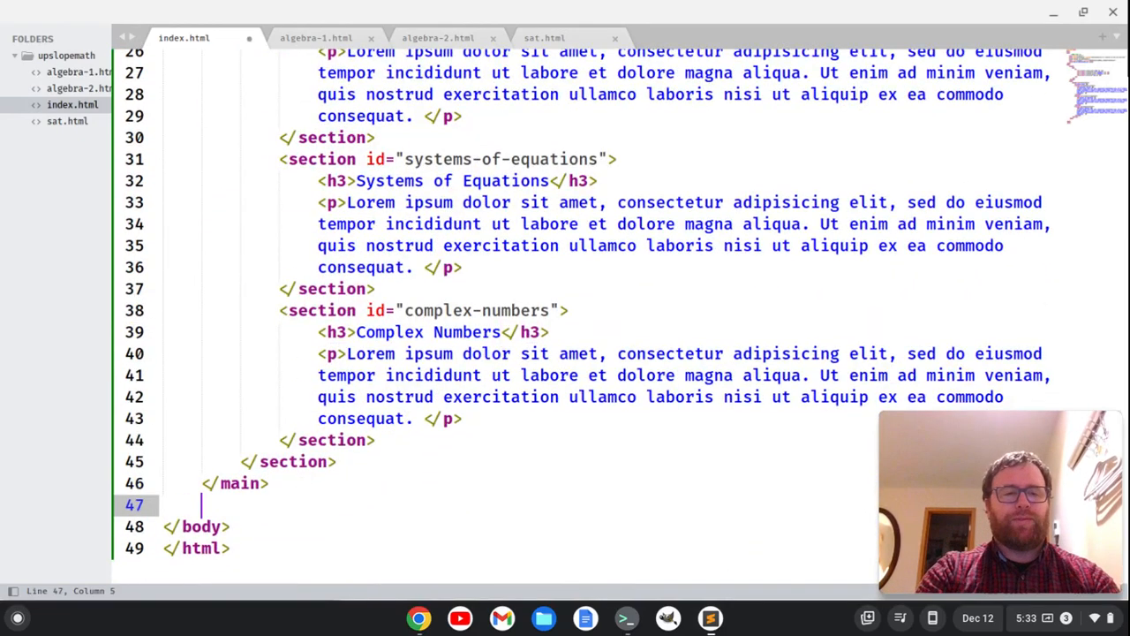
Start the footer with a <p class="center"> holding Copyright &copy;
type("<footer>")
type("</footer>")
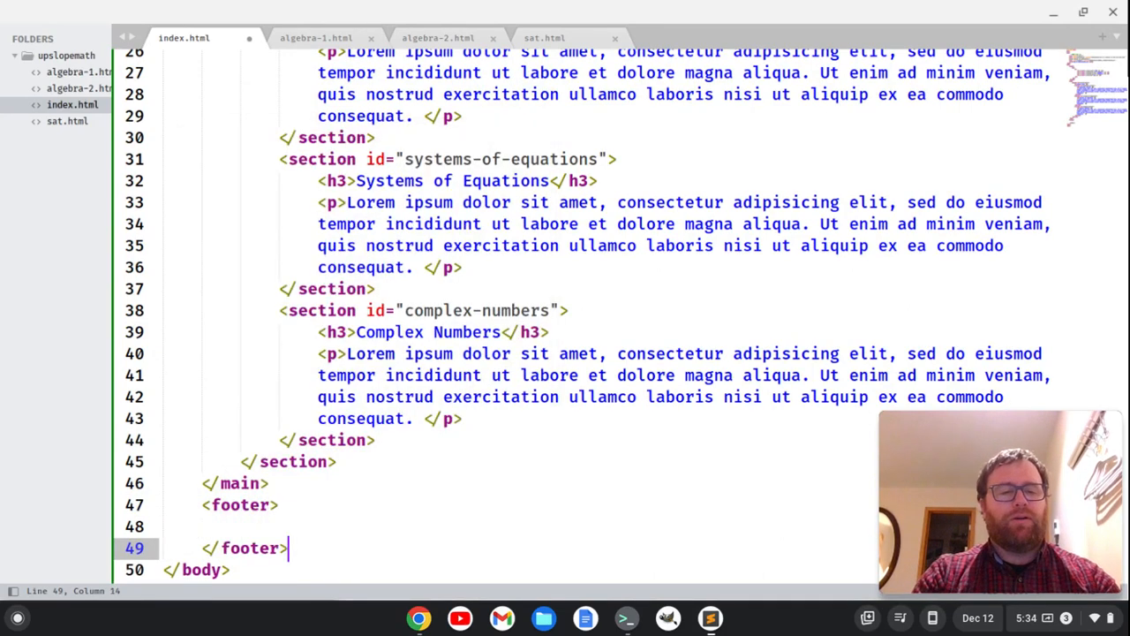
type("<p")
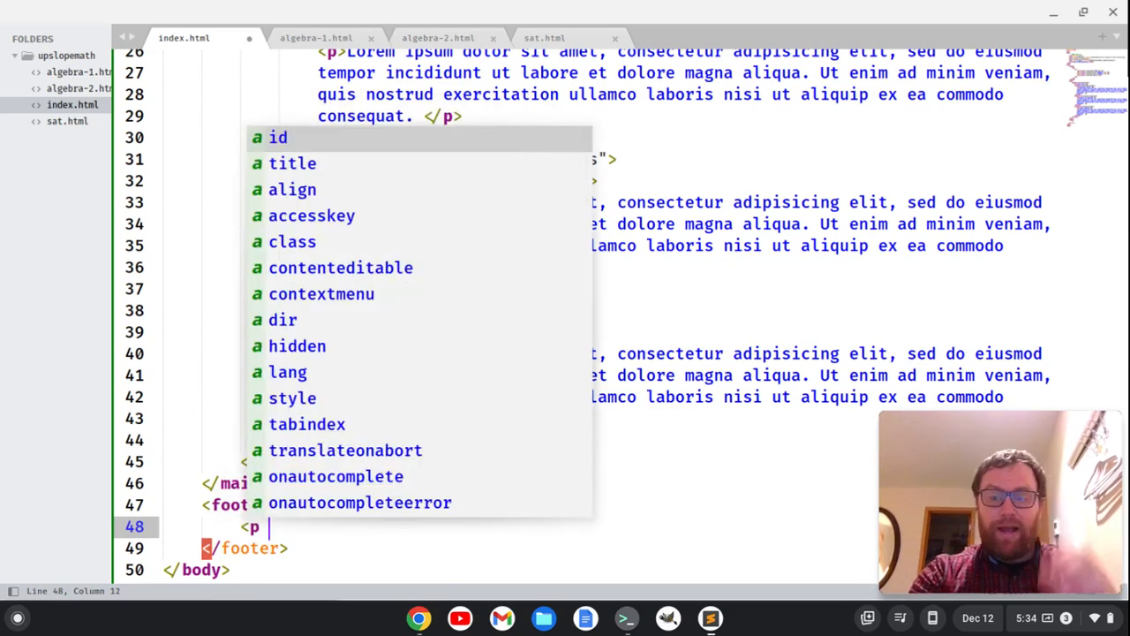
type("class=\"center\">")
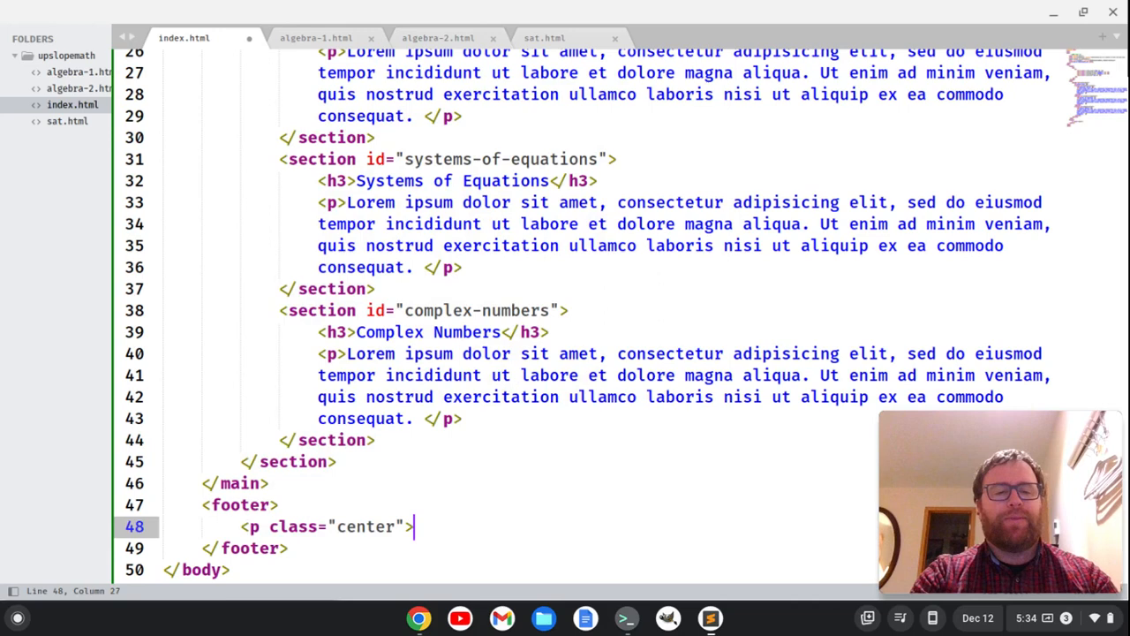
type("Copyright")
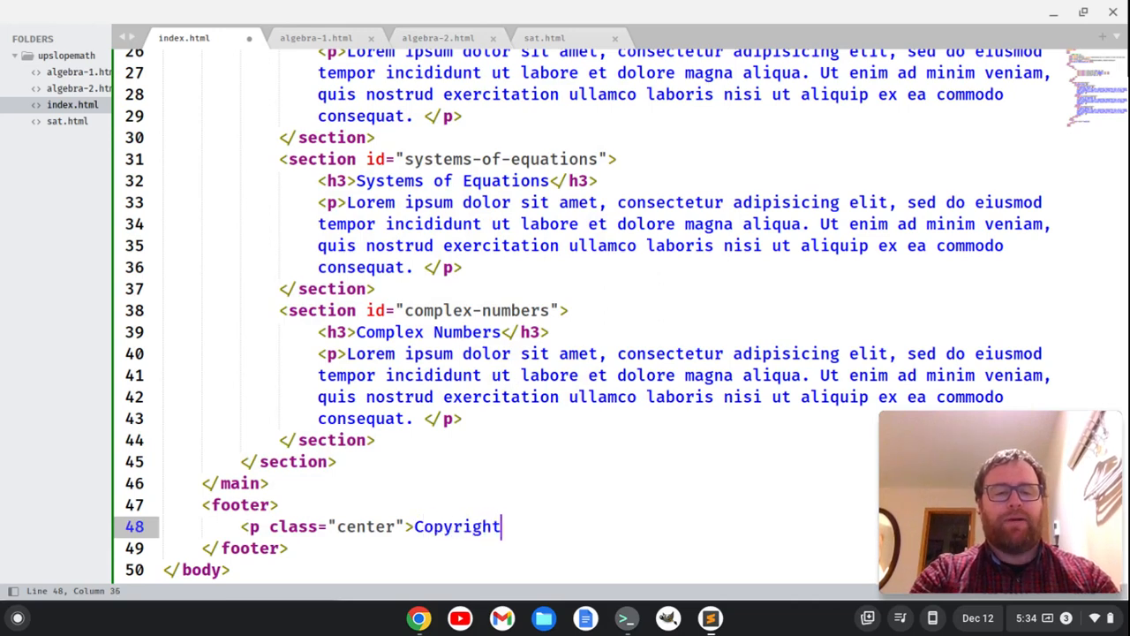
type("&co;y")
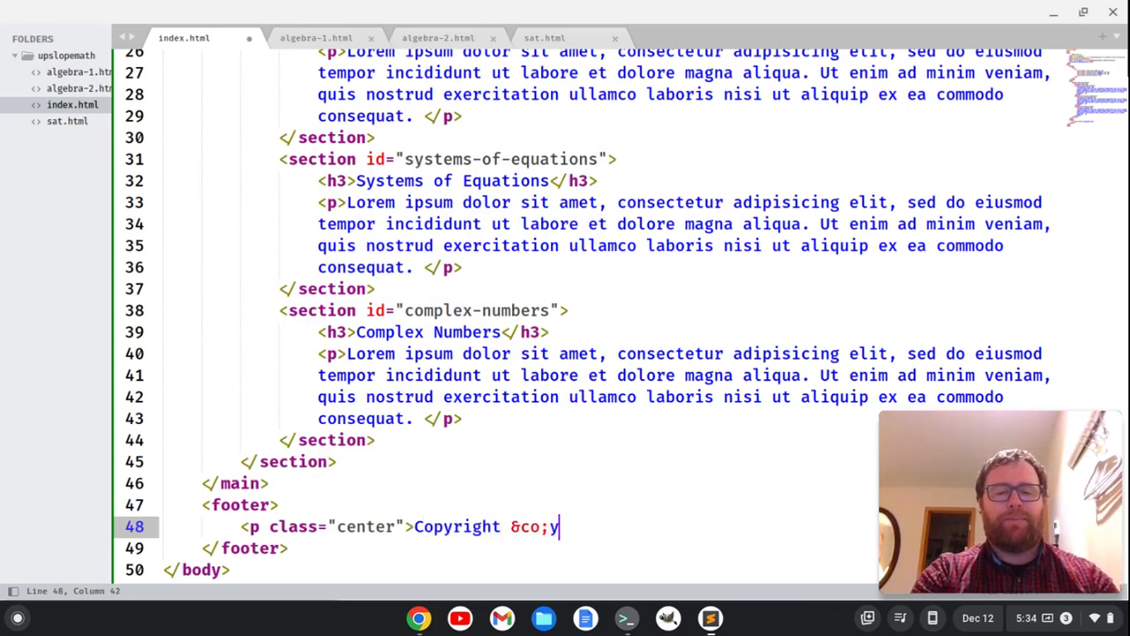
type("py;")
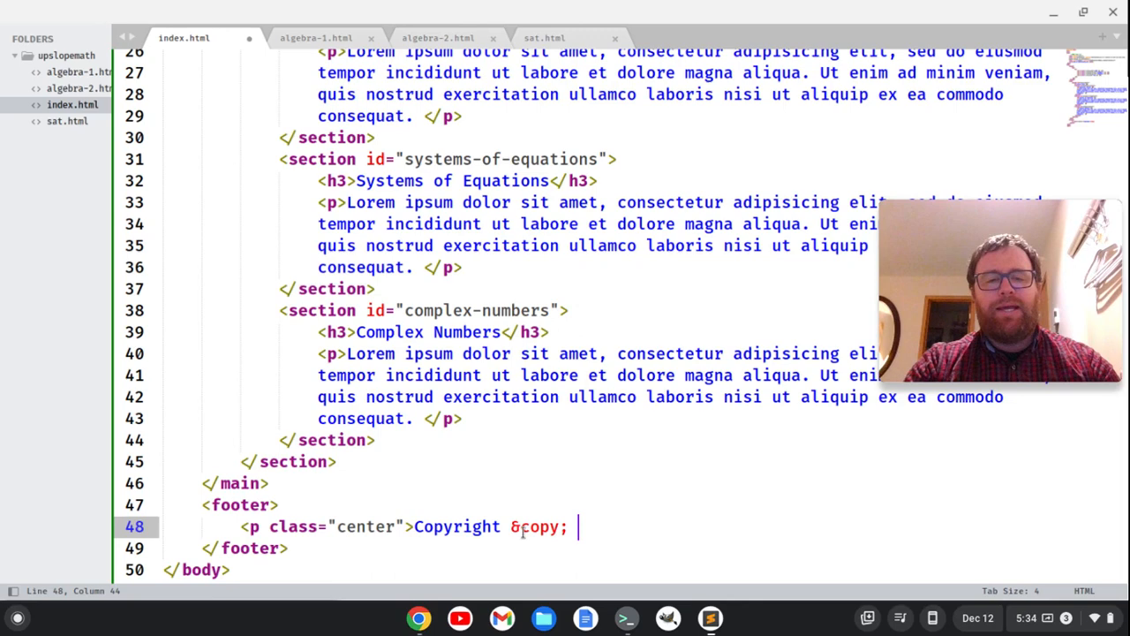
Finish the line as 2022 Timothy Unkert. All rights reserved. and close the paragraph
type("20")
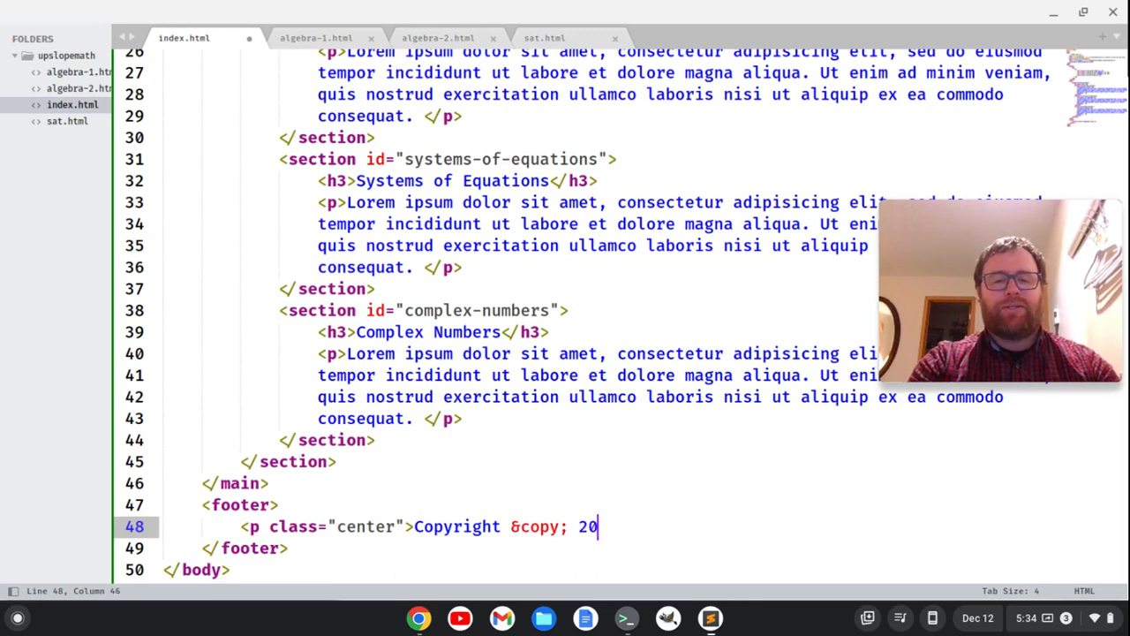
type("22 T")
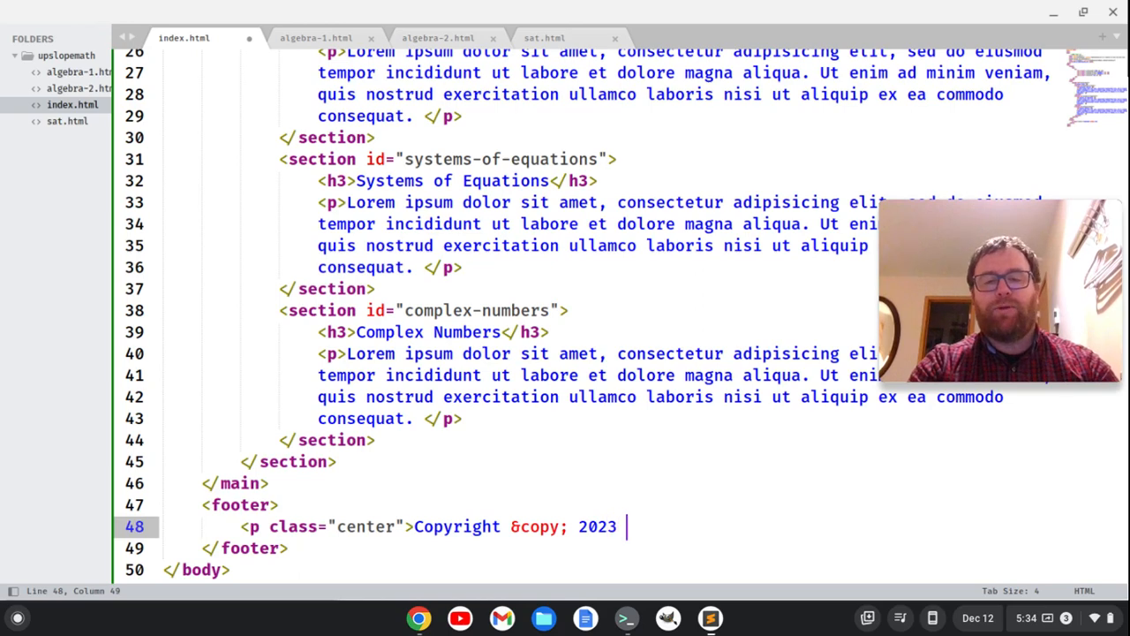
type("Timothy Unker")
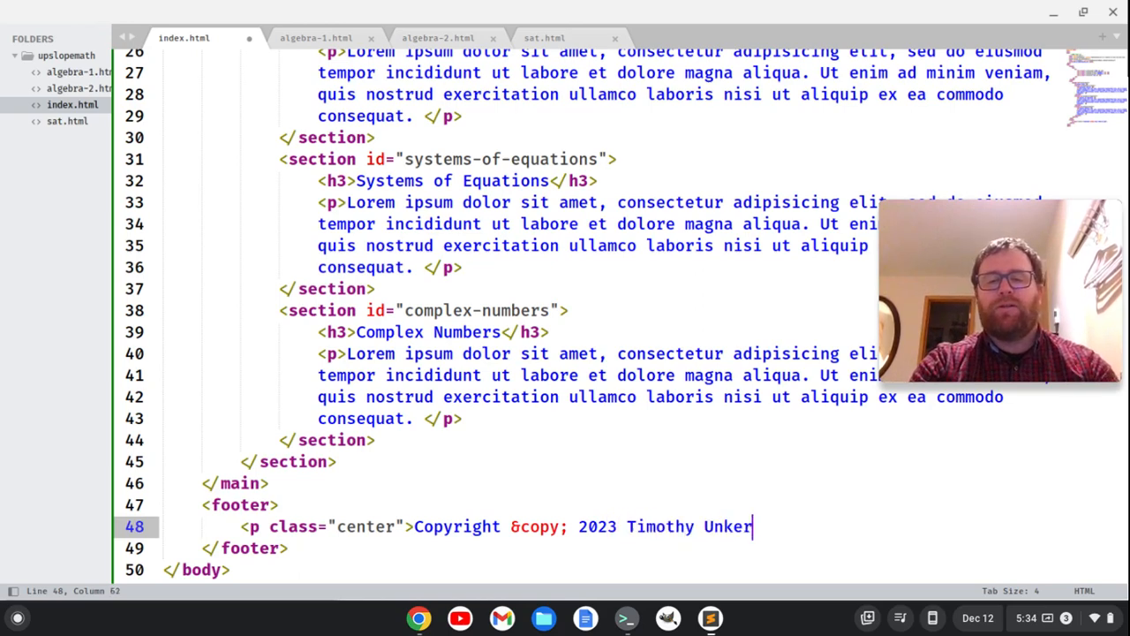
type("t. All rights")
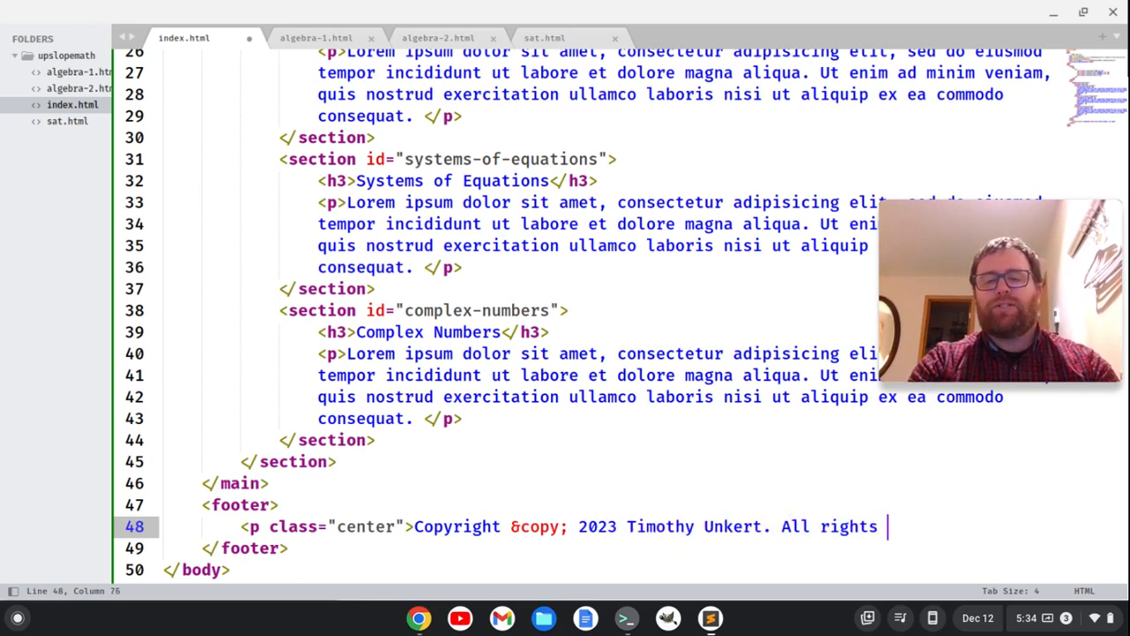
type("reserved")
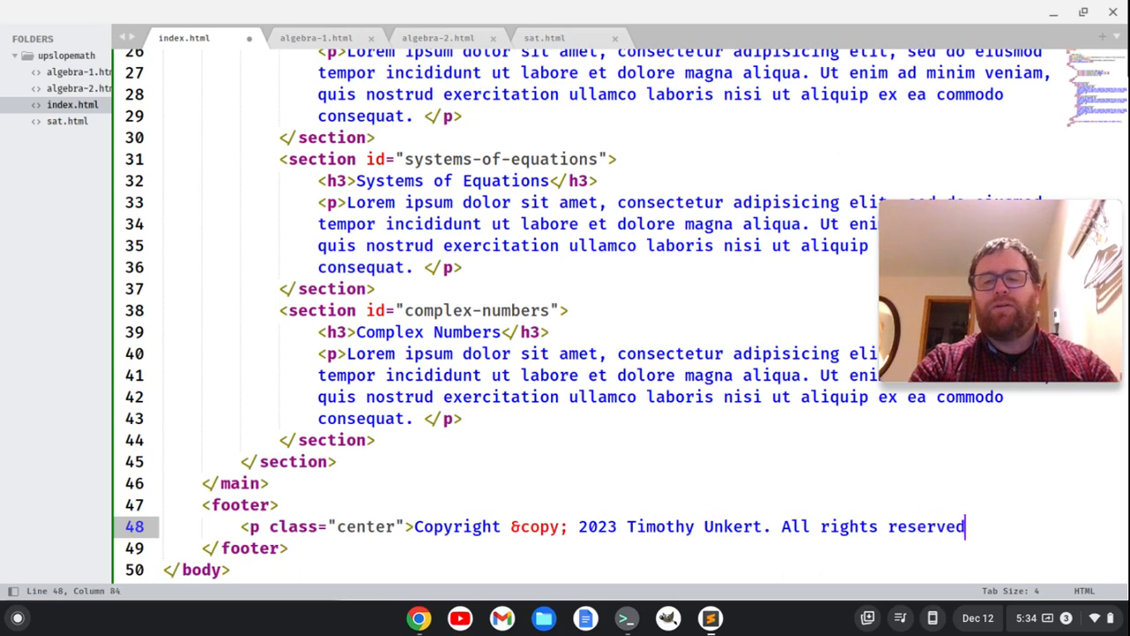
type(".</p>")
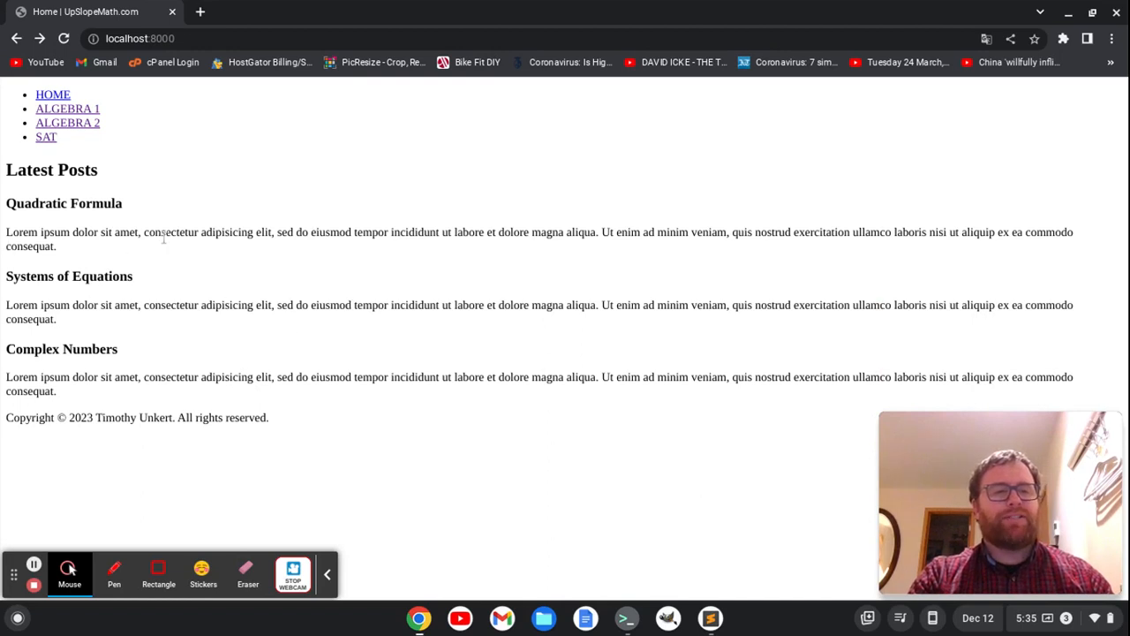
mouse_move(616, 491)
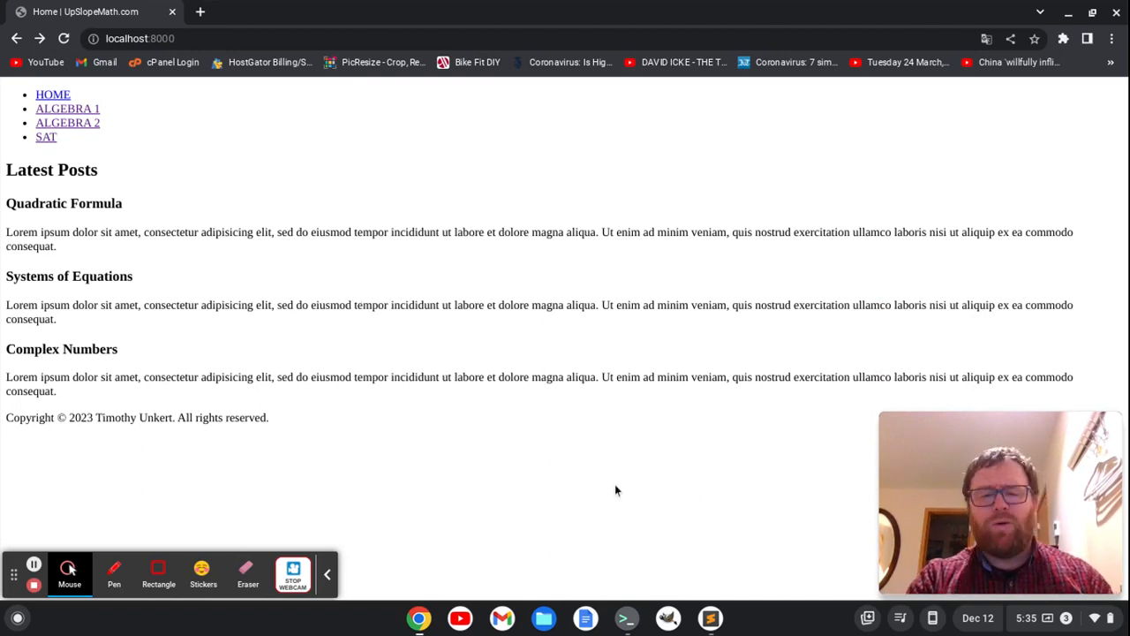
mouse_move(710, 618)
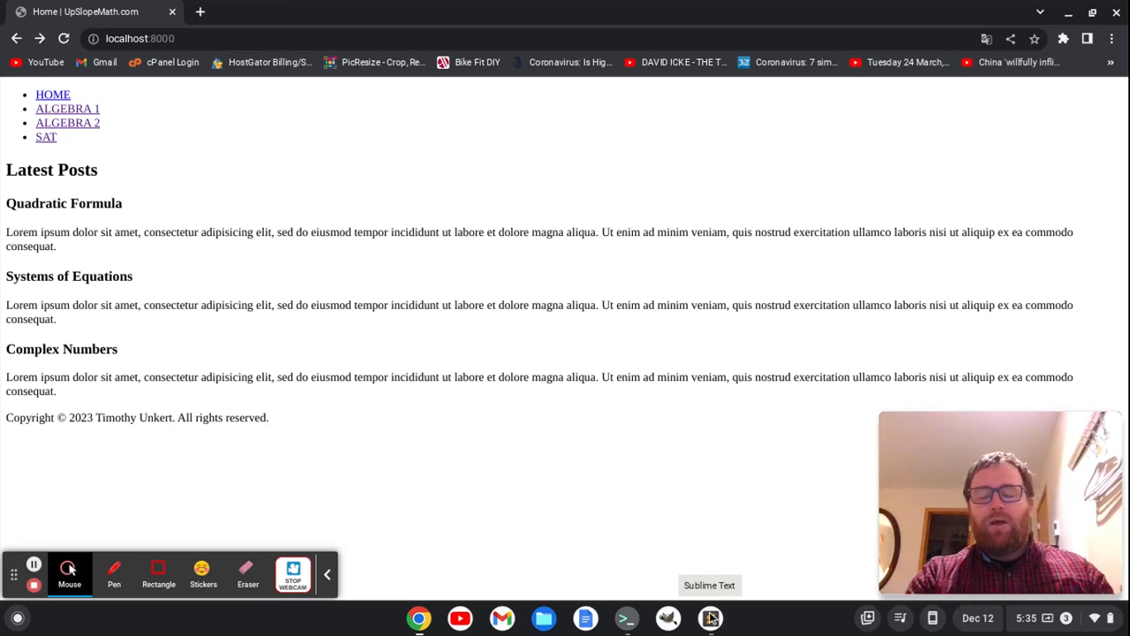
Add an <ol> with <li>list item 1</li> through list item 4 under the Quadratic Formula paragraph
left_click(710, 618)
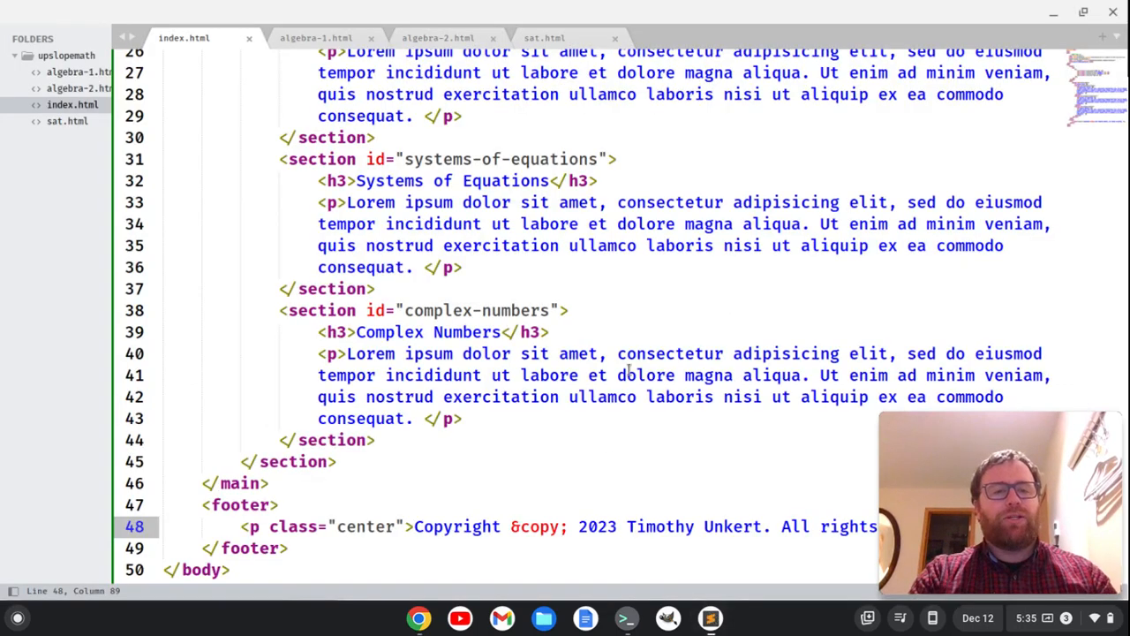
scroll("up", 3)
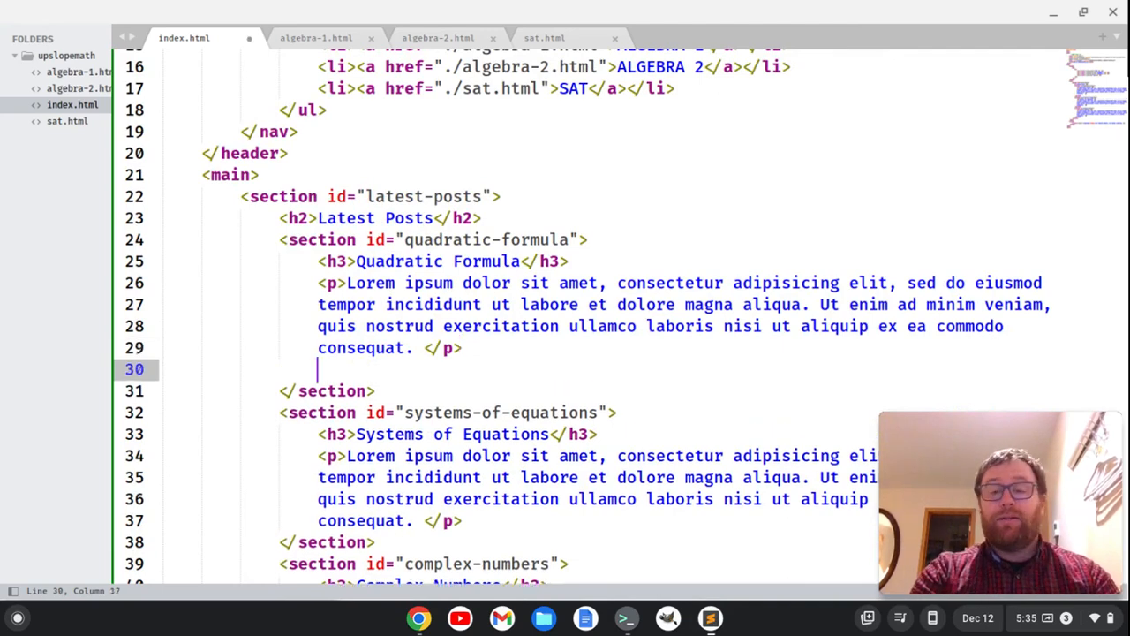
type("<ol>")
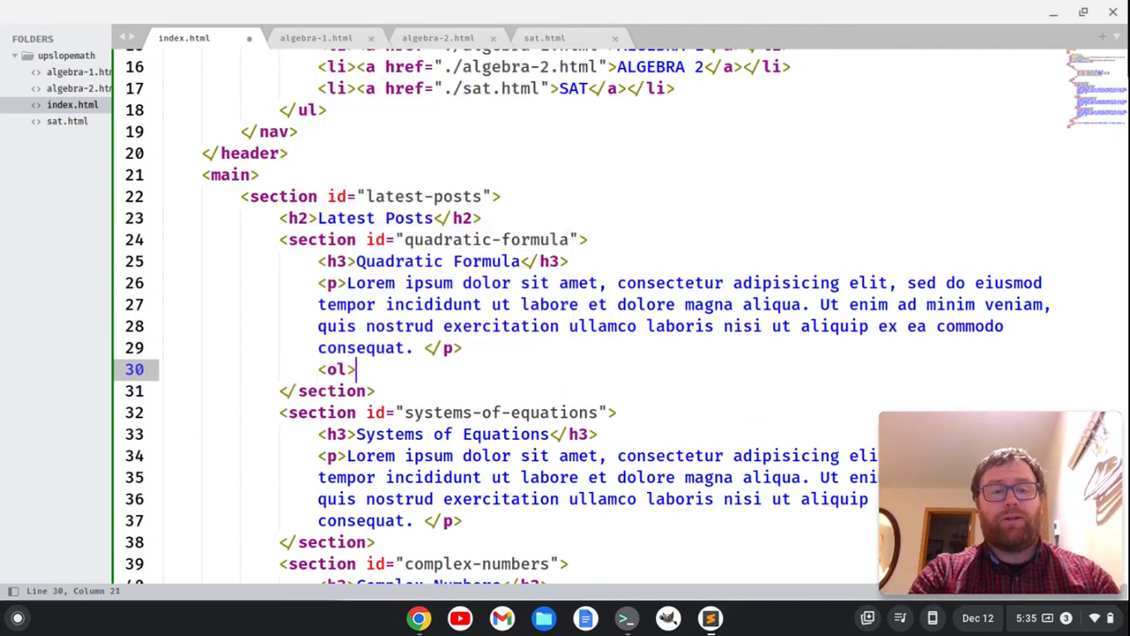
type("<li")
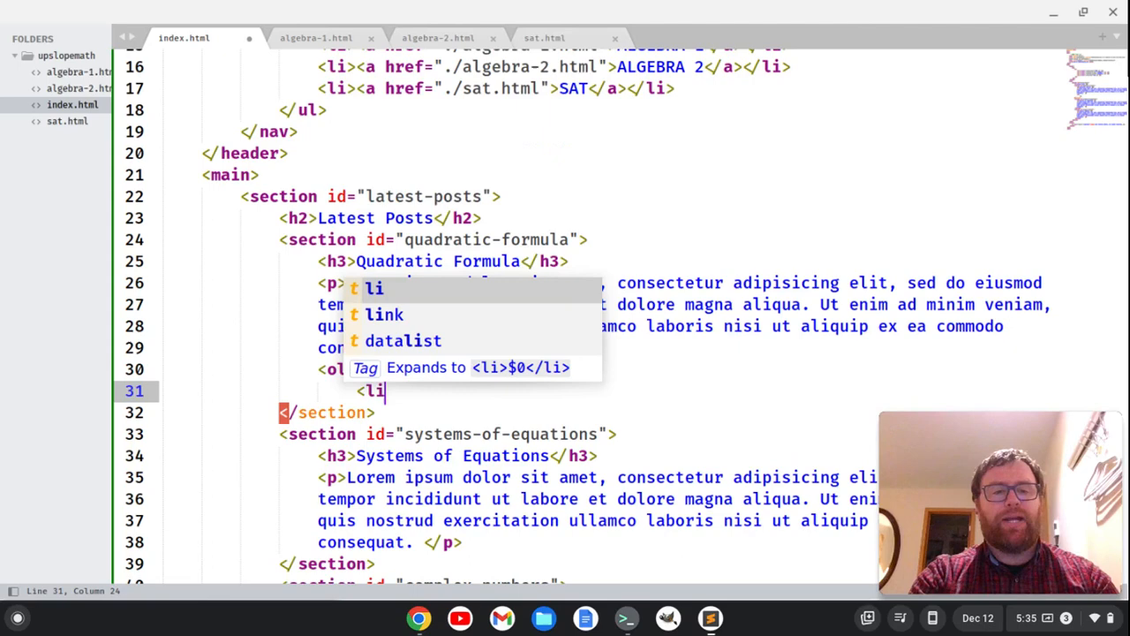
type("list i")
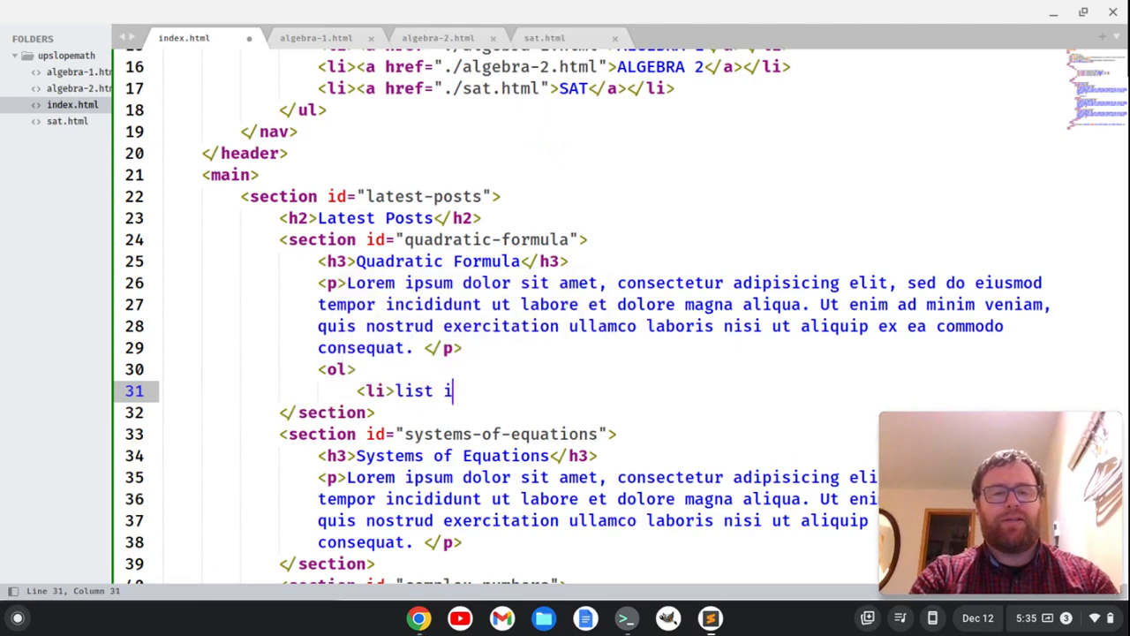
type("tem 1</li>")
type("</ol>")
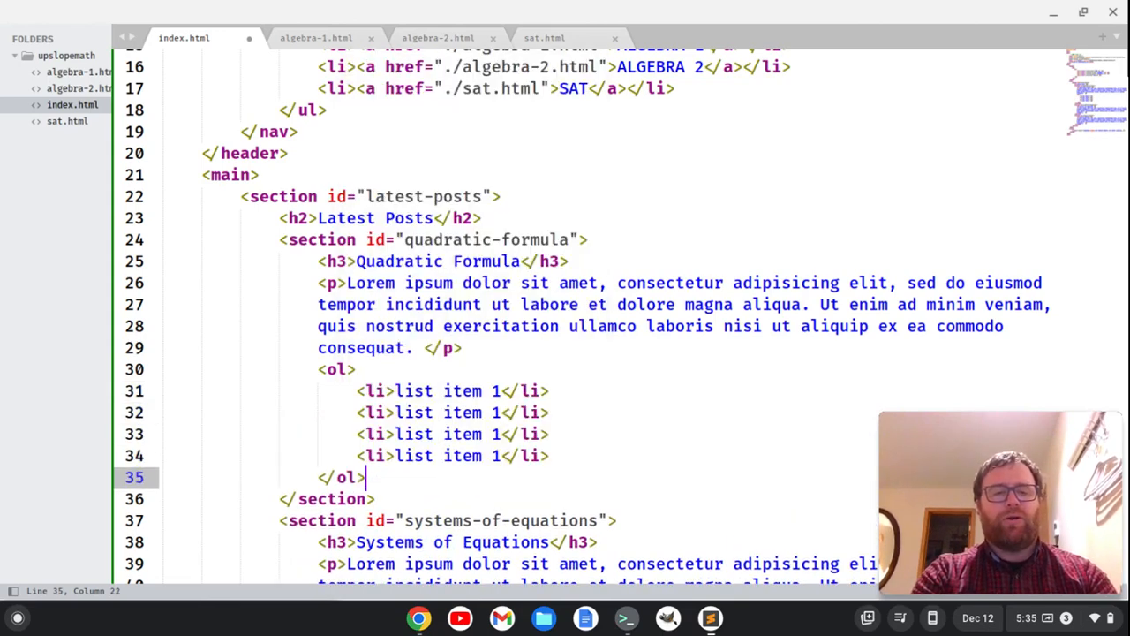
scroll("down", 3)
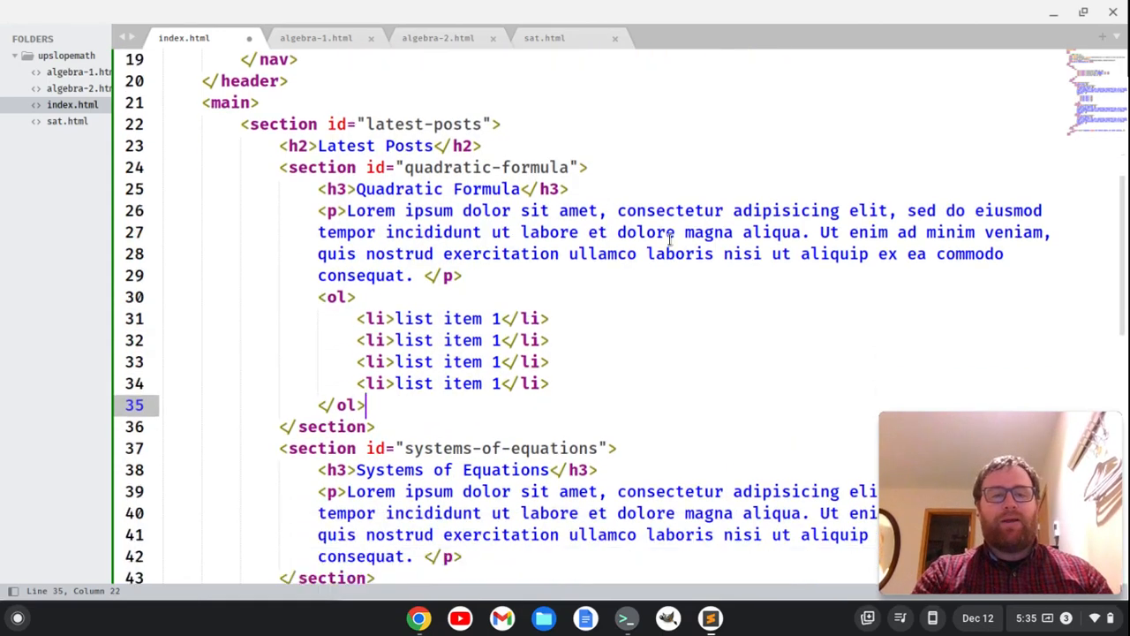
scroll("down", 3)
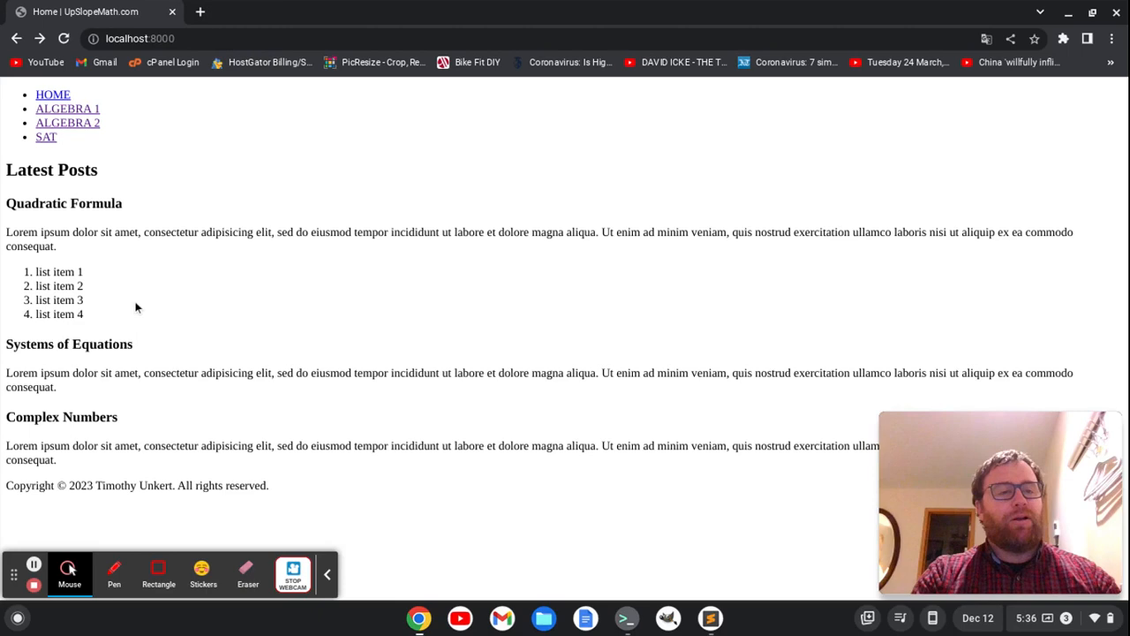
mouse_move(417, 519)
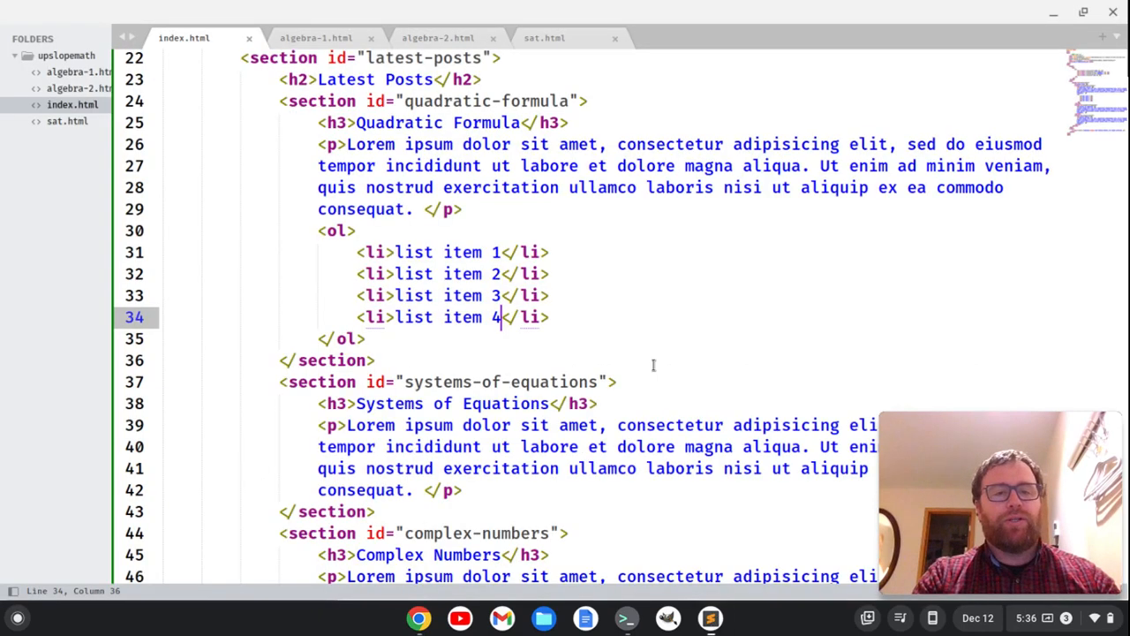
Add a <ul> with <li>list item 1</li> entries under the Systems of Equations paragraph
scroll("down", 3)
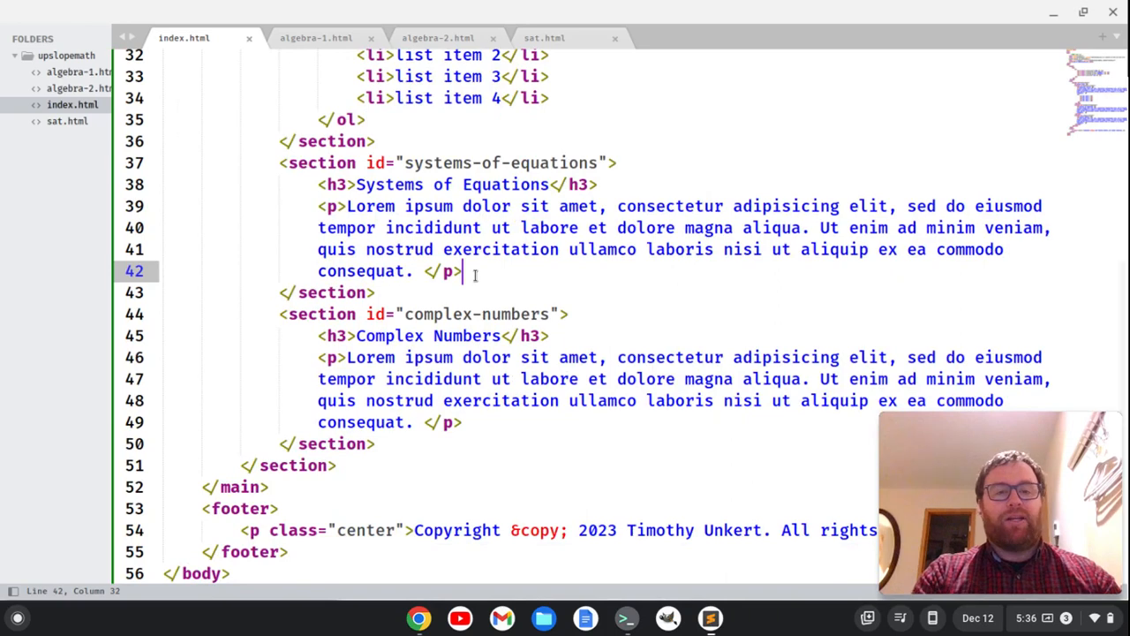
type("<ul>")
type("</ul>")
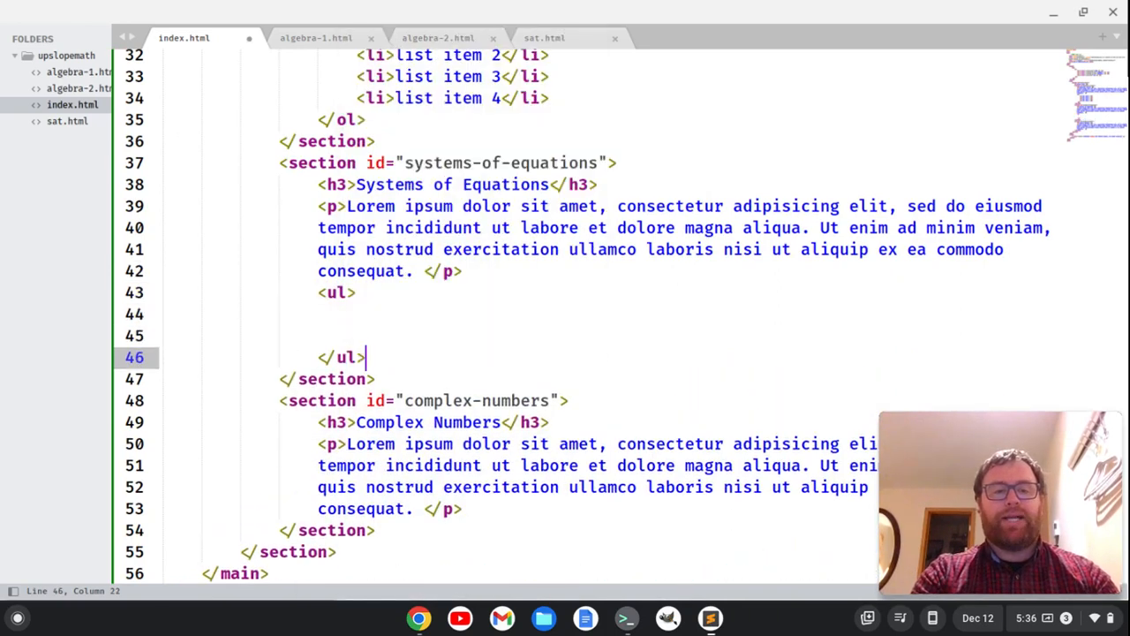
type("<")
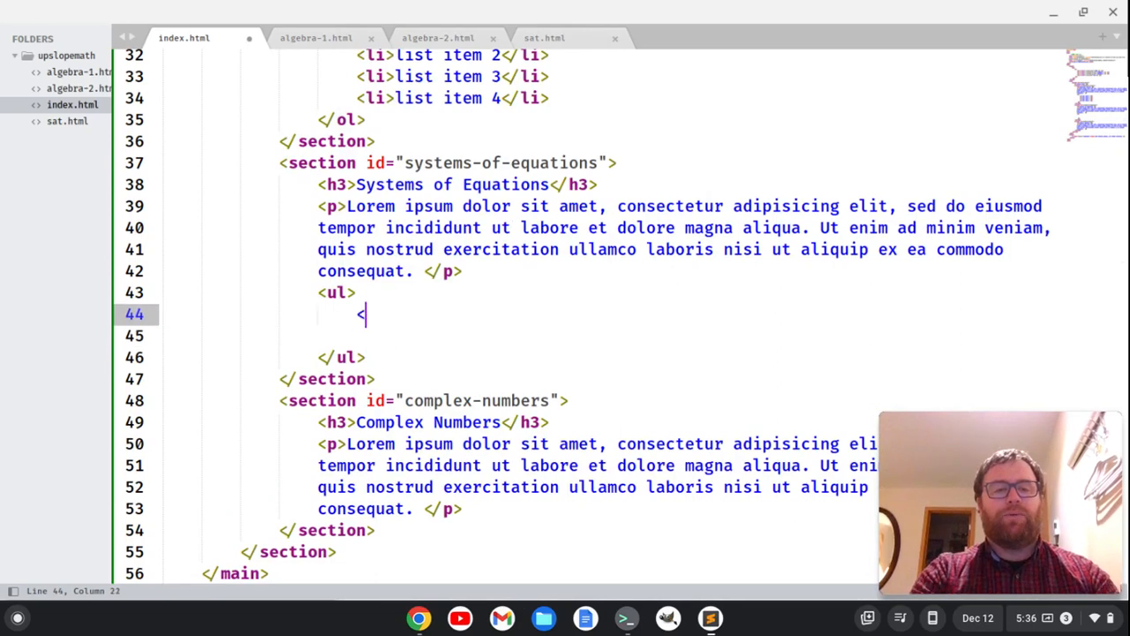
type("li>list")
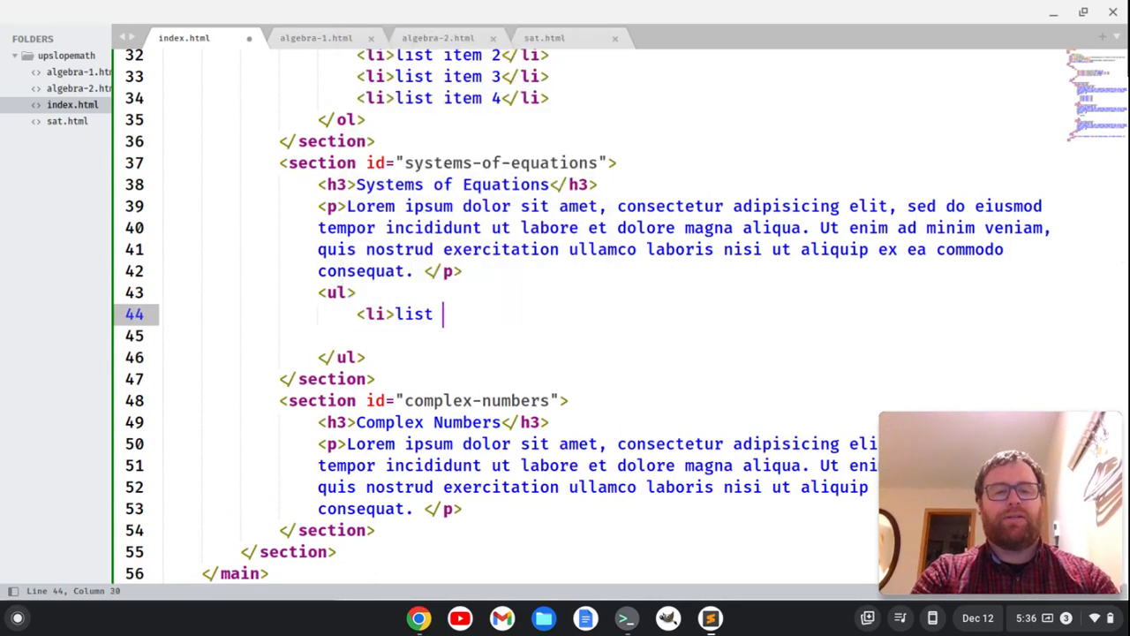
type("item 1</li>")
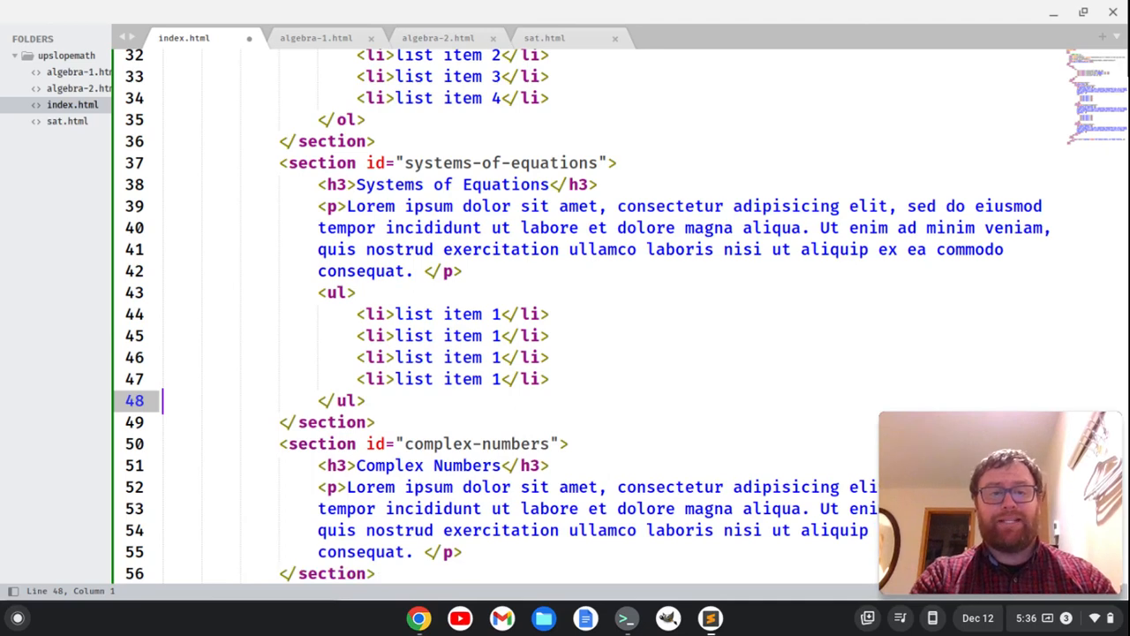
Renumber the four items, give the list class letter-list and save the homepage
left_click(503, 335)
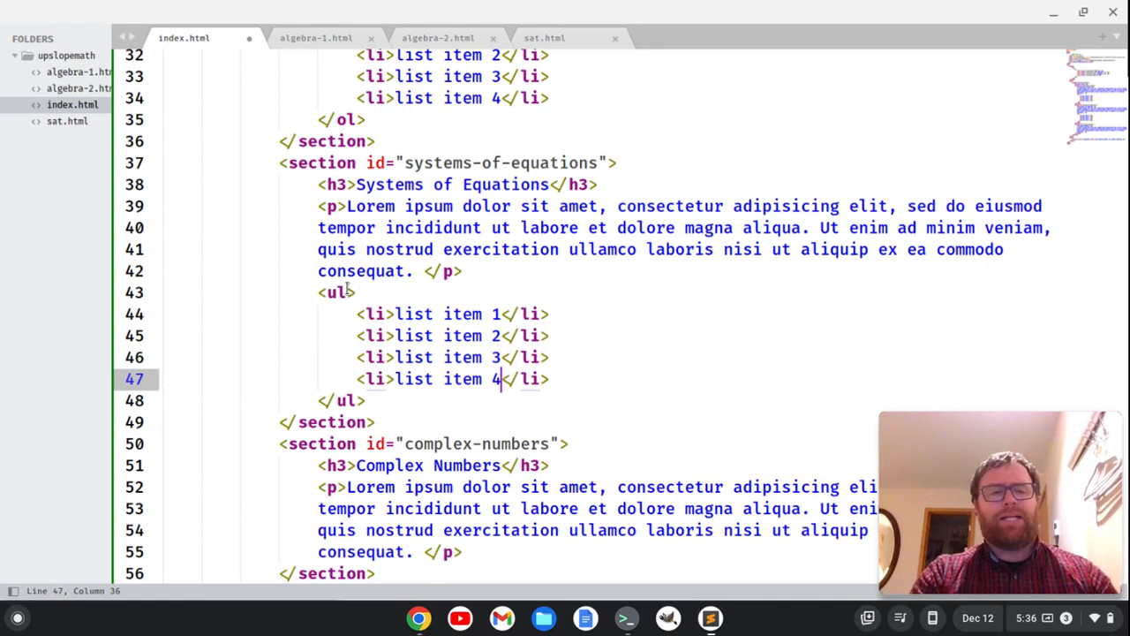
type("class=\"letter-list")
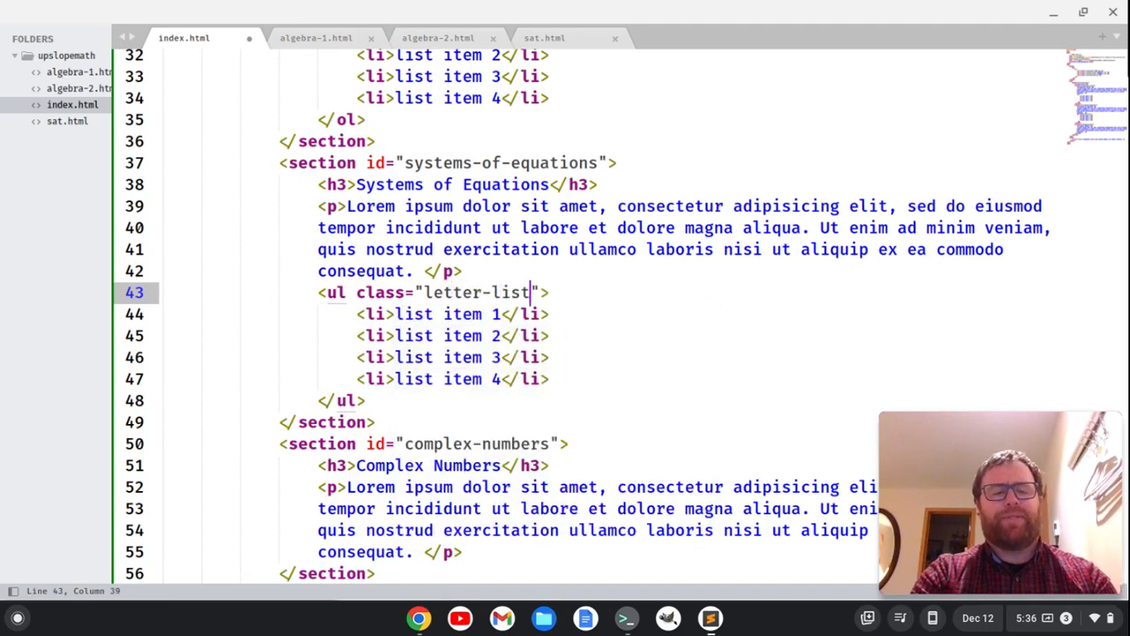
key("ctrl+s")
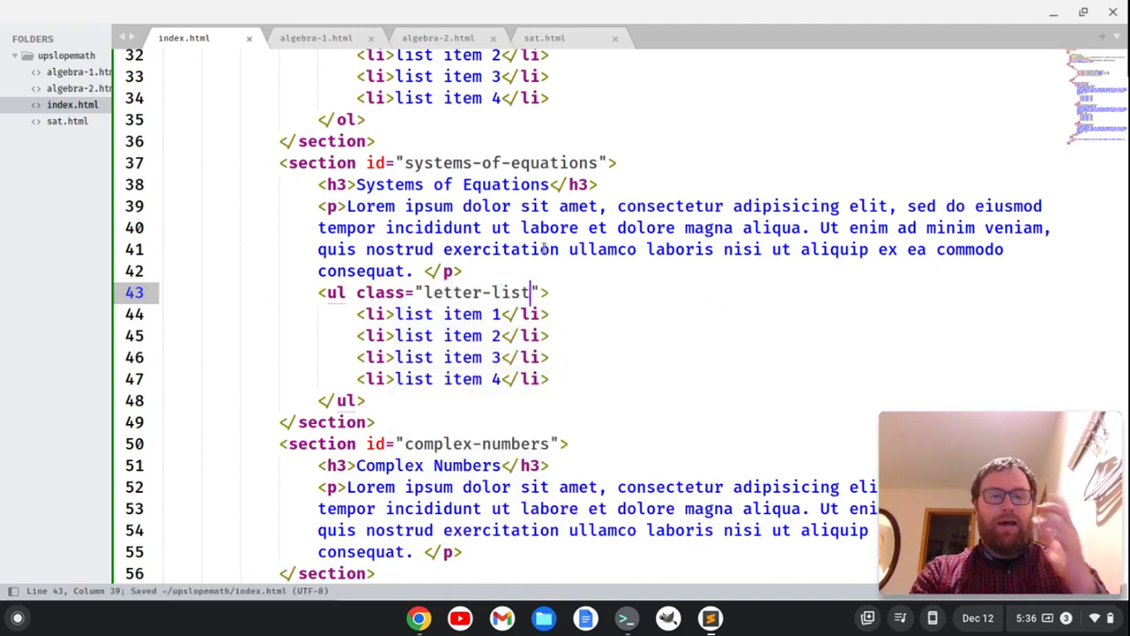
scroll("down", 3)
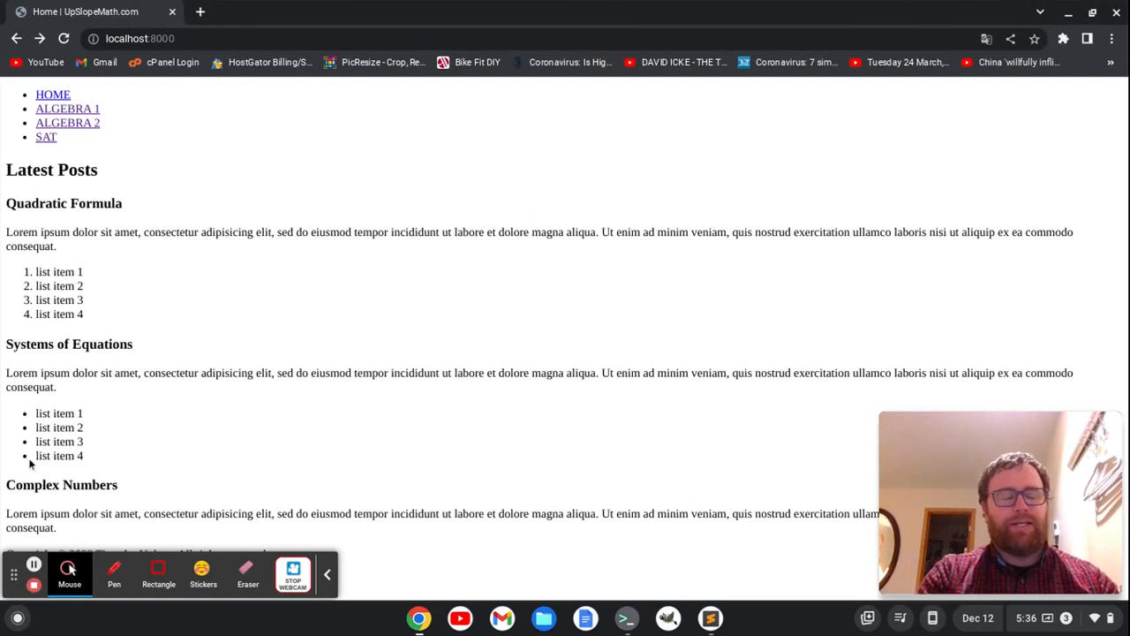
mouse_move(233, 387)
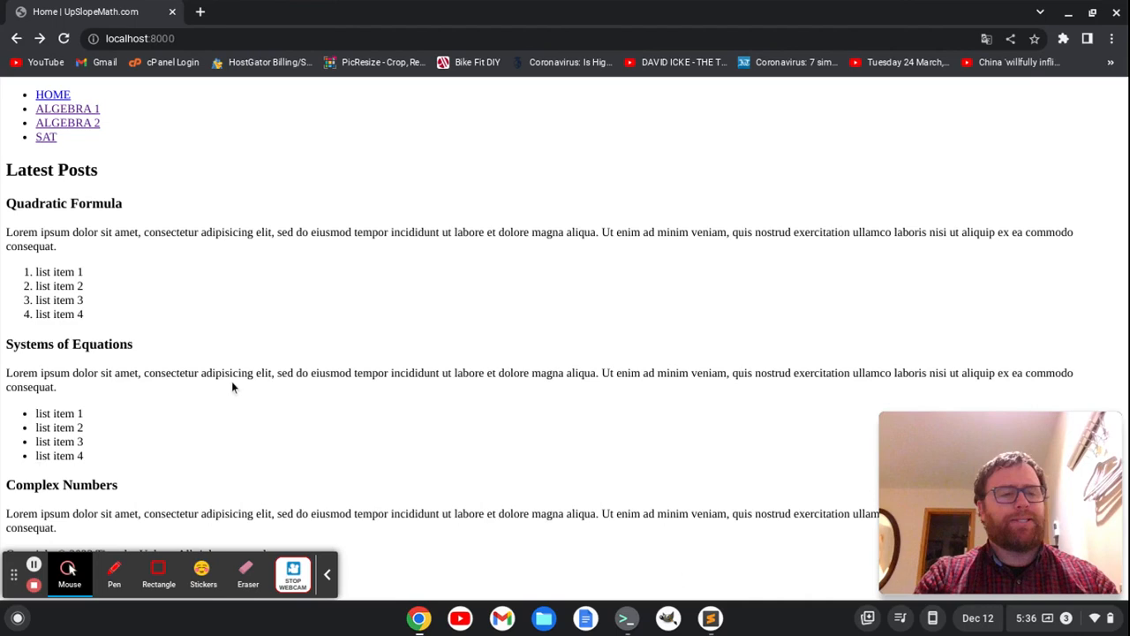
mouse_move(634, 553)
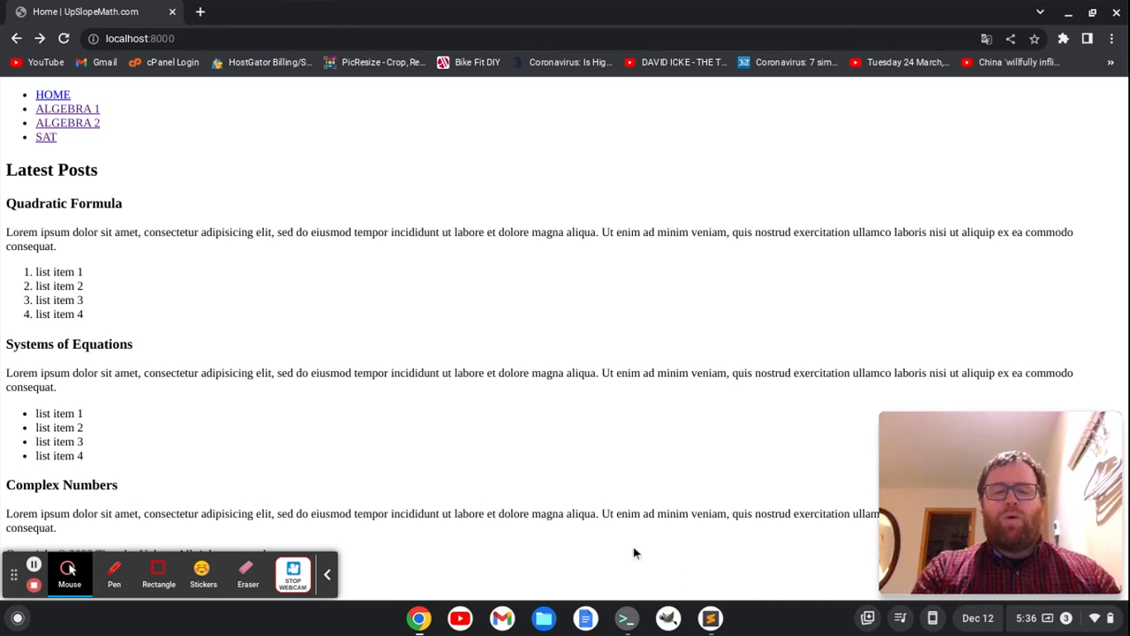
Insert an <aside> element between the main content and the footer
left_click(710, 619)
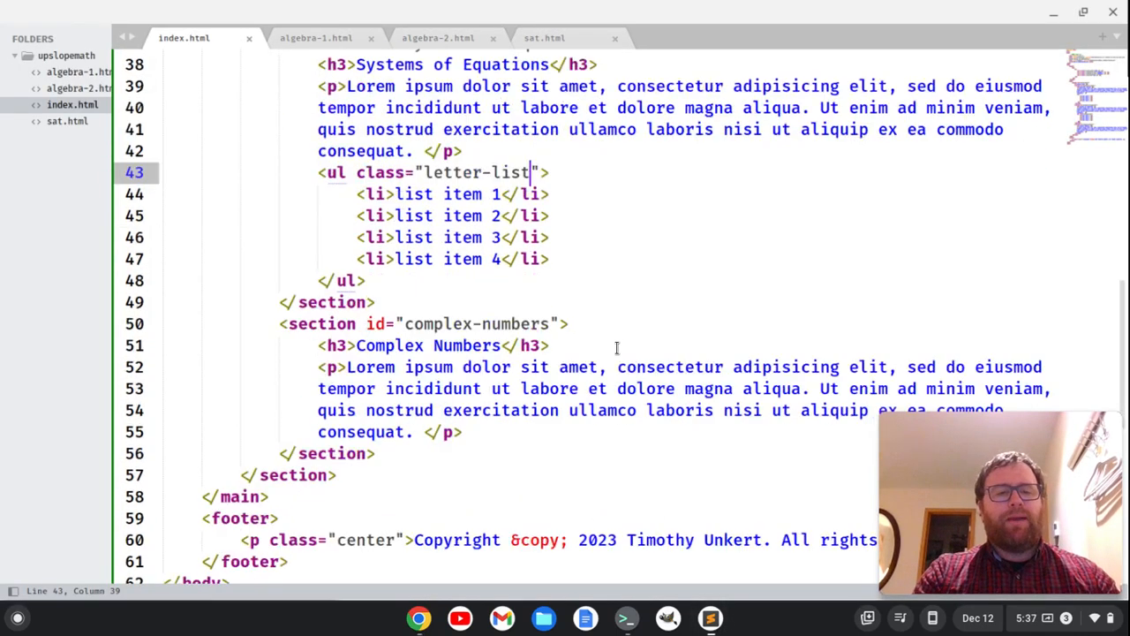
scroll("down", 3)
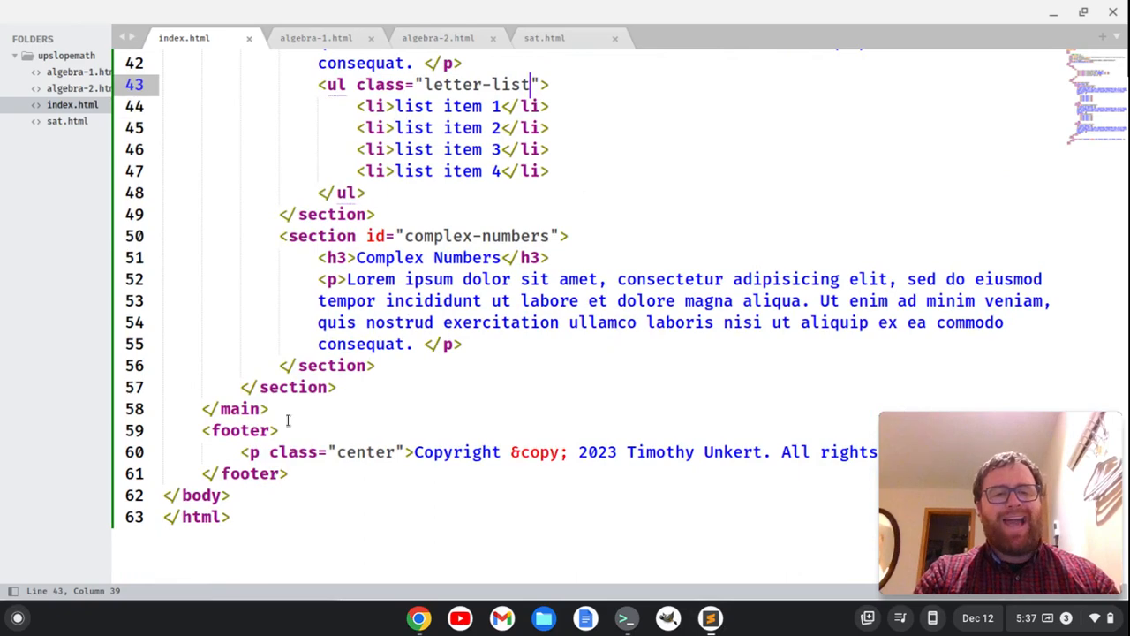
left_click(272, 408)
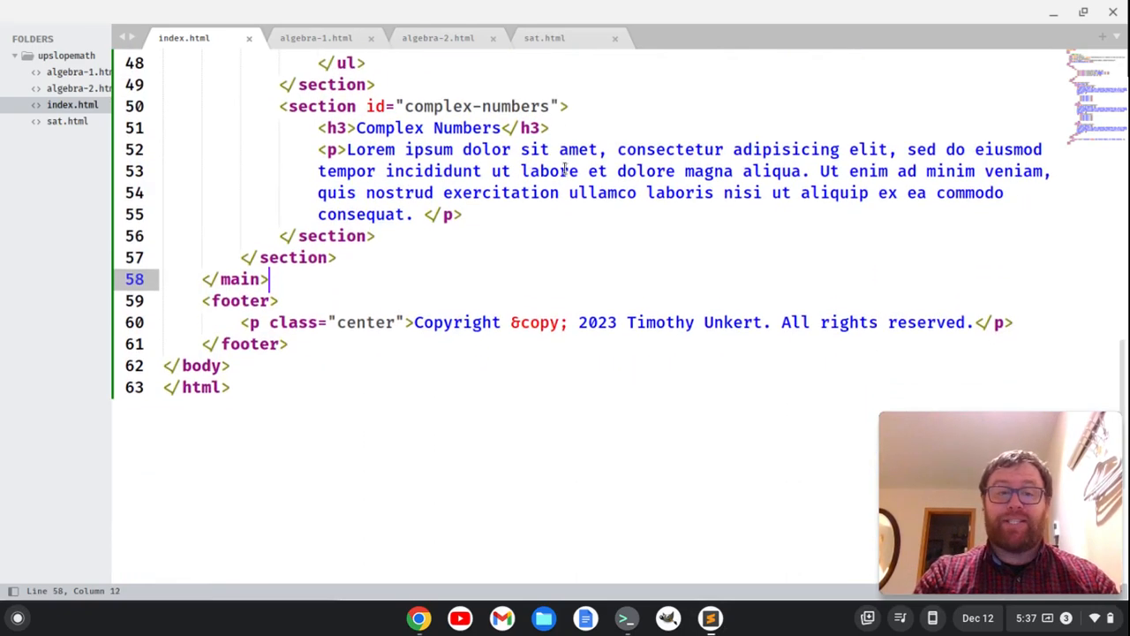
key("enter")
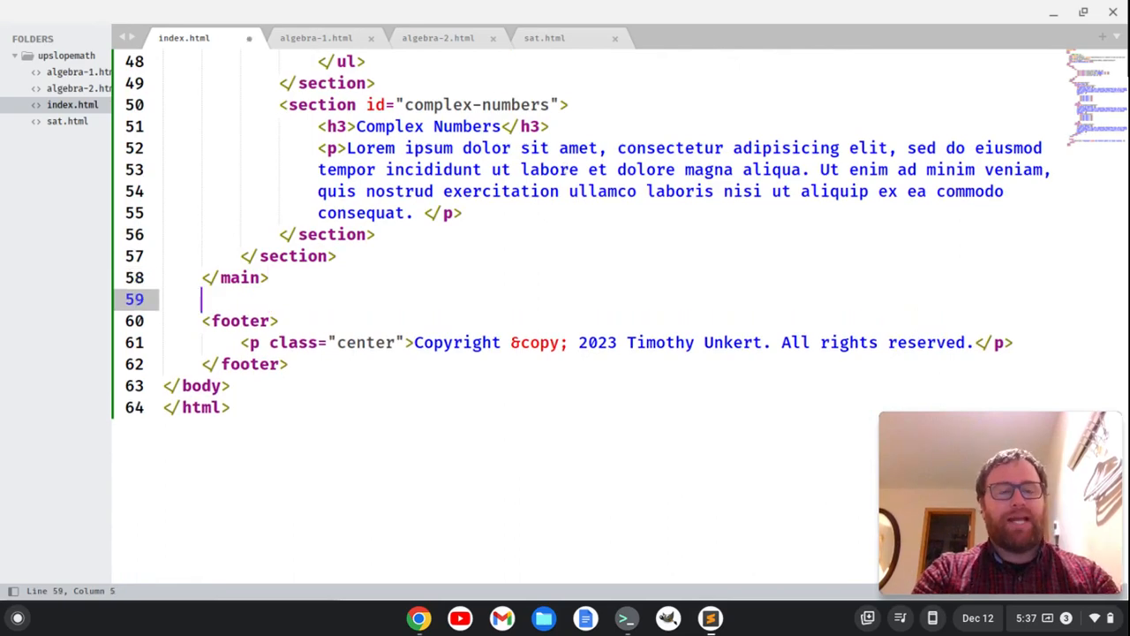
type("<aside")
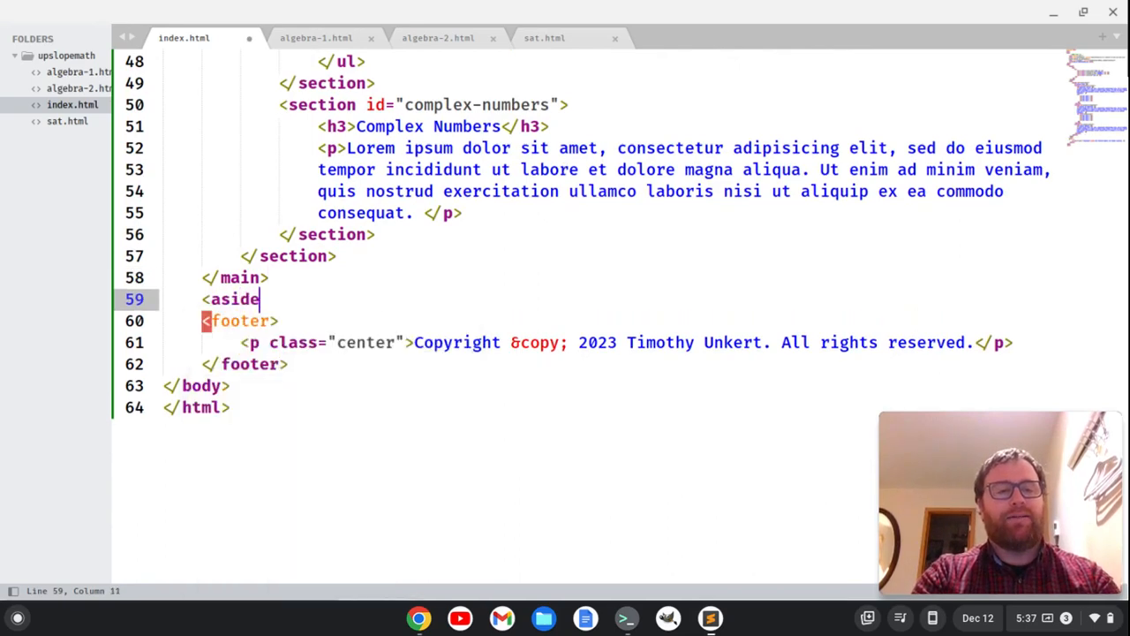
type(">")
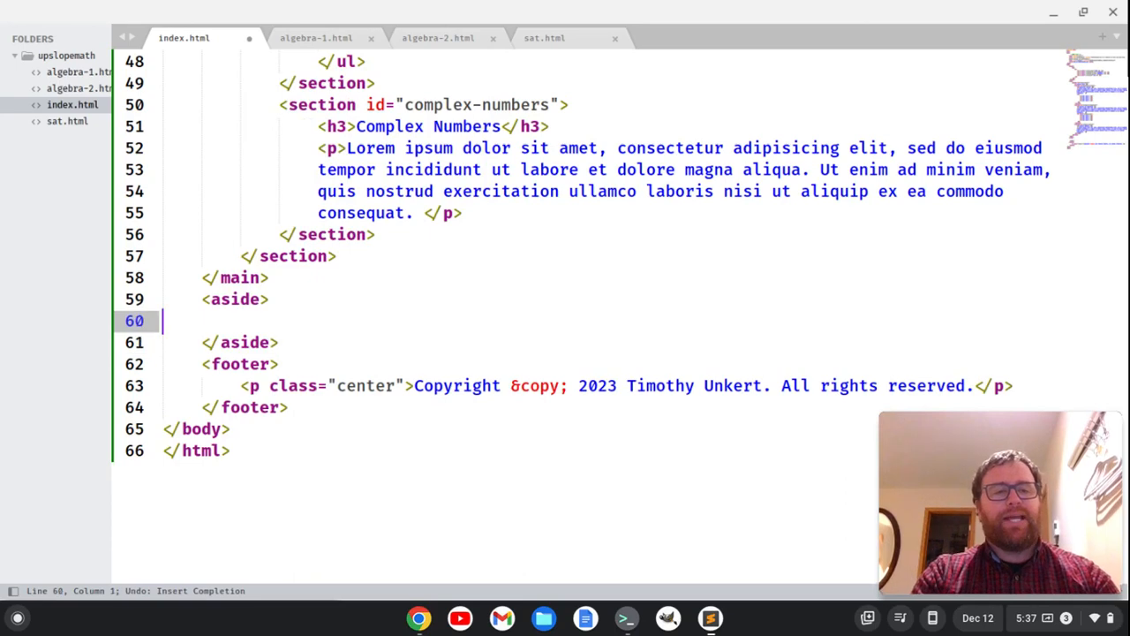
Inside it add a section id="about-the-author" with an <h3>About the Author</h3> heading
type("<section")
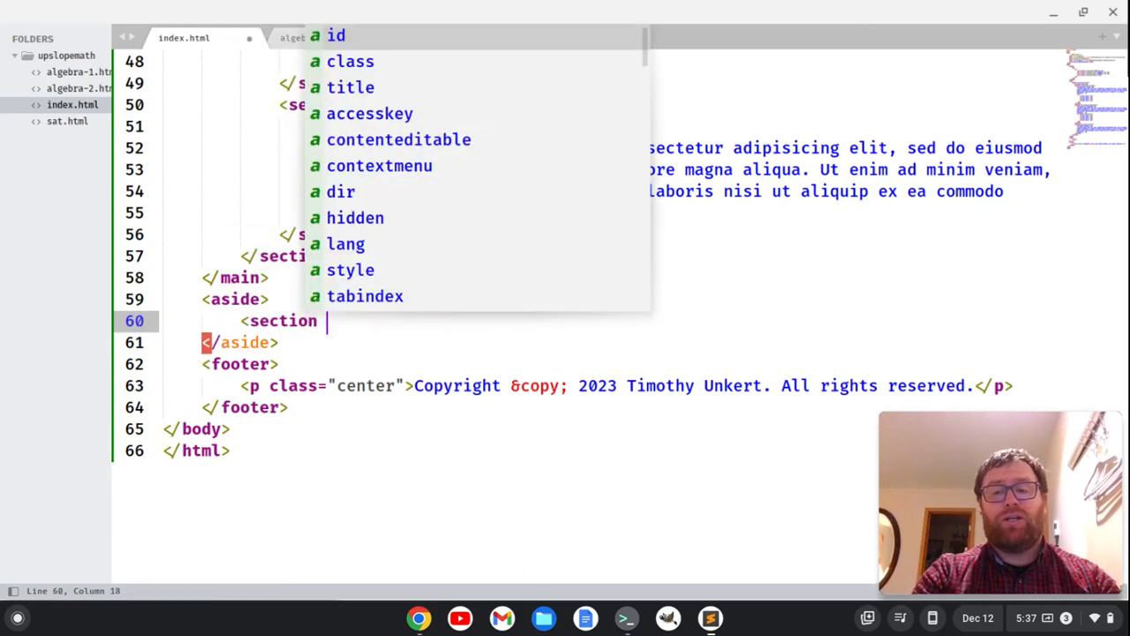
type("id=\"about\"")
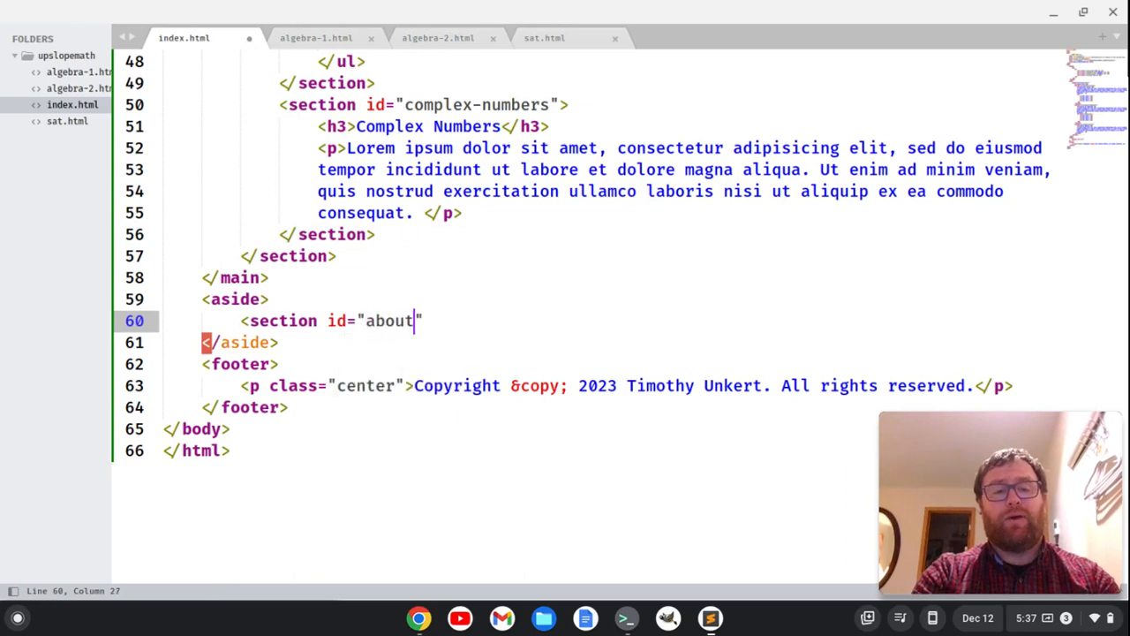
type("-the-author")
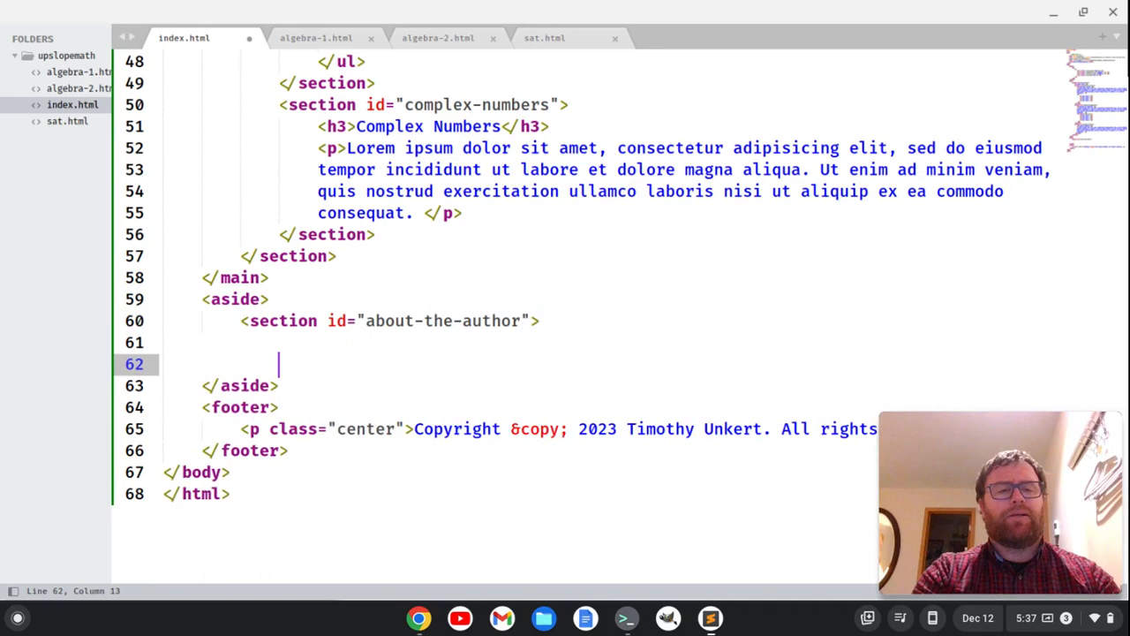
key("Backspace")
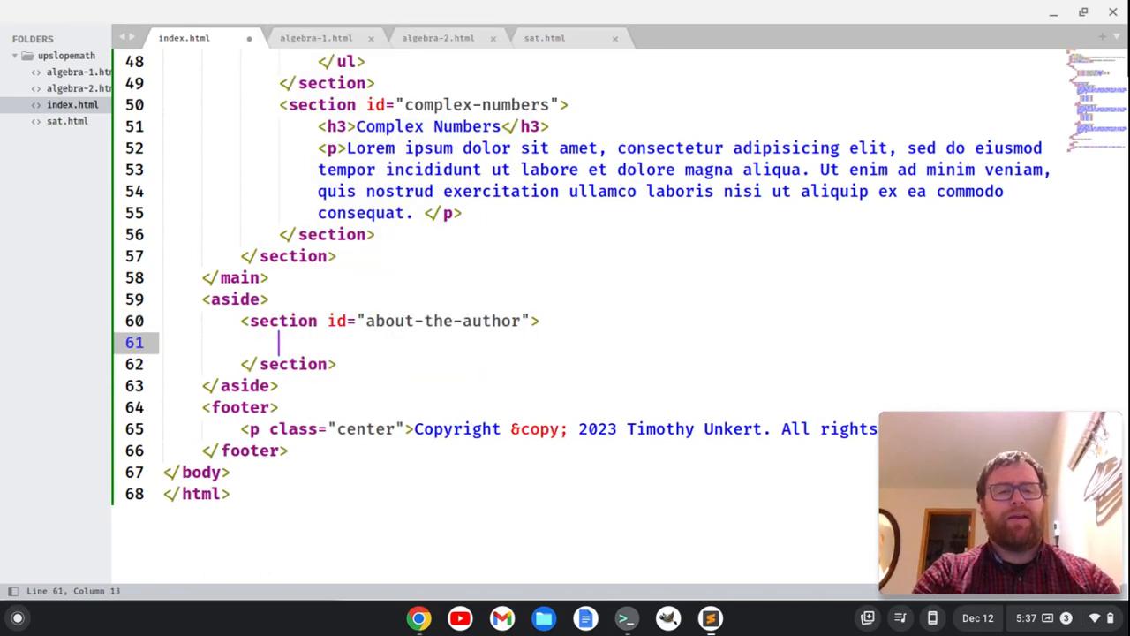
type("<h3>A")
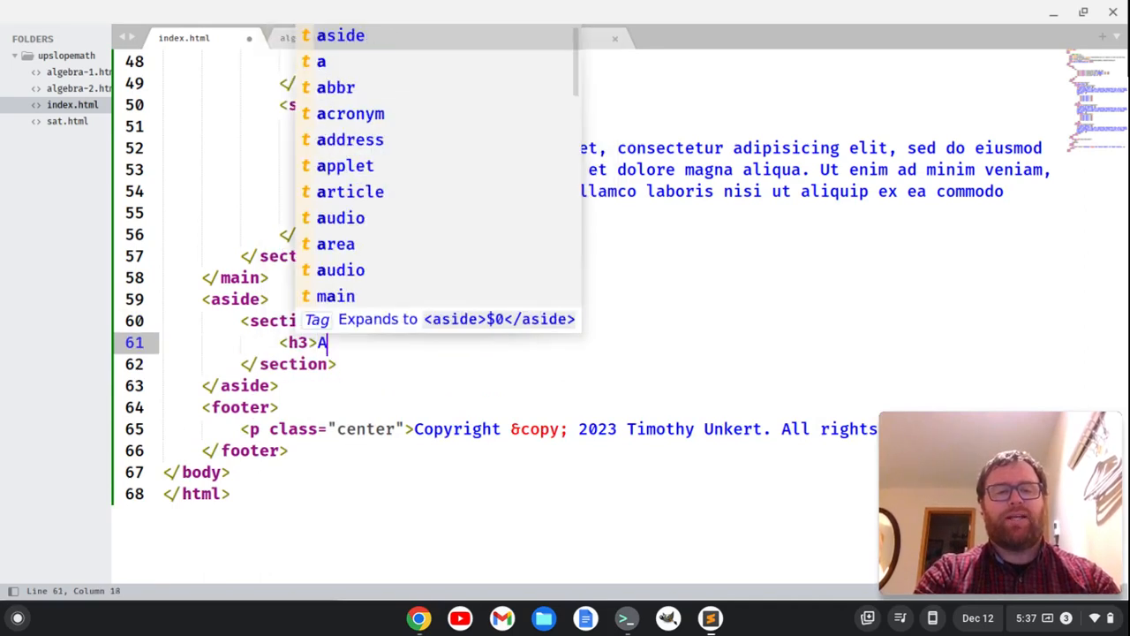
type("bout th")
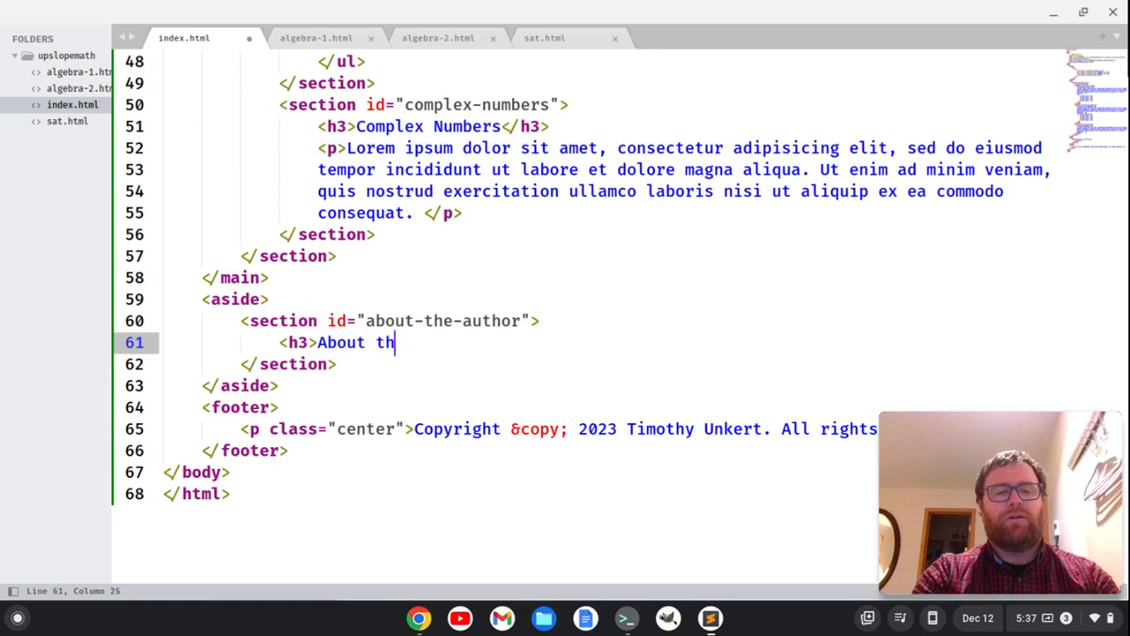
type("e Author</h3>")
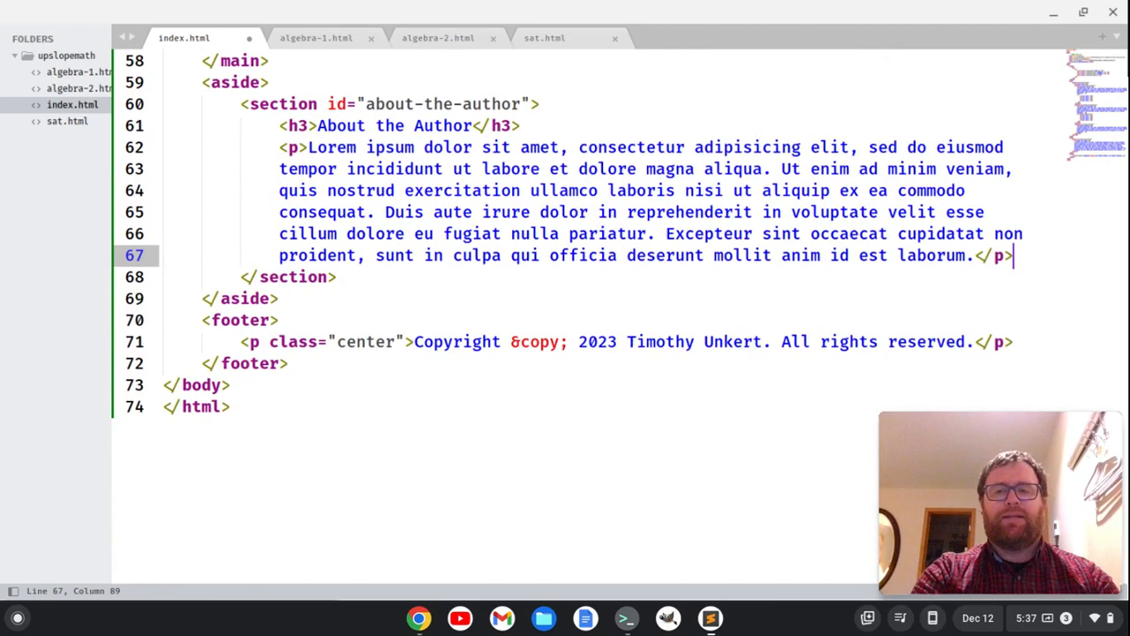
Expand section#featured-posts after the about section and give it a Featured Posts heading
left_click(336, 276)
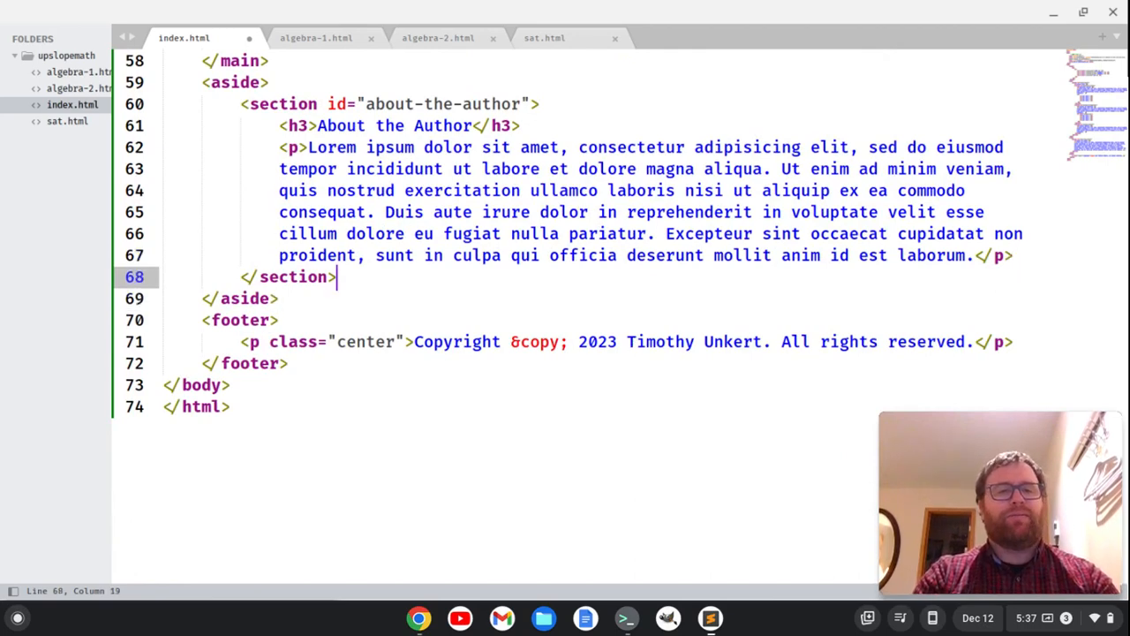
type("section")
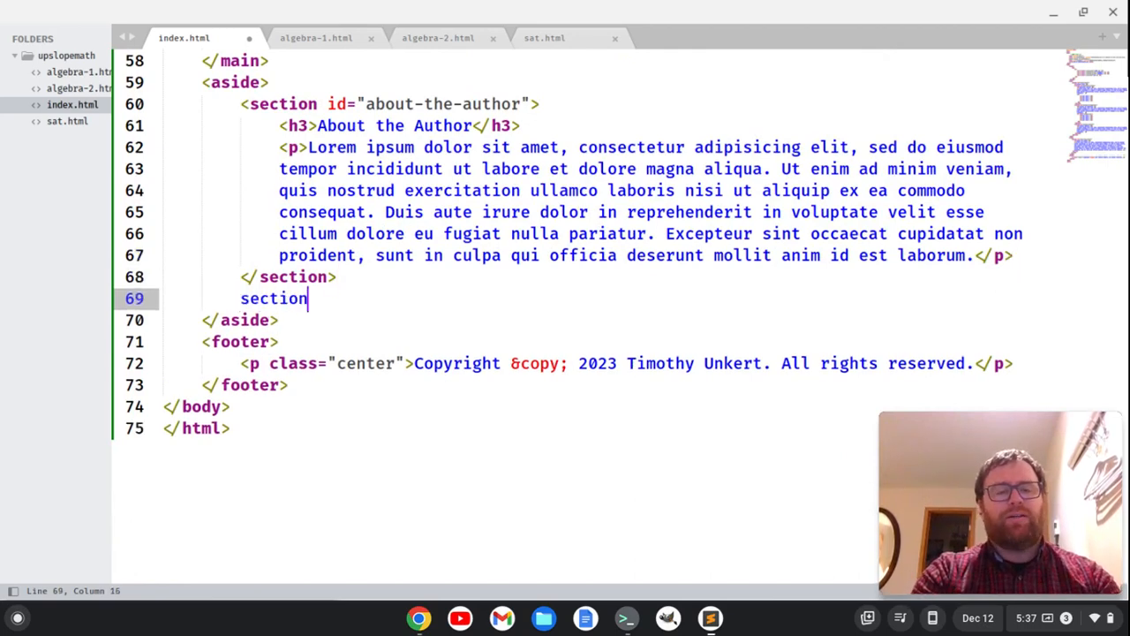
type("#feature")
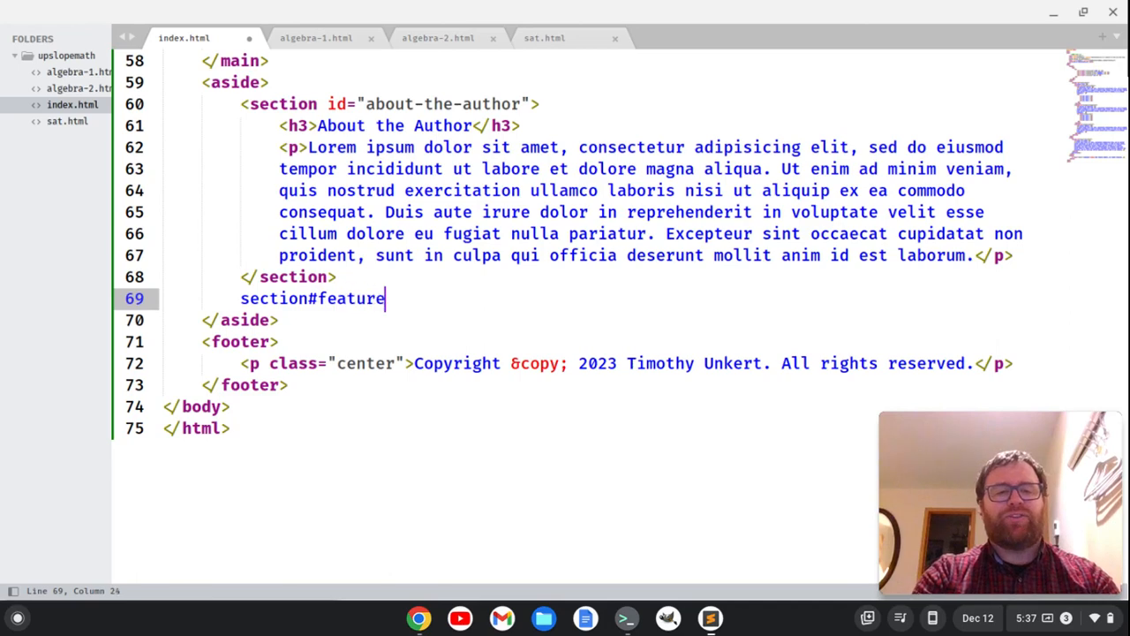
type("d-posts")
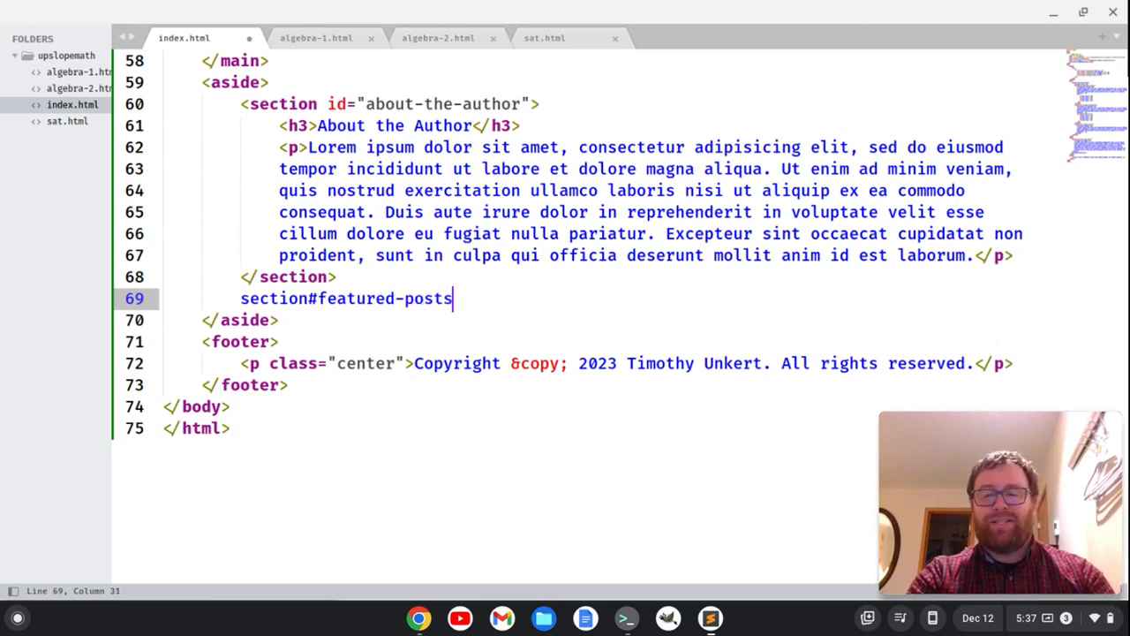
key("Tab")
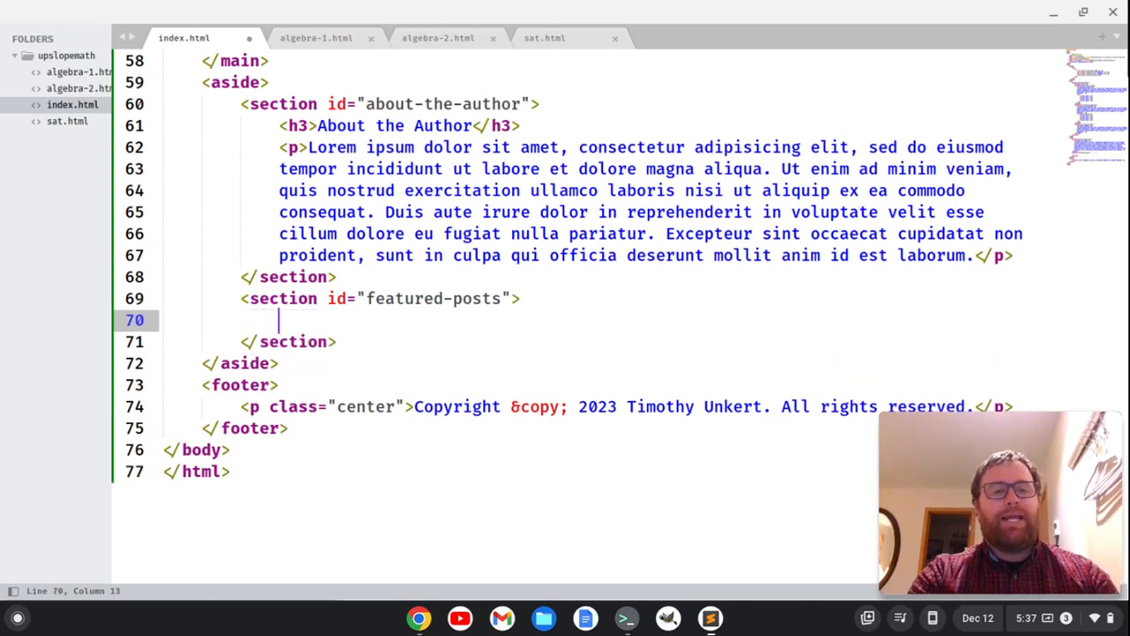
type("<h3>Fe</h3>")
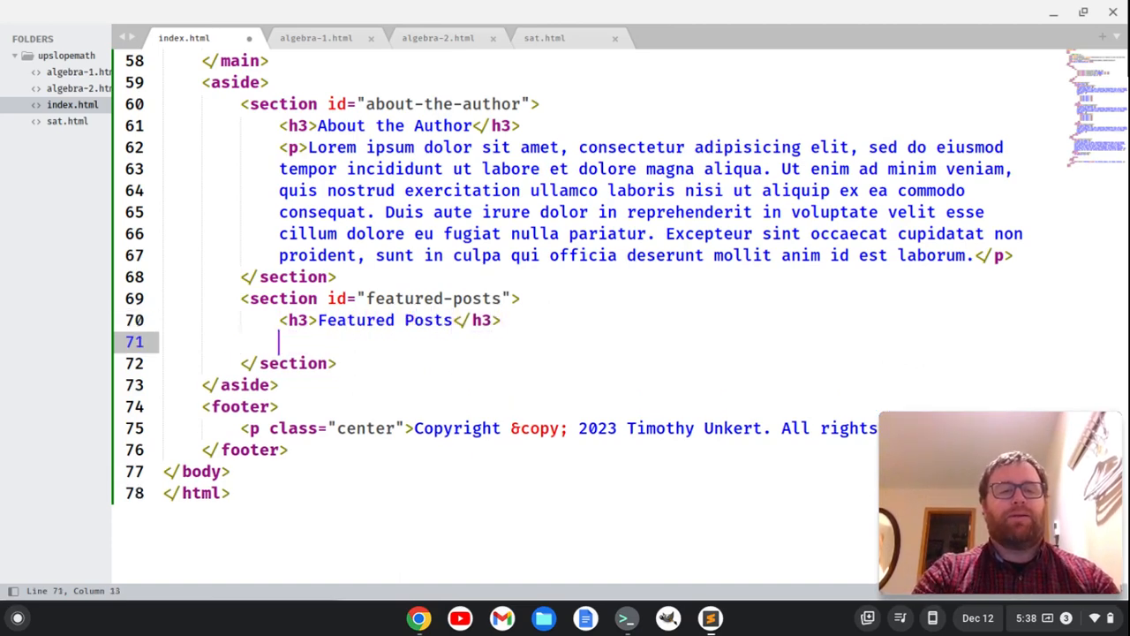
Add a <ul> of <li><a href="#">Post N</a></li> links and save the homepage
type("ul")
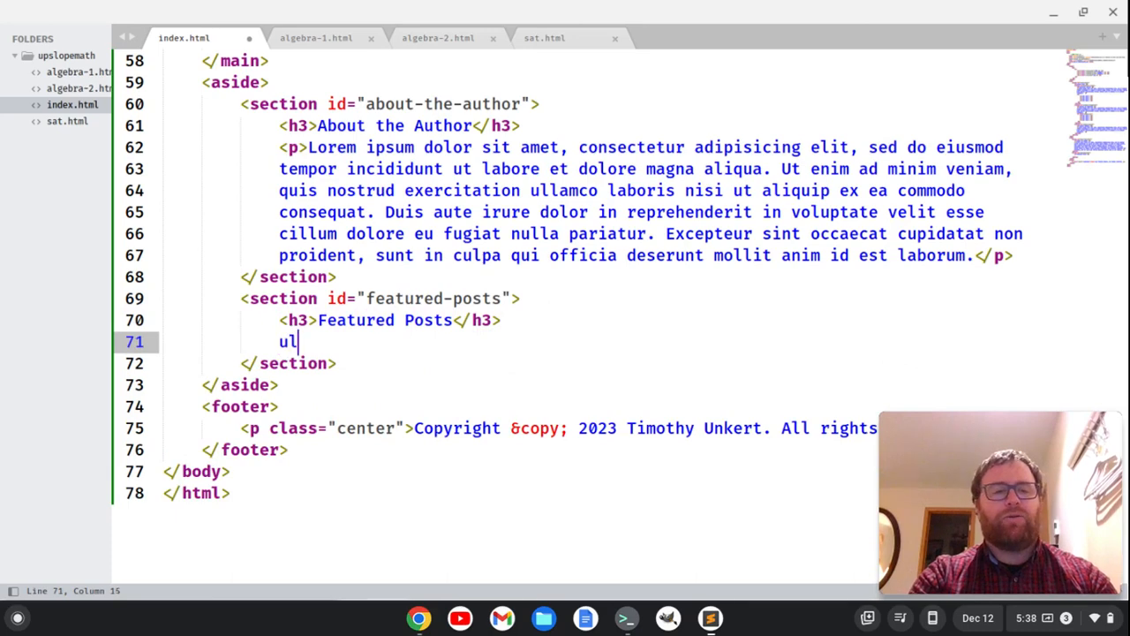
type("></ul>")
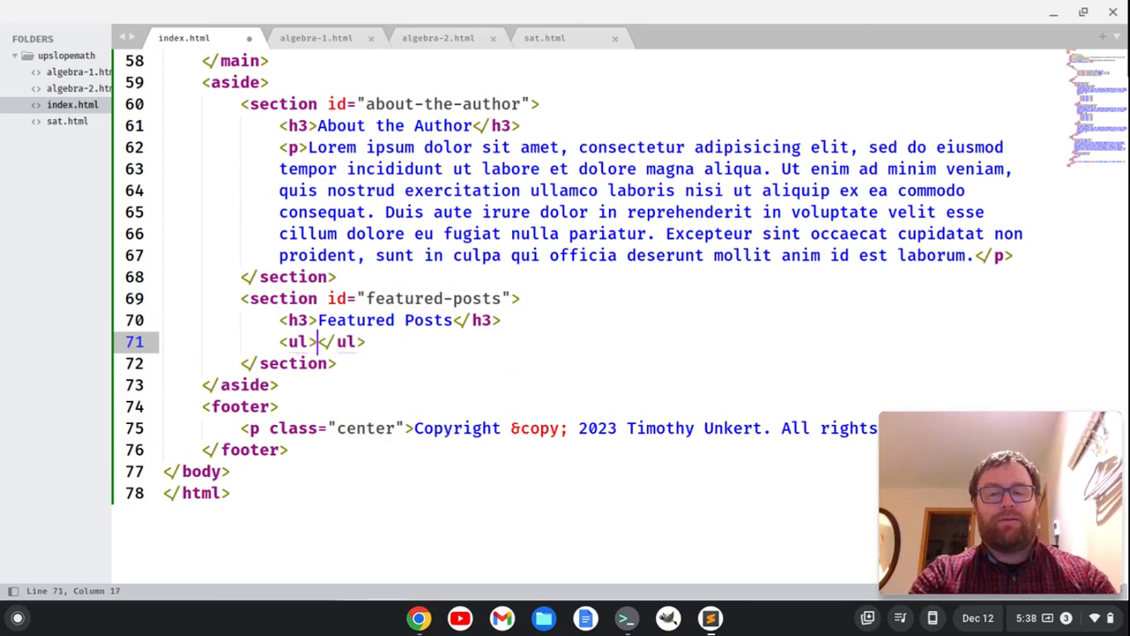
type("li")
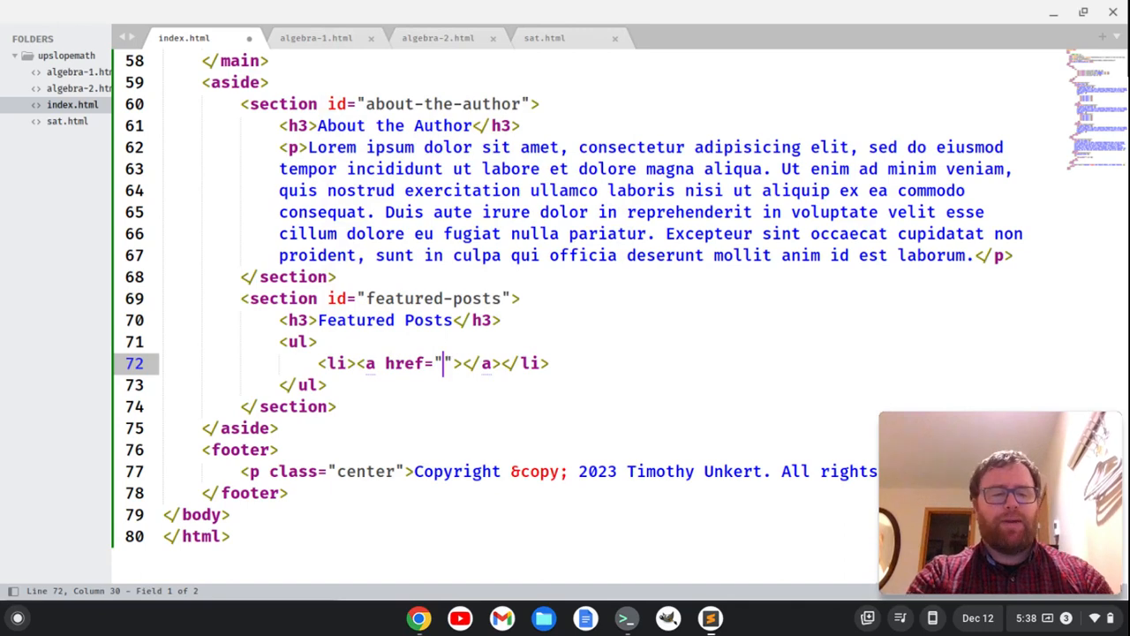
type("#")
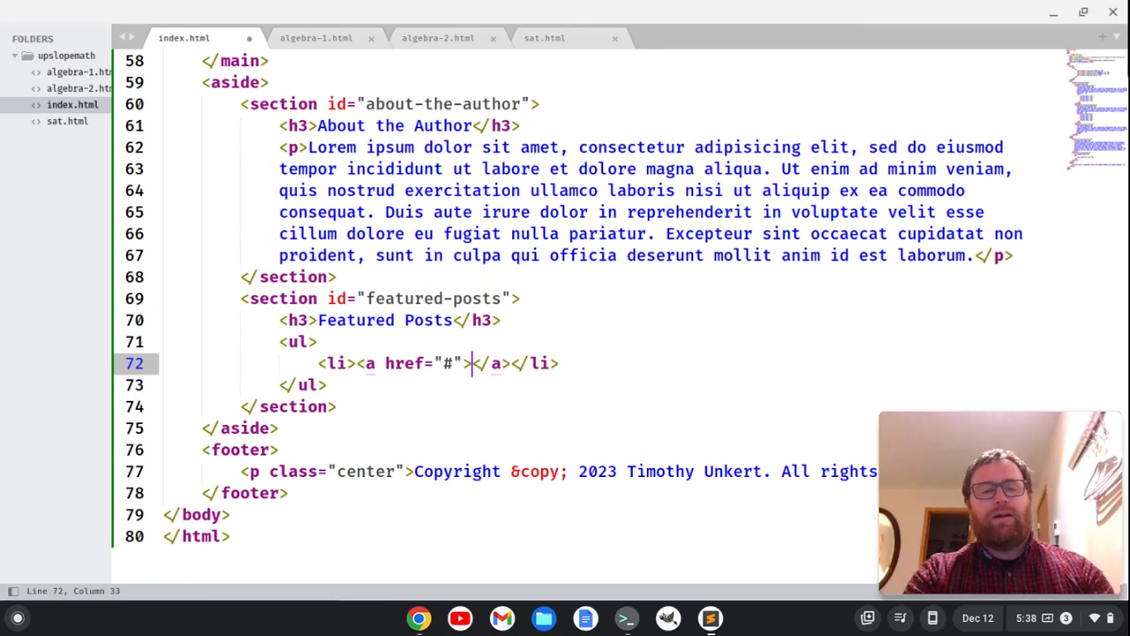
type("Post 1")
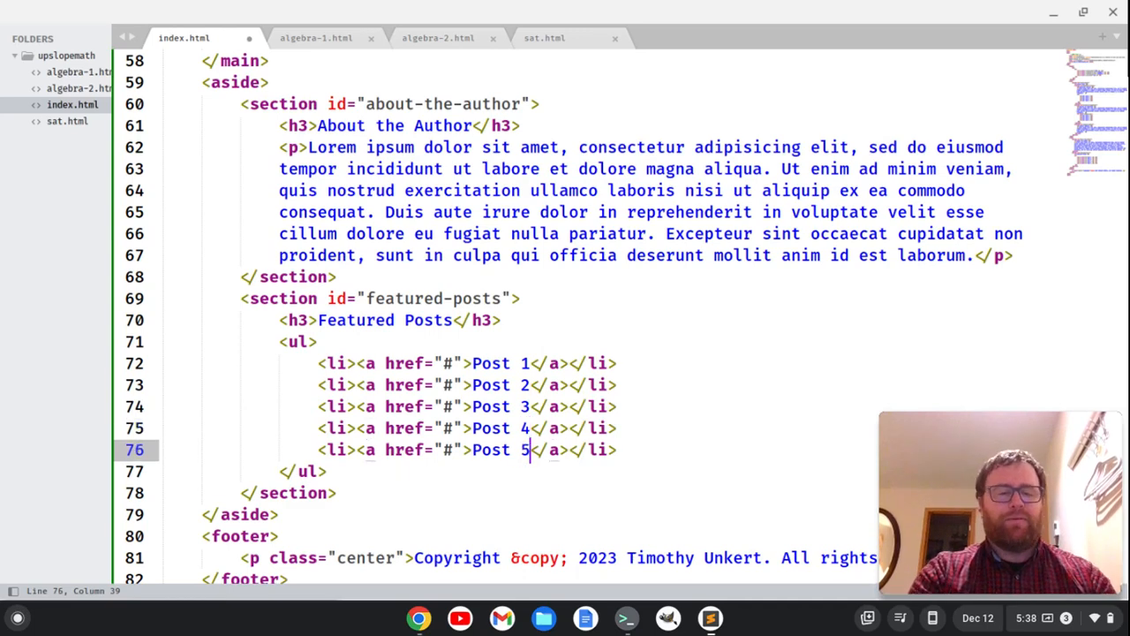
key("ctrl+s")
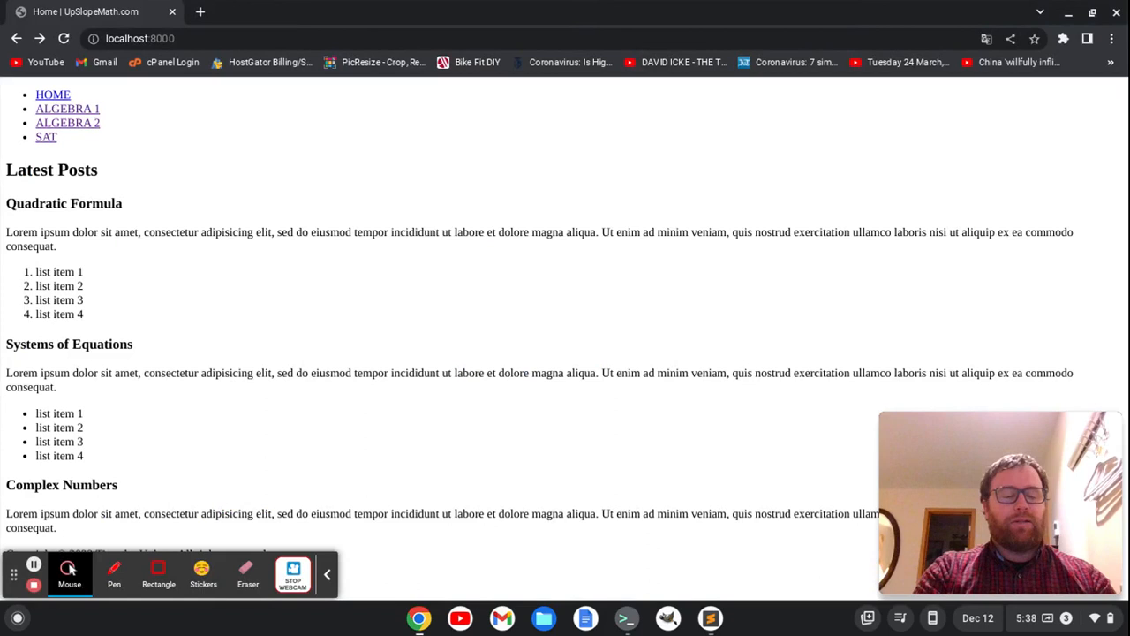
Scroll the reloaded homepage to view the new sidebar sections, then return to Sublime Text
scroll("down", 3)
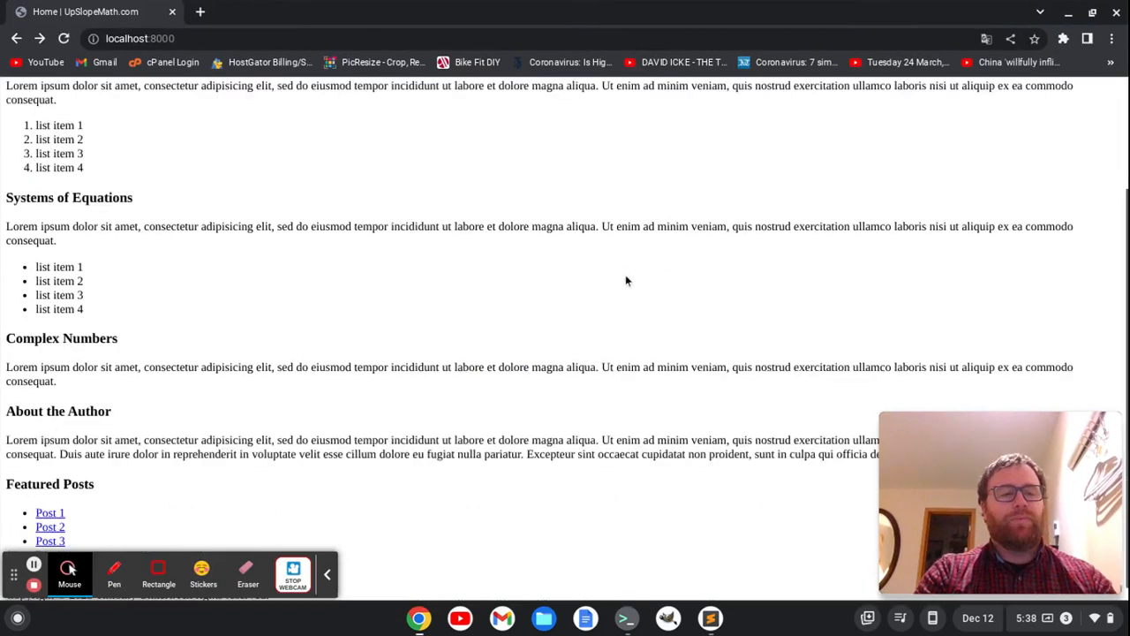
scroll("down", 3)
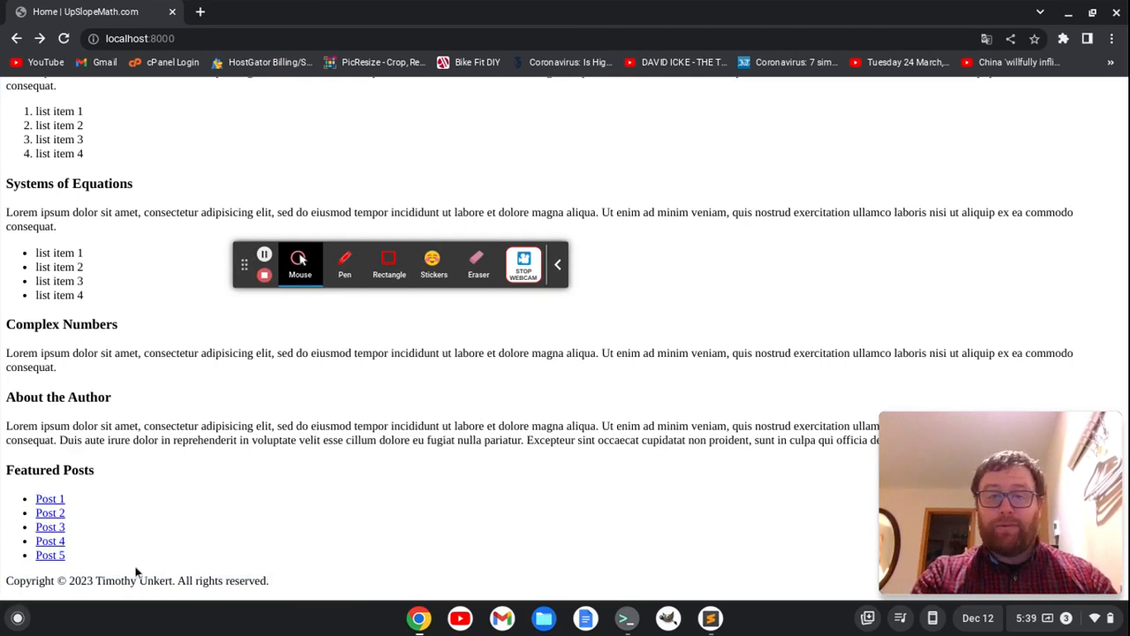
mouse_move(404, 247)
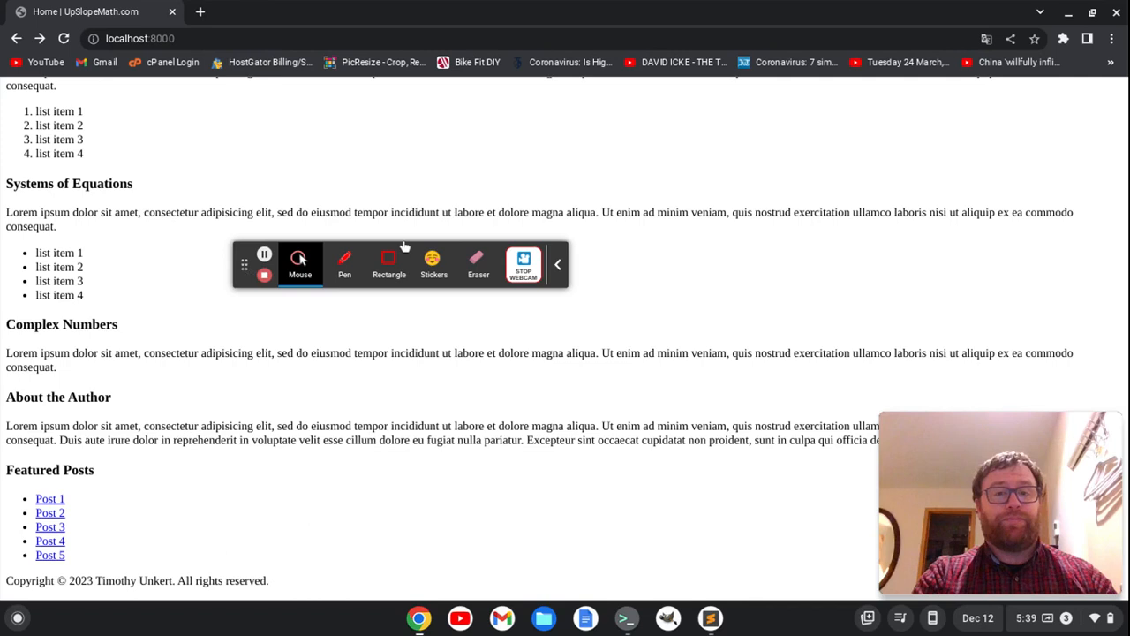
left_click(558, 265)
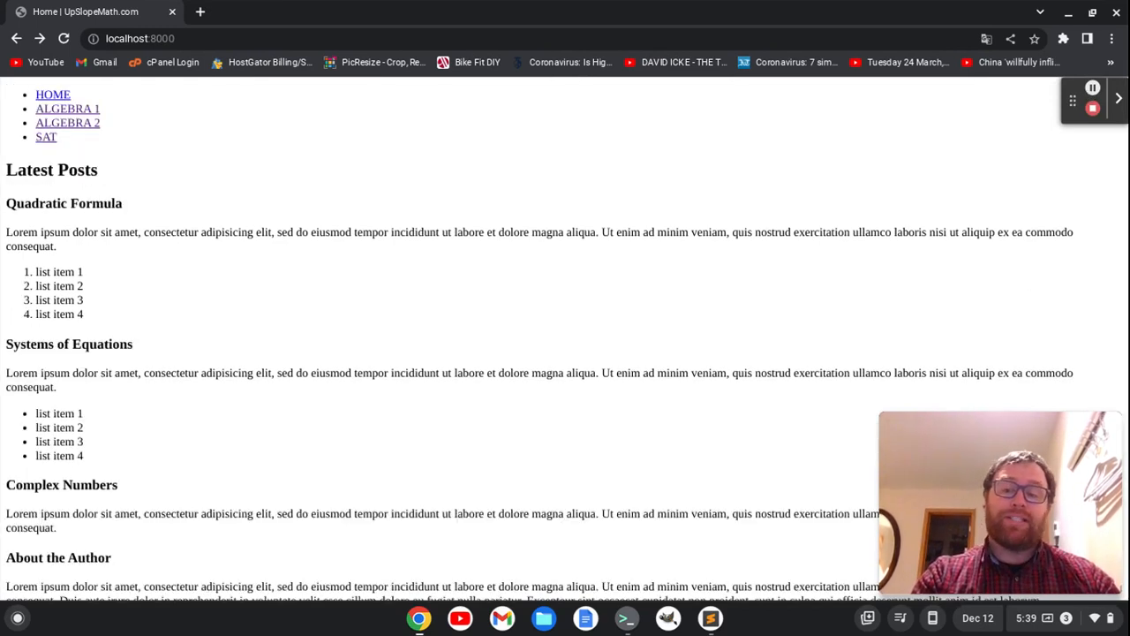
left_click(710, 618)
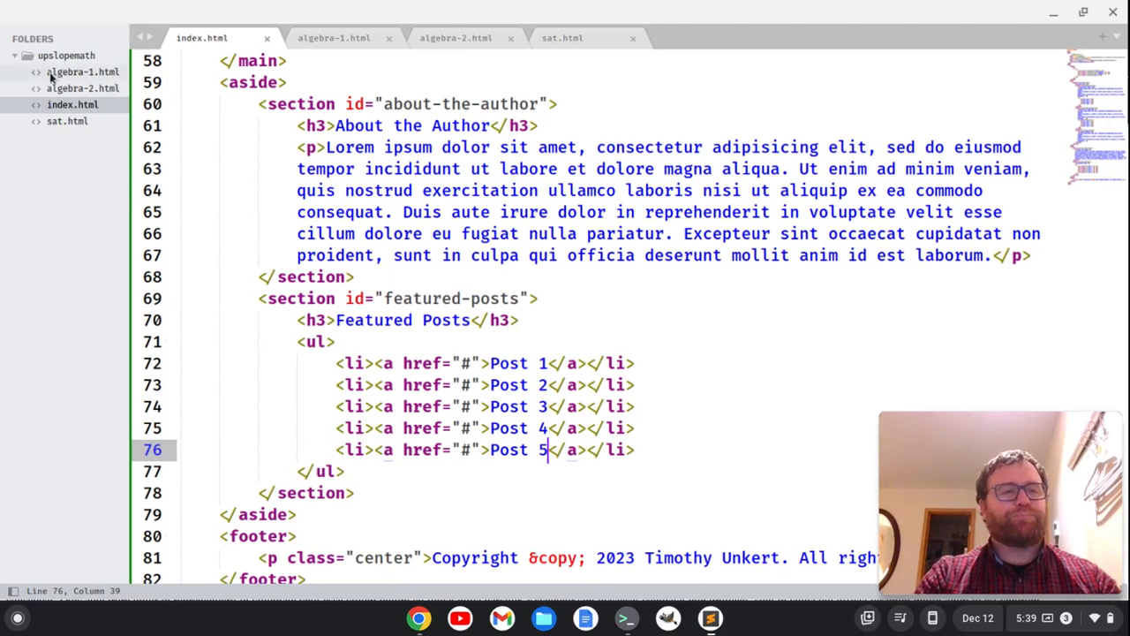
Create an assets folder in the project with a css subfolder inside it
right_click(65, 55)
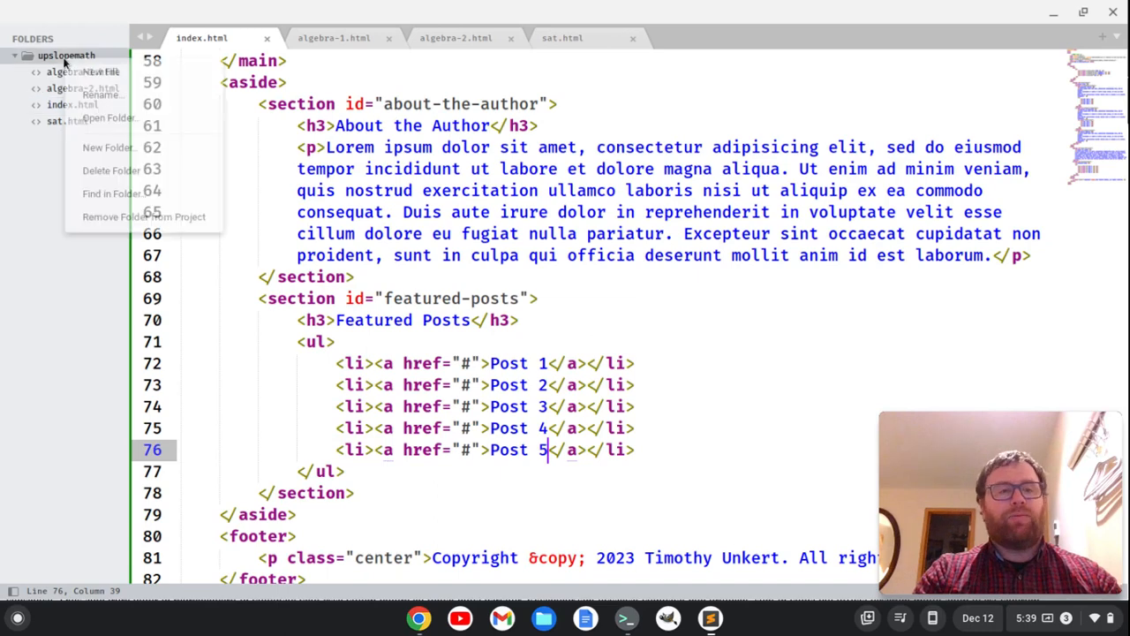
left_click(106, 146)
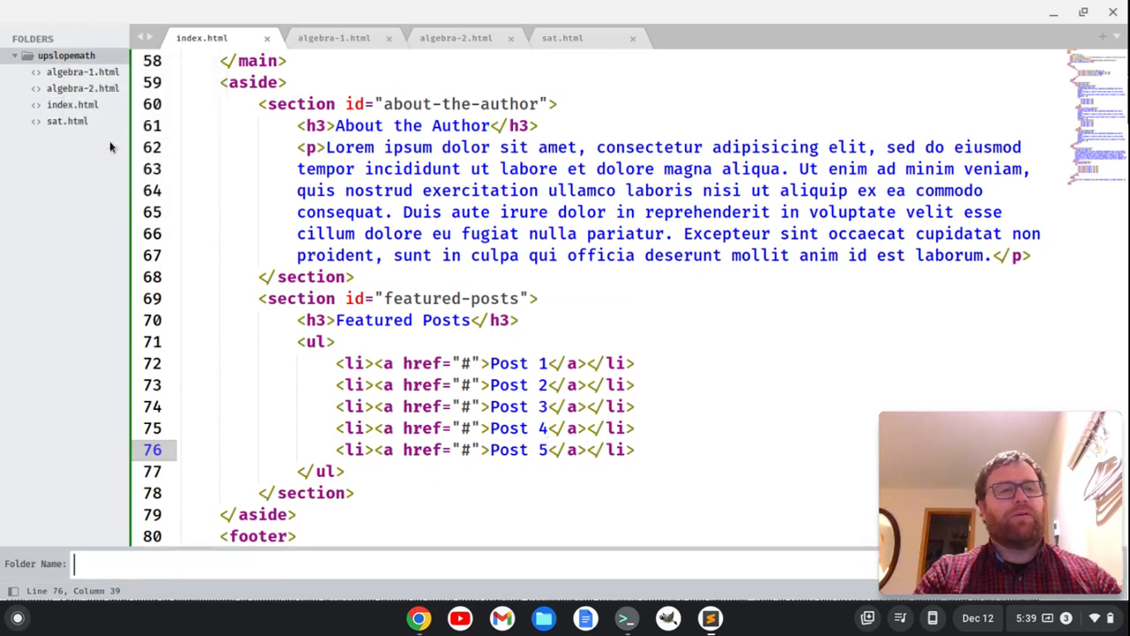
type("asse")
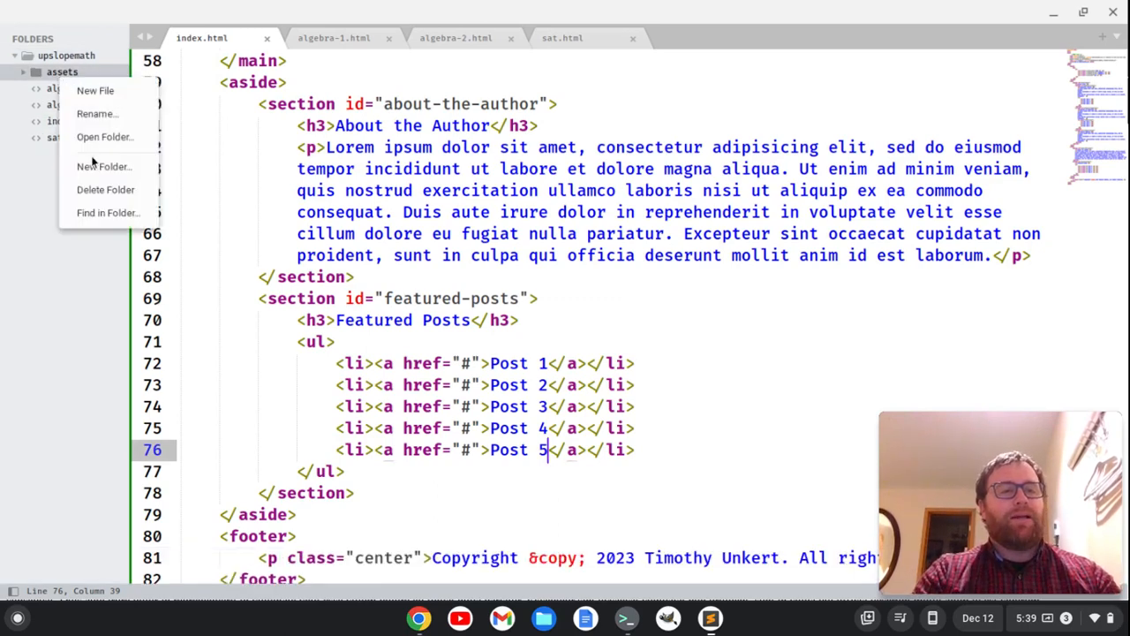
left_click(104, 166)
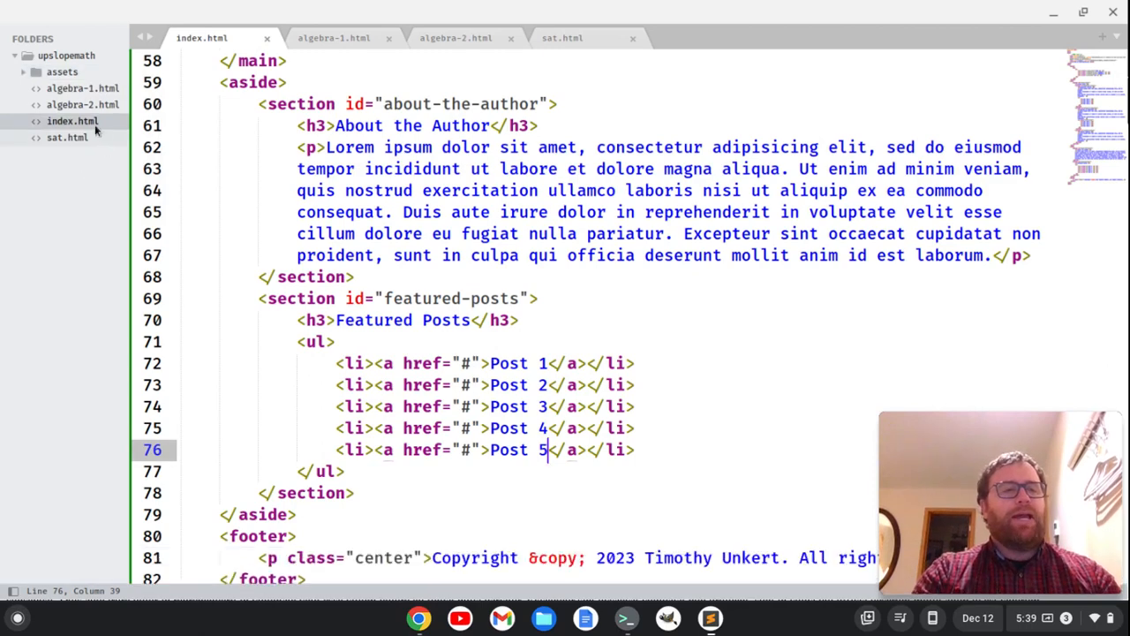
left_click(62, 71)
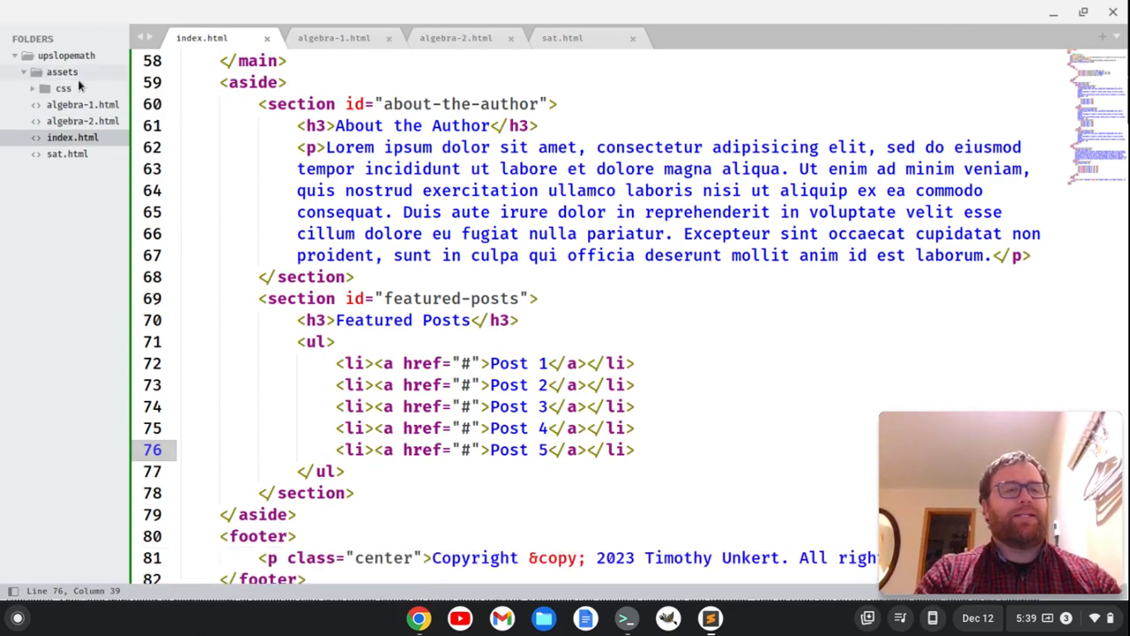
Create an empty main.css in the css folder, then return to index.html
right_click(64, 89)
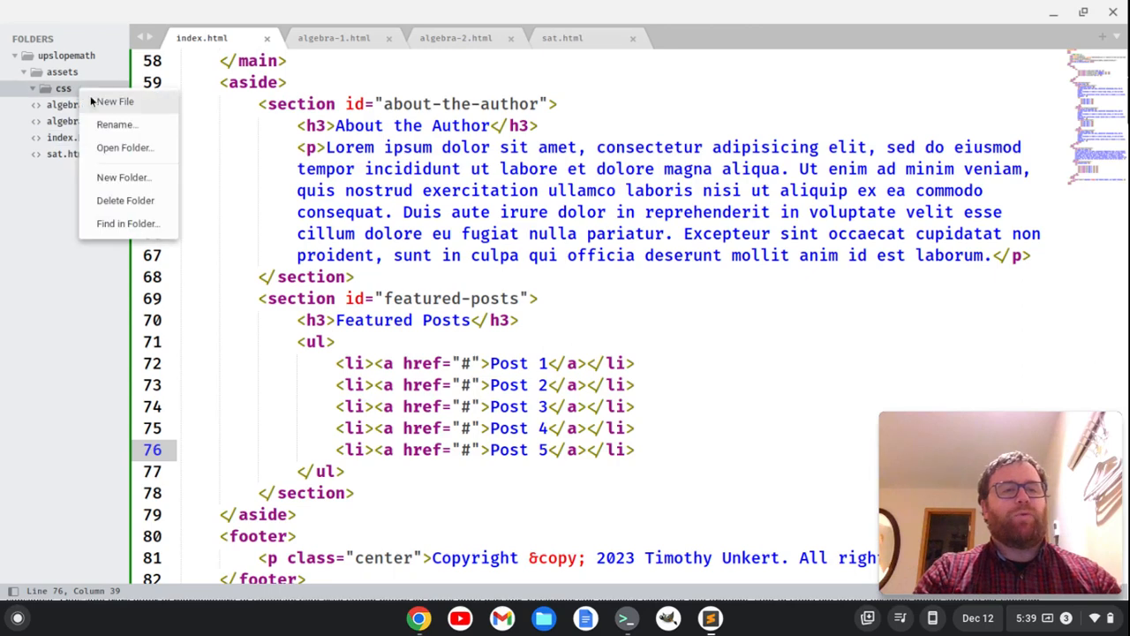
left_click(114, 101)
type("main.css")
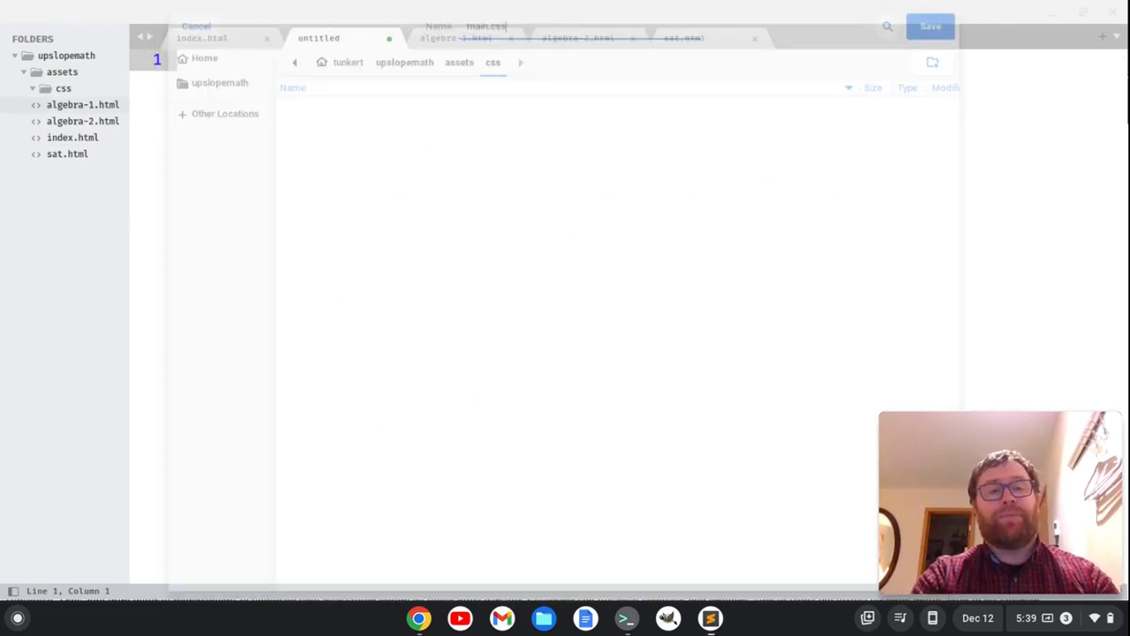
left_click(929, 27)
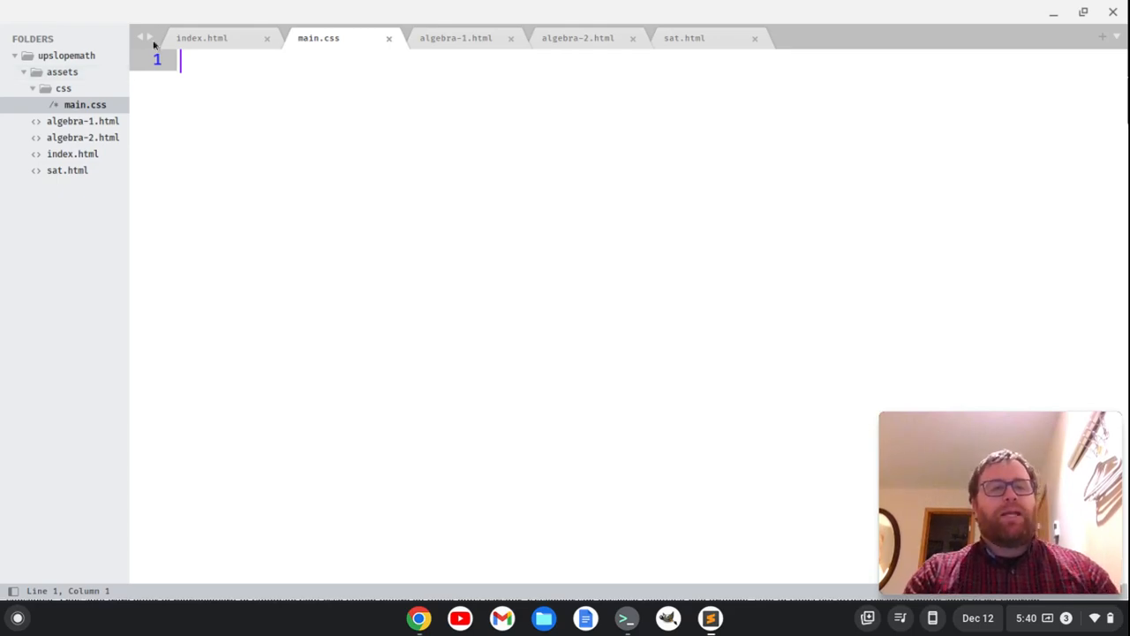
left_click(201, 37)
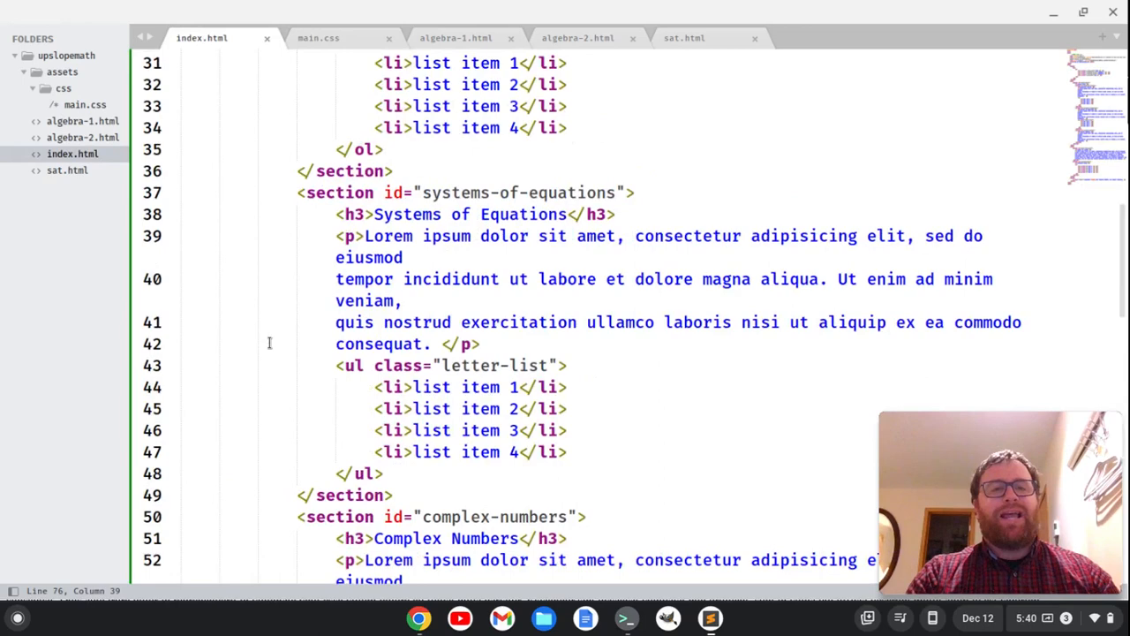
Scroll up in the page before searching for Google Fonts
scroll("up", 3)
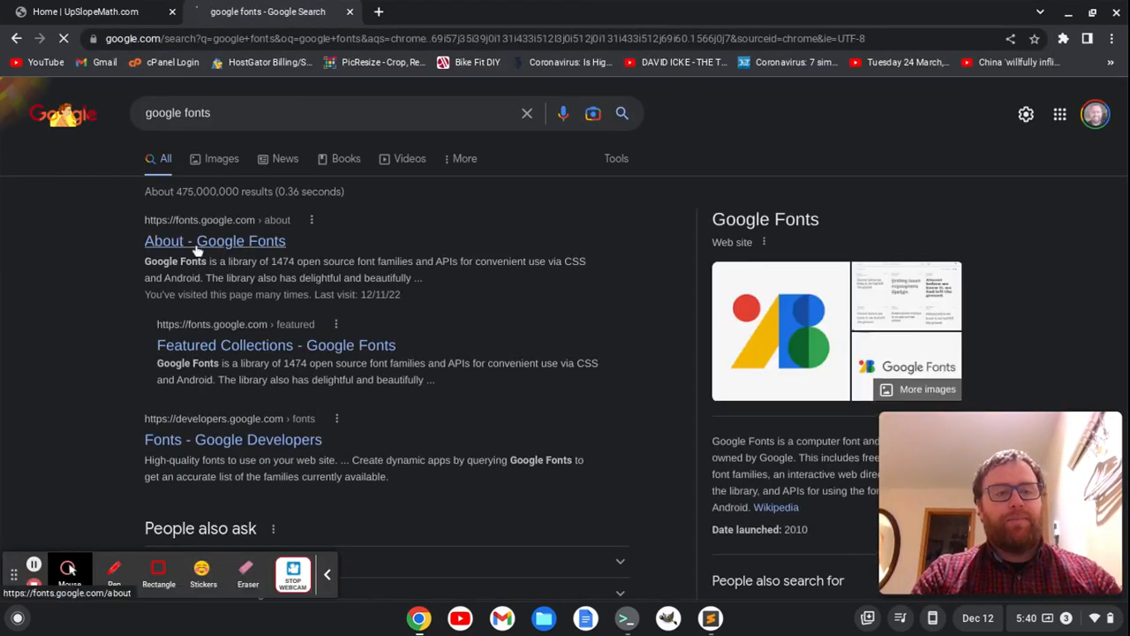
Read through the Google Fonts About page from its typography heading to the bottom and back
left_click(215, 240)
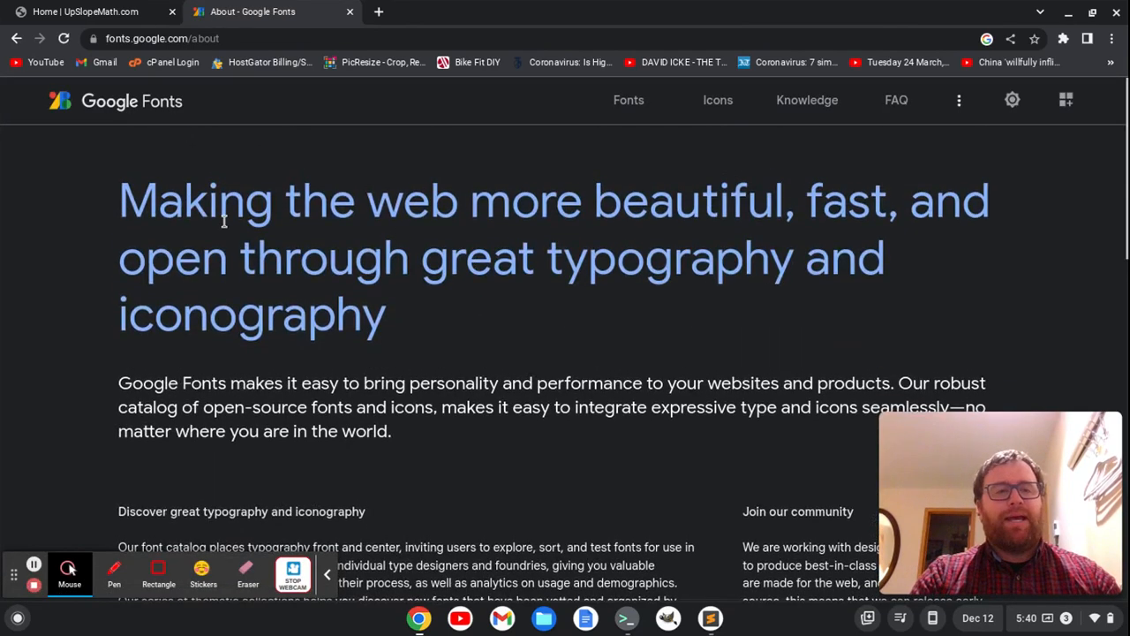
mouse_move(636, 226)
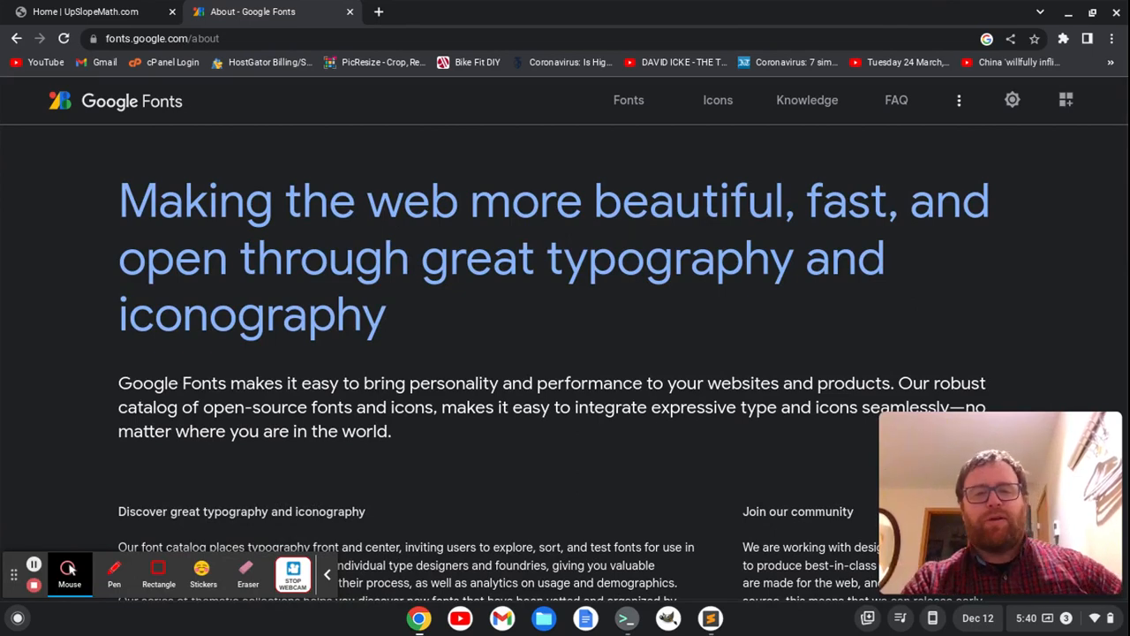
scroll("down", 3)
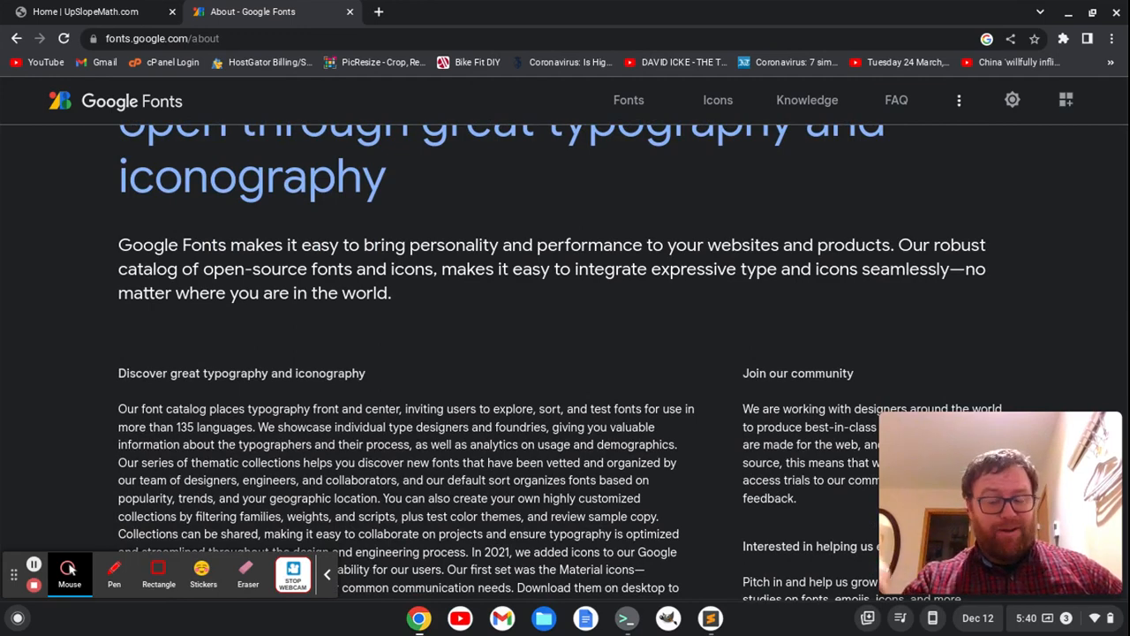
scroll("down", 3)
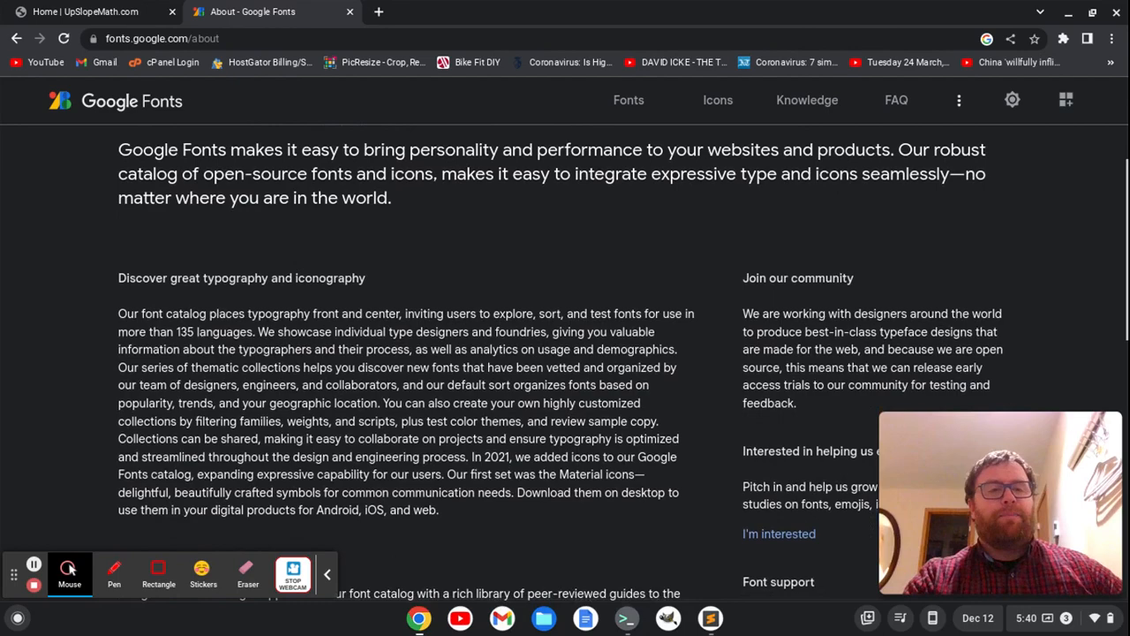
scroll("down", 3)
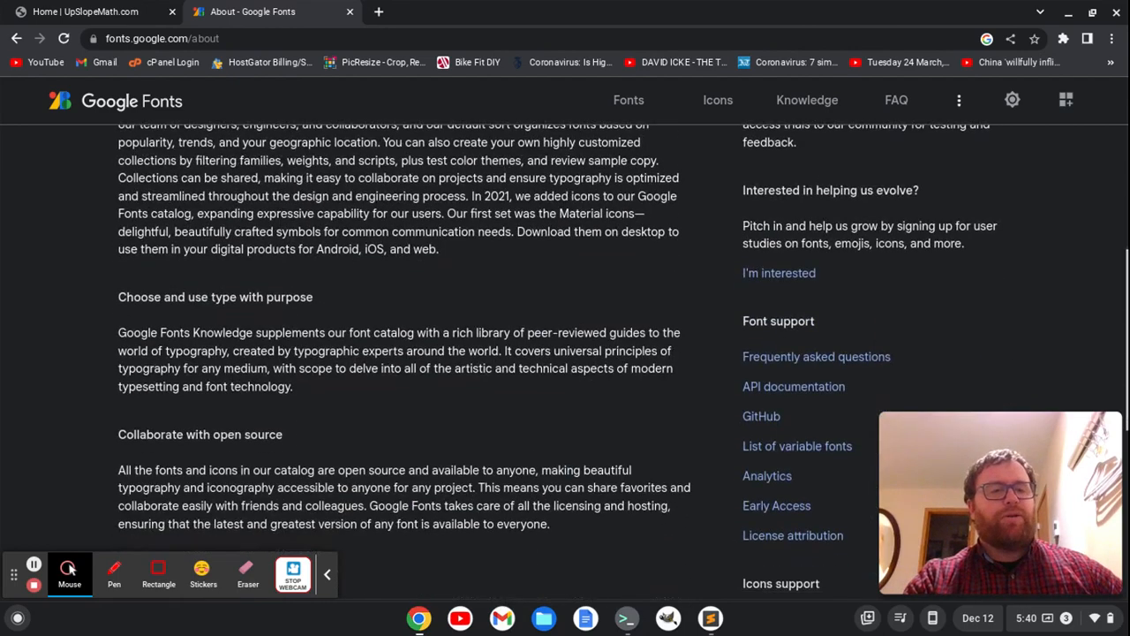
scroll("down", 3)
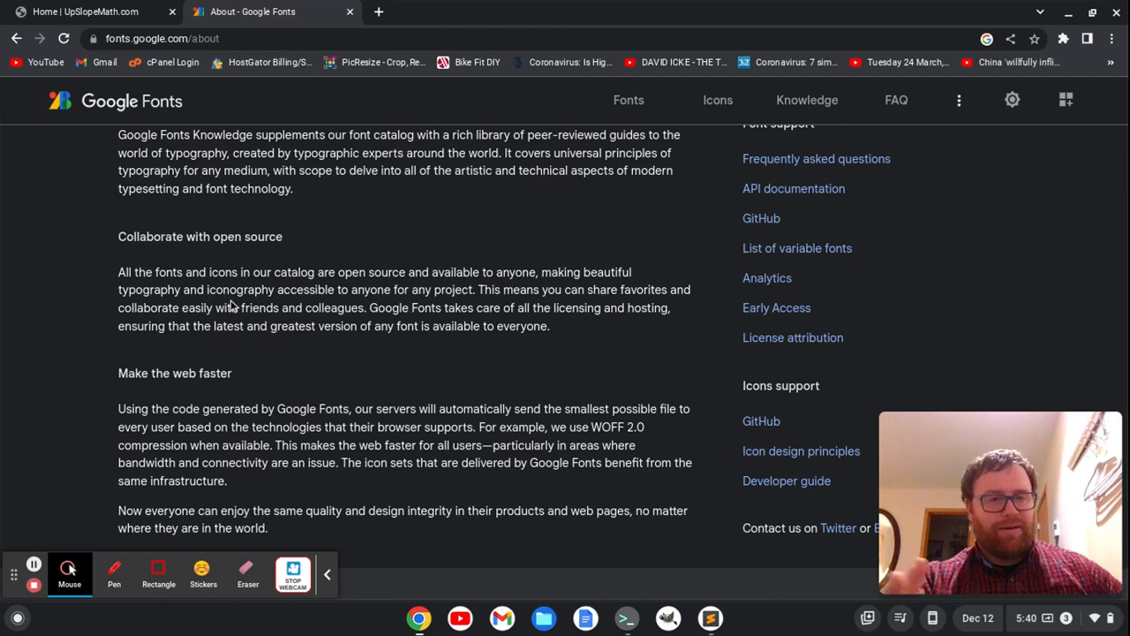
scroll("down", 3)
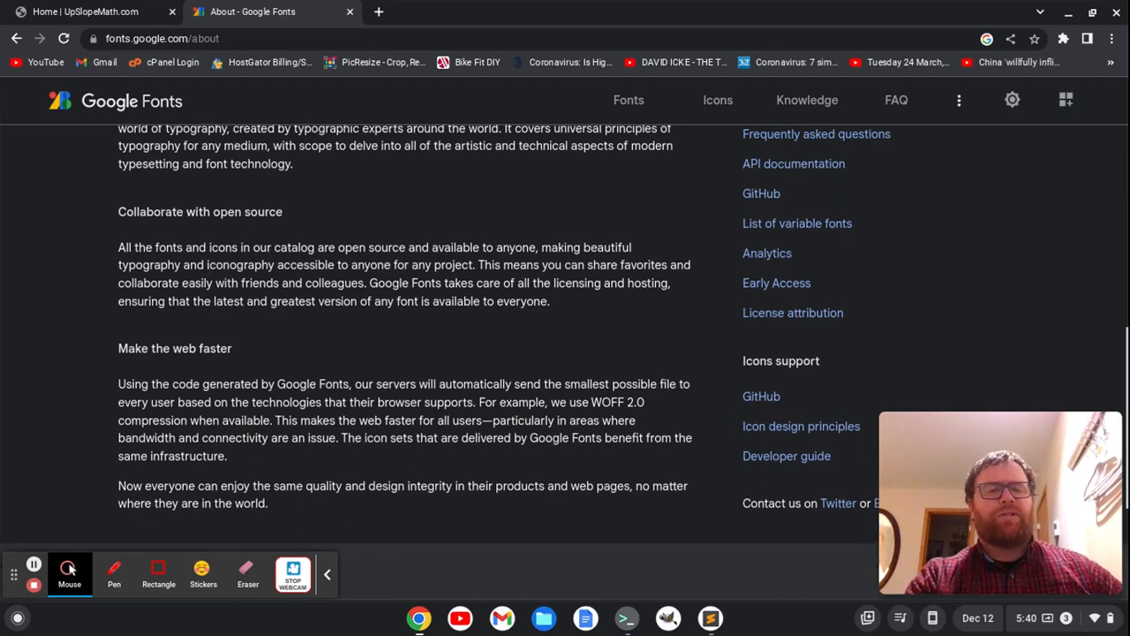
scroll("down", 3)
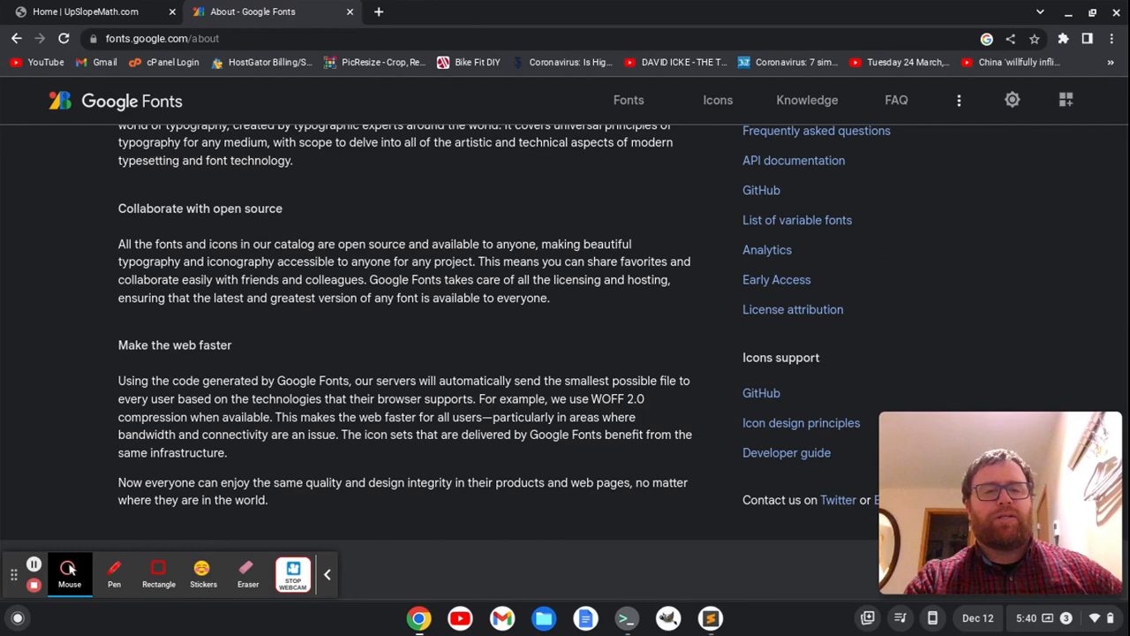
mouse_move(274, 329)
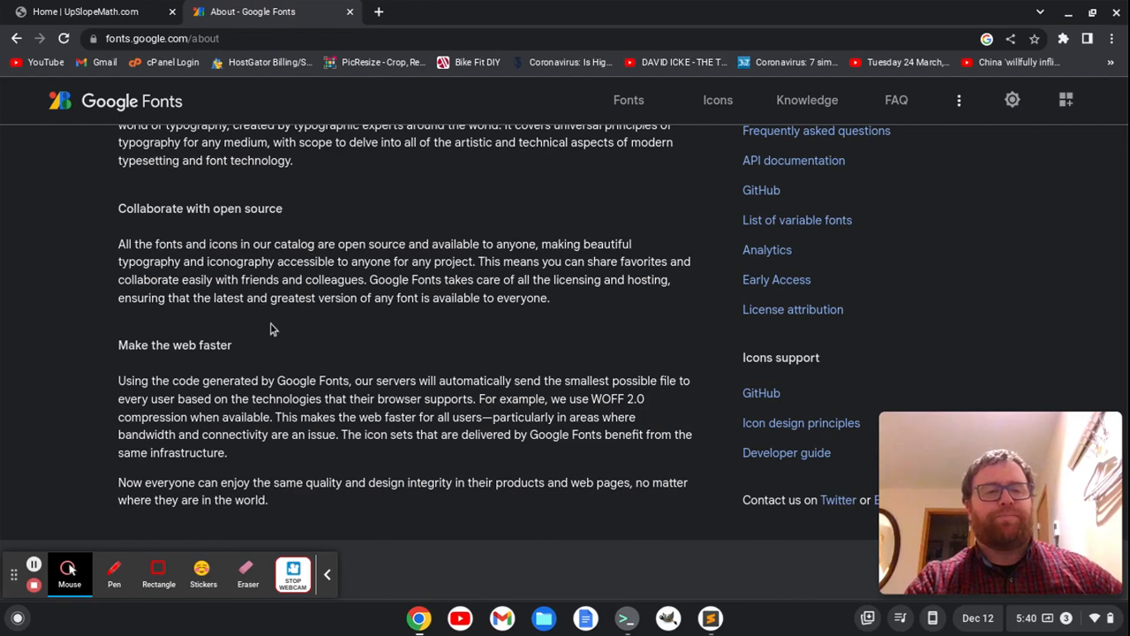
scroll("up", 3)
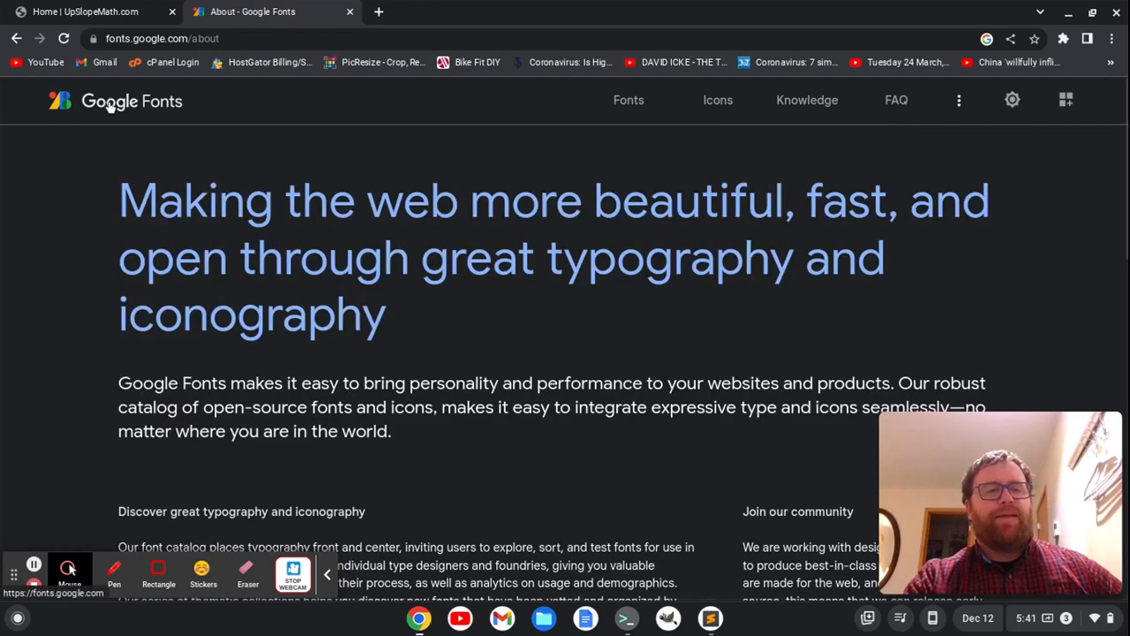
Browse the font catalogue and reach the Source Sans Pro specimen page by Paul D. Hunt
left_click(628, 99)
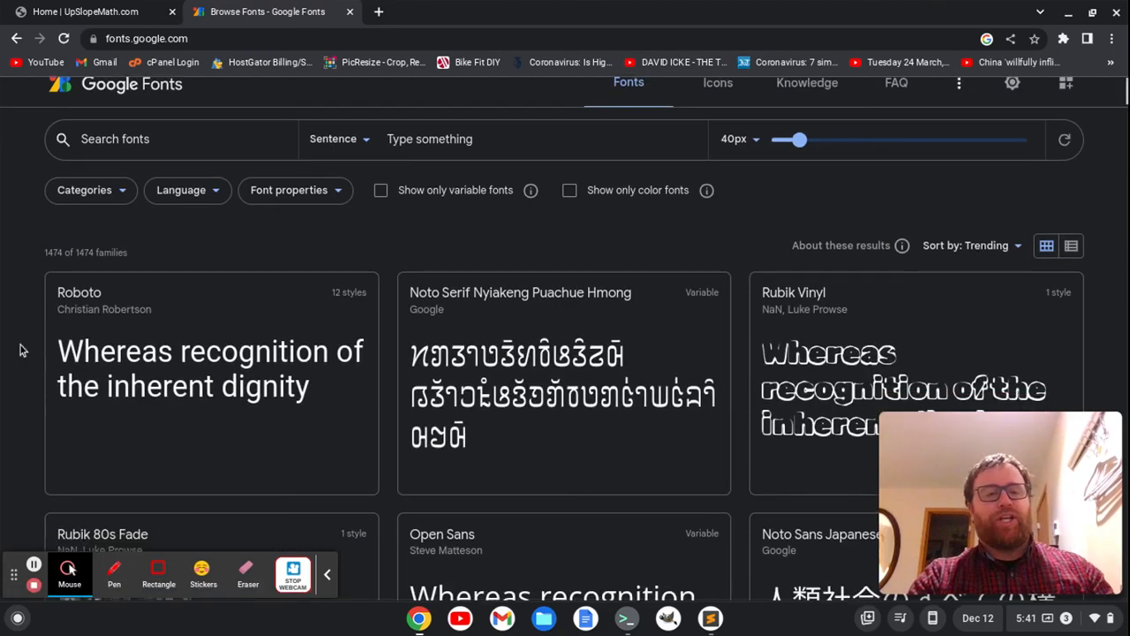
scroll("down", 3)
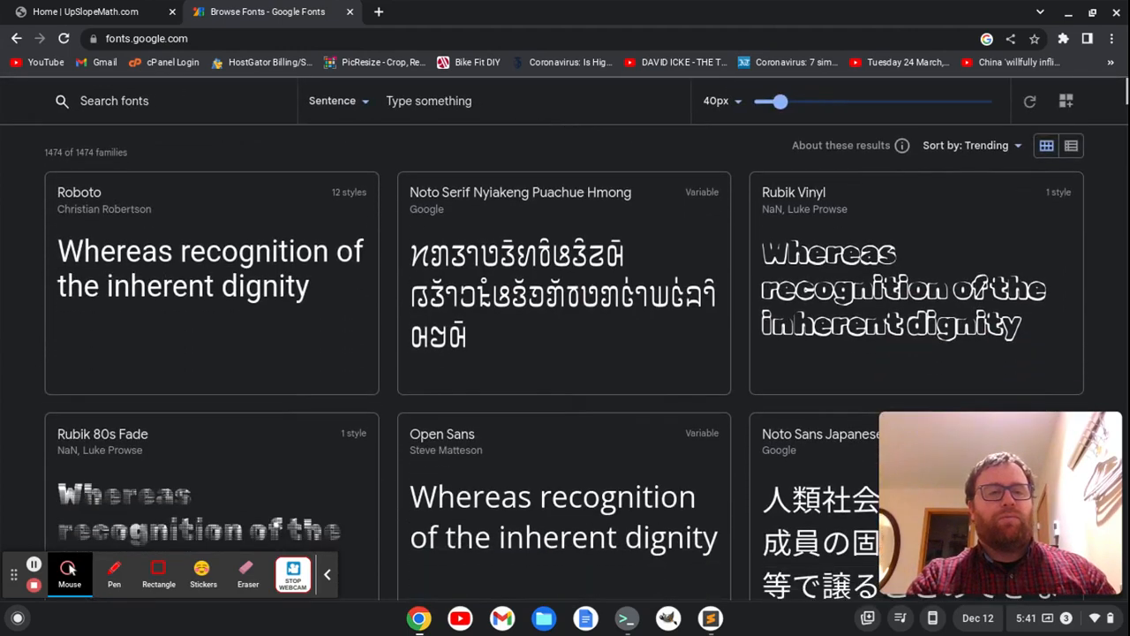
scroll("down", 3)
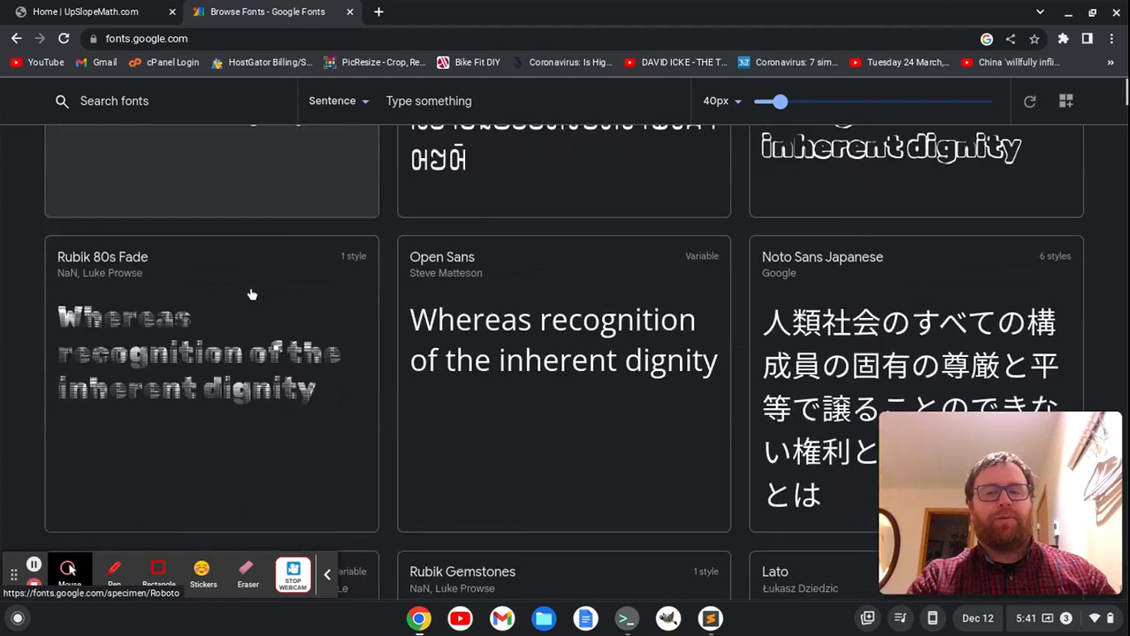
scroll("down", 3)
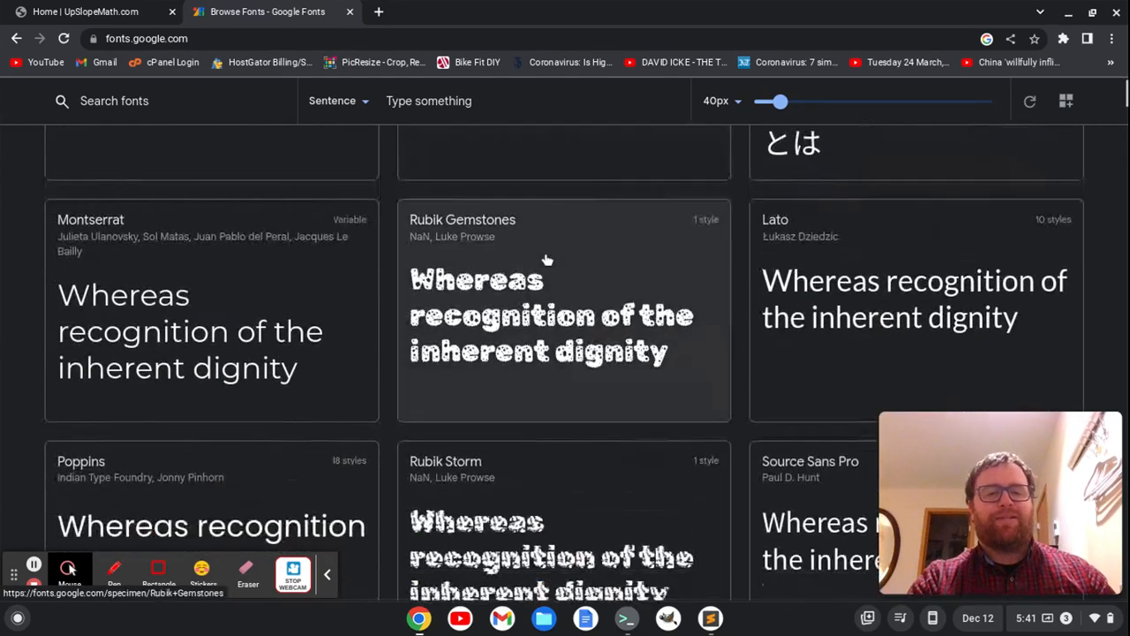
scroll("down", 3)
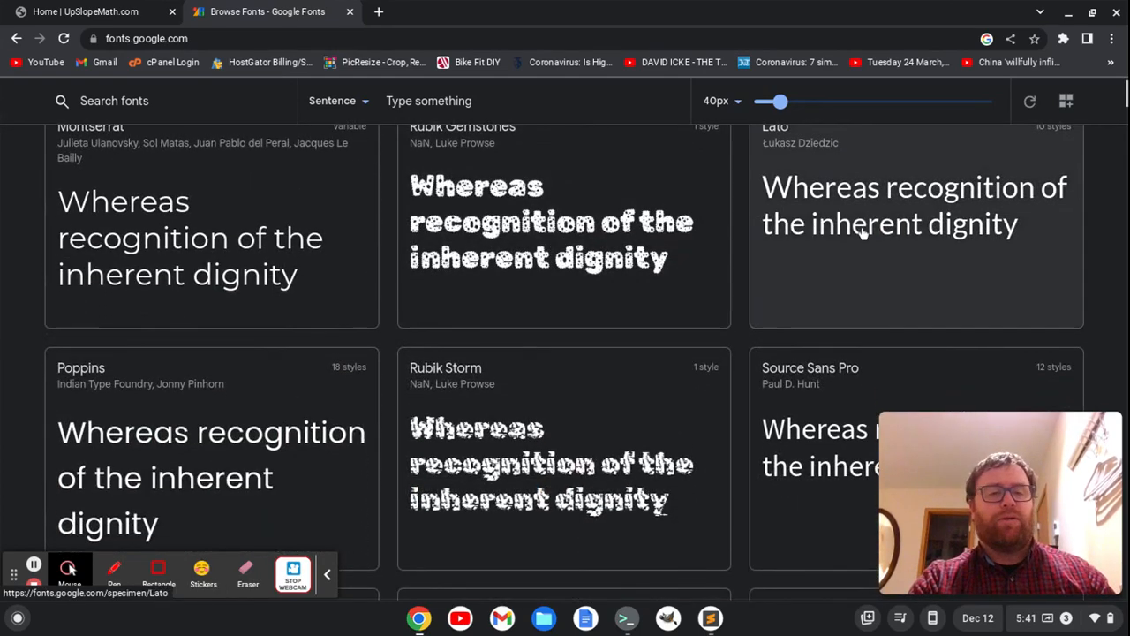
scroll("down", 3)
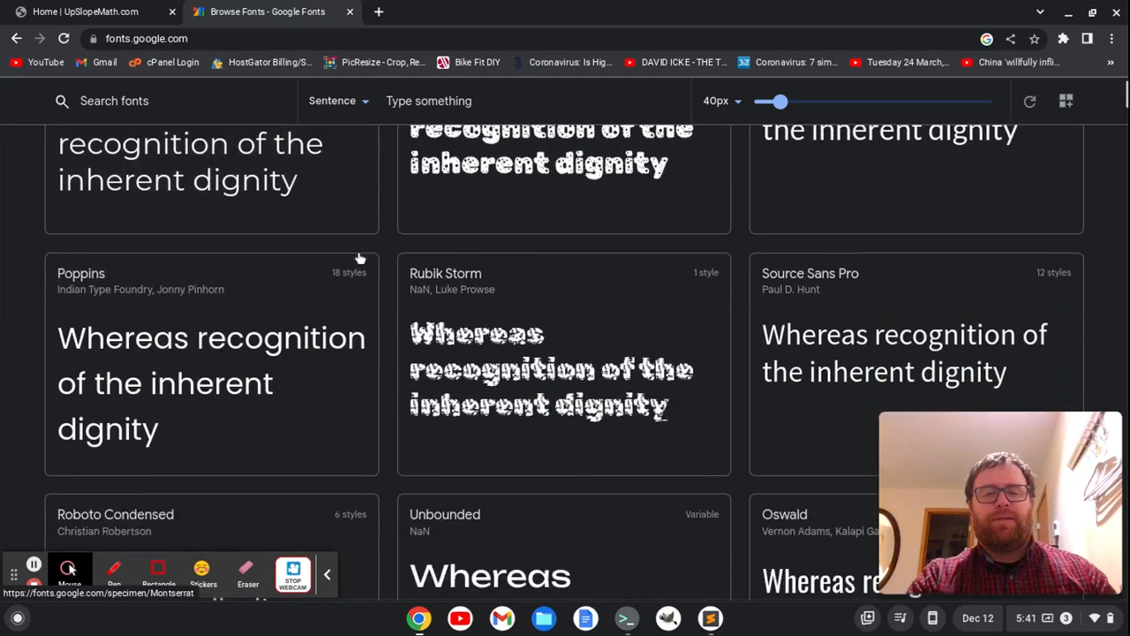
scroll("down", 3)
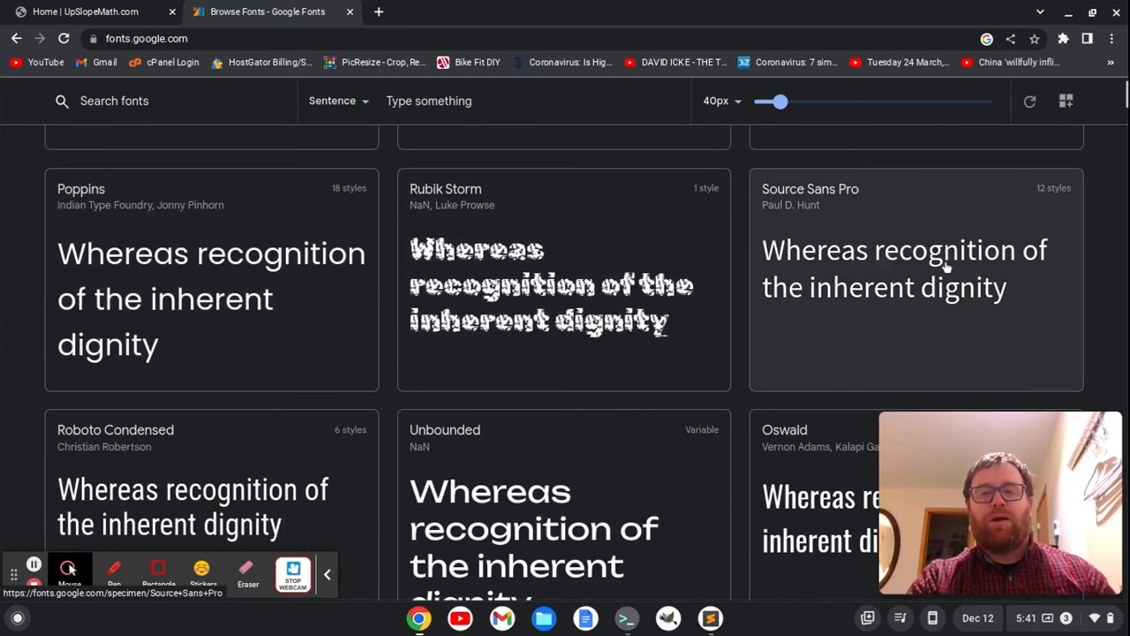
left_click(915, 265)
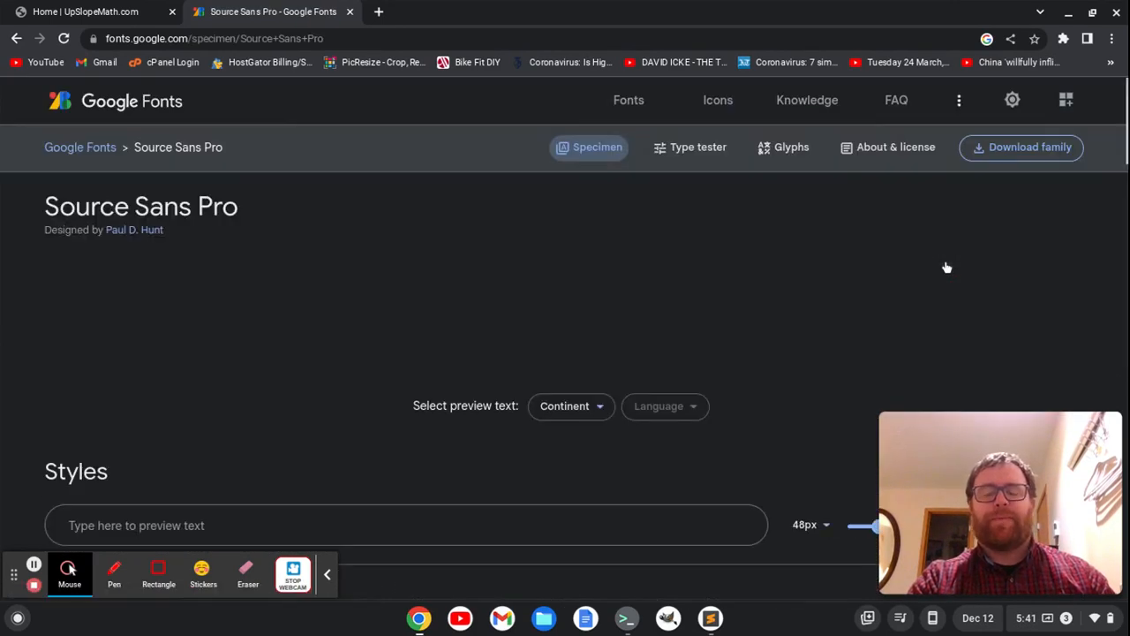
Select the Source Sans Pro Regular 400 and Regular 400 Italic styles
scroll("down", 3)
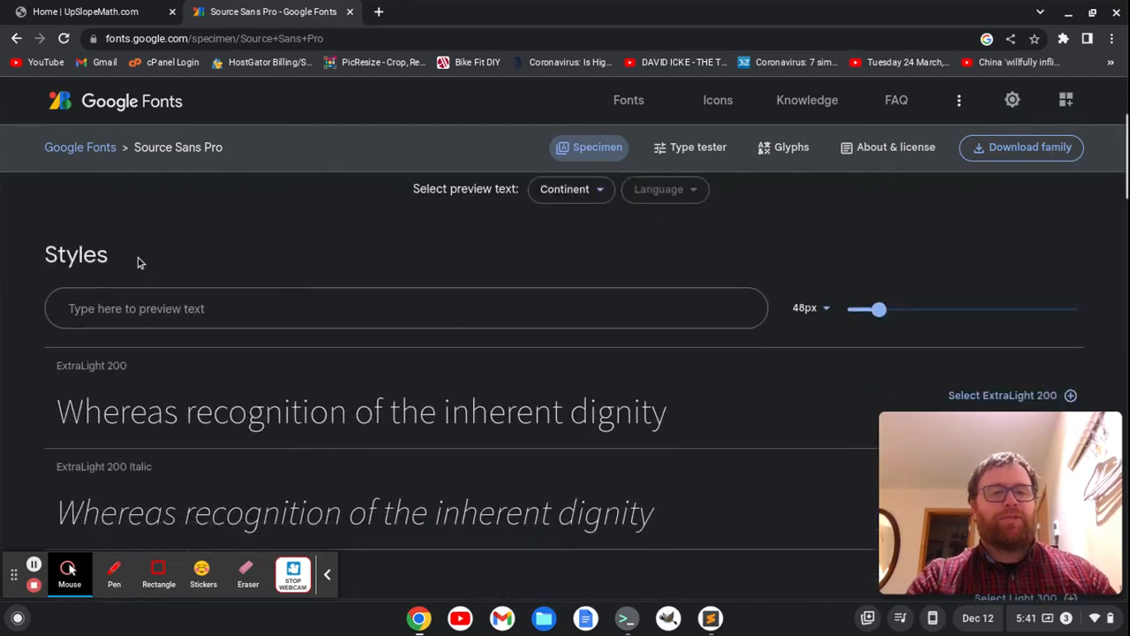
scroll("down", 3)
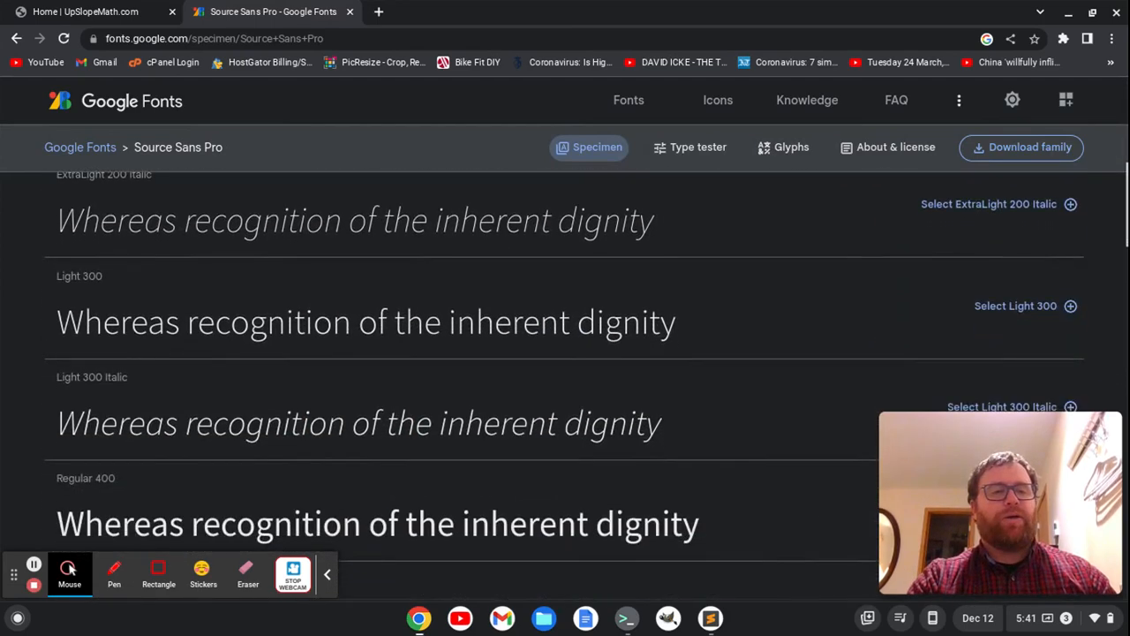
scroll("down", 3)
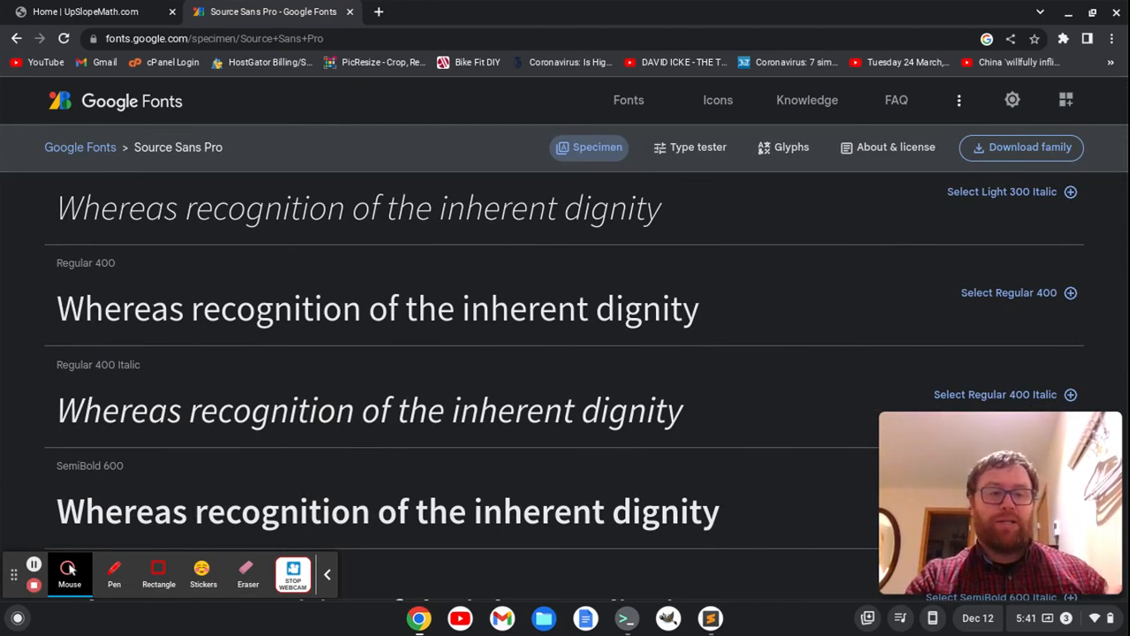
left_click(1070, 293)
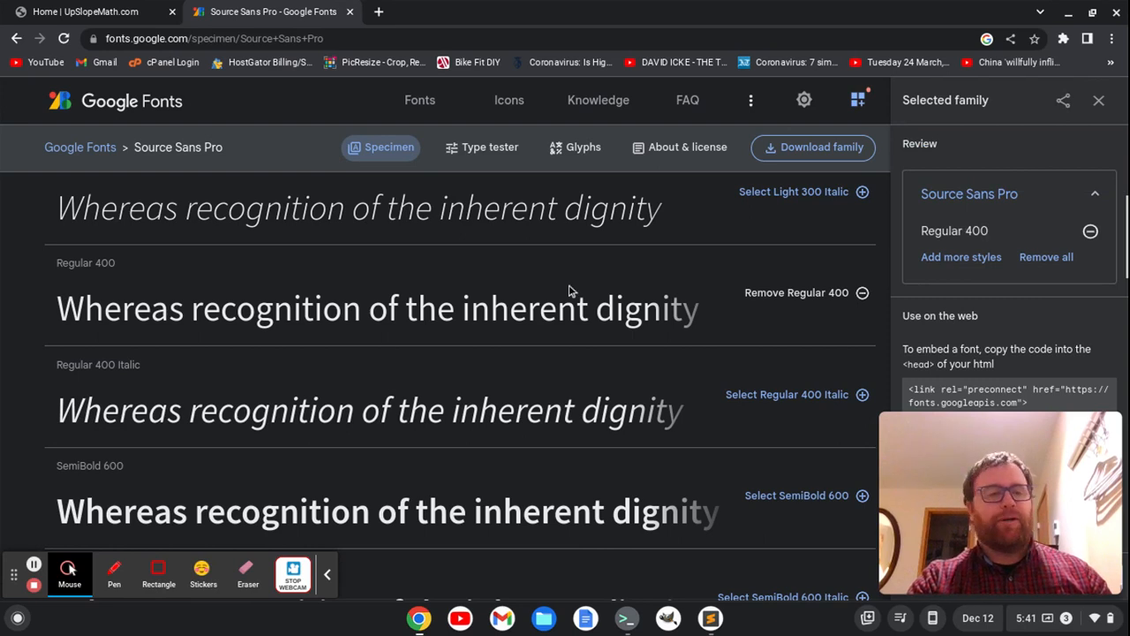
scroll("down", 3)
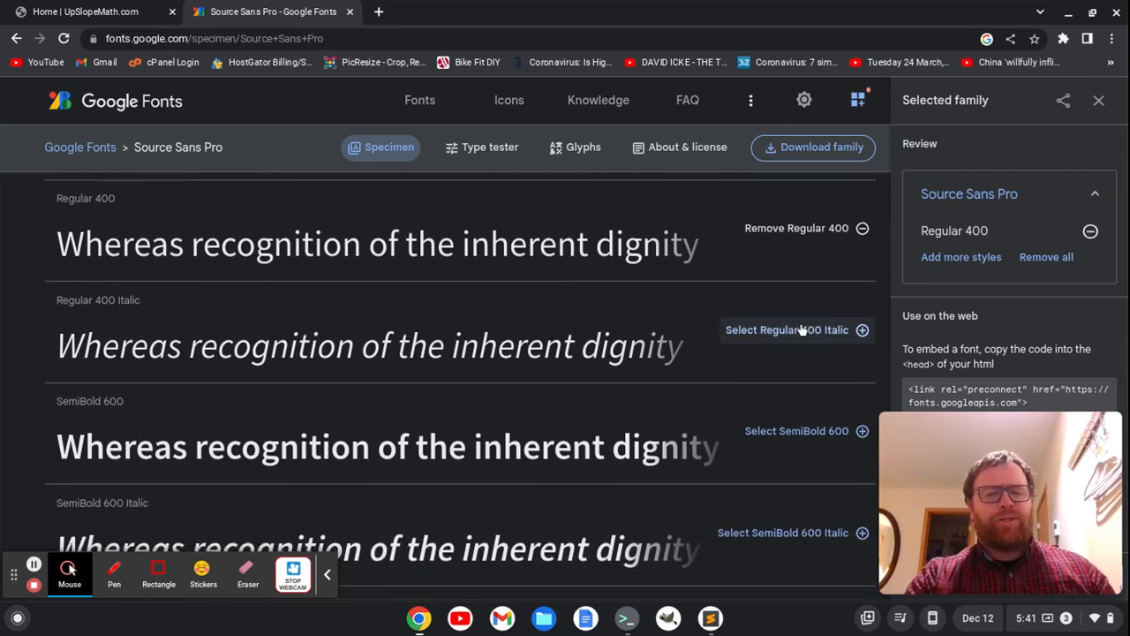
left_click(786, 330)
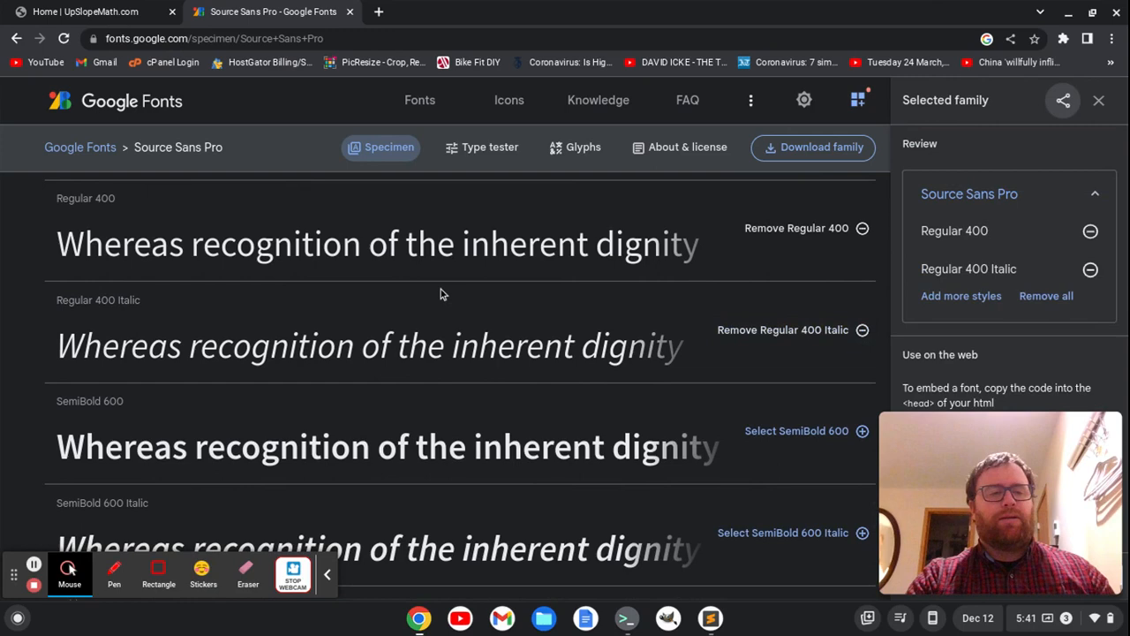
Select the Bold 700 and Bold 700 Italic styles as well
scroll("down", 3)
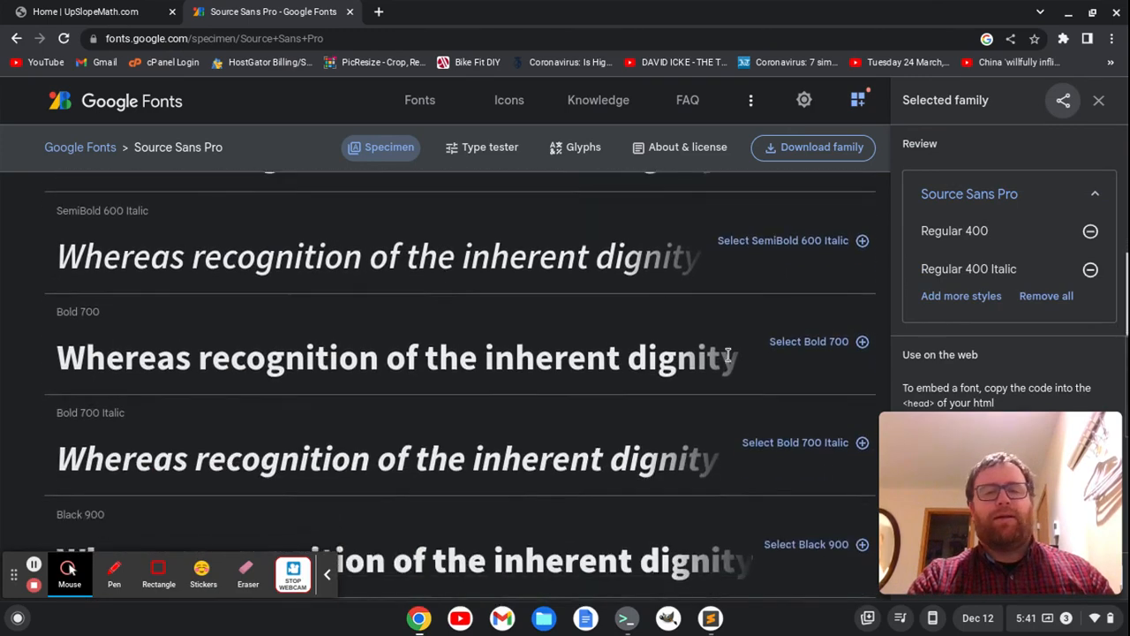
left_click(809, 341)
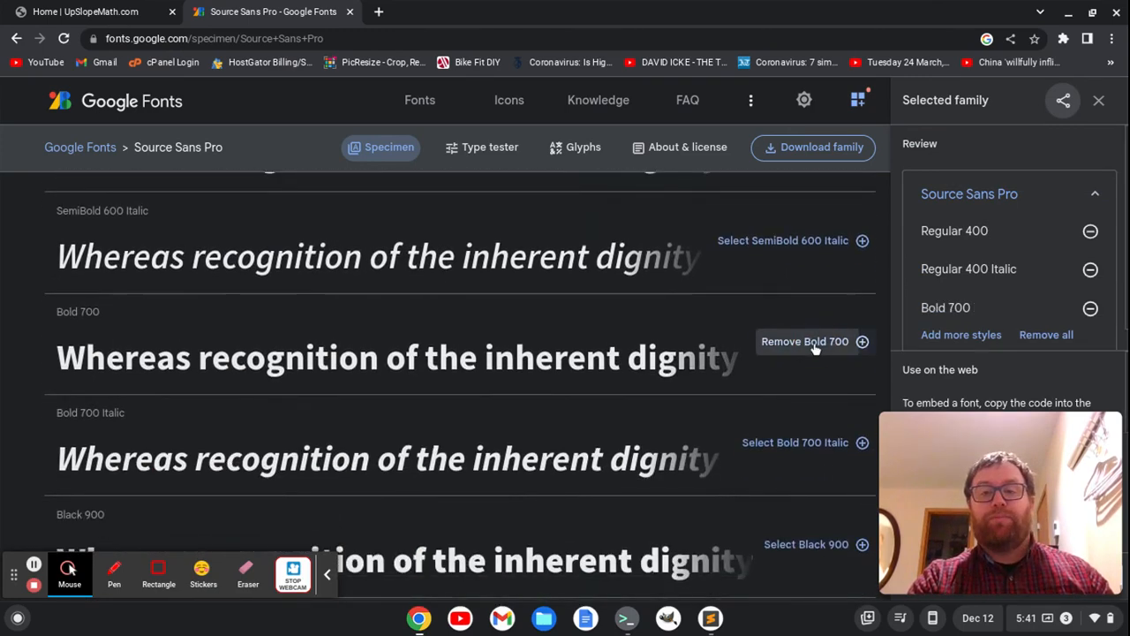
scroll("down", 3)
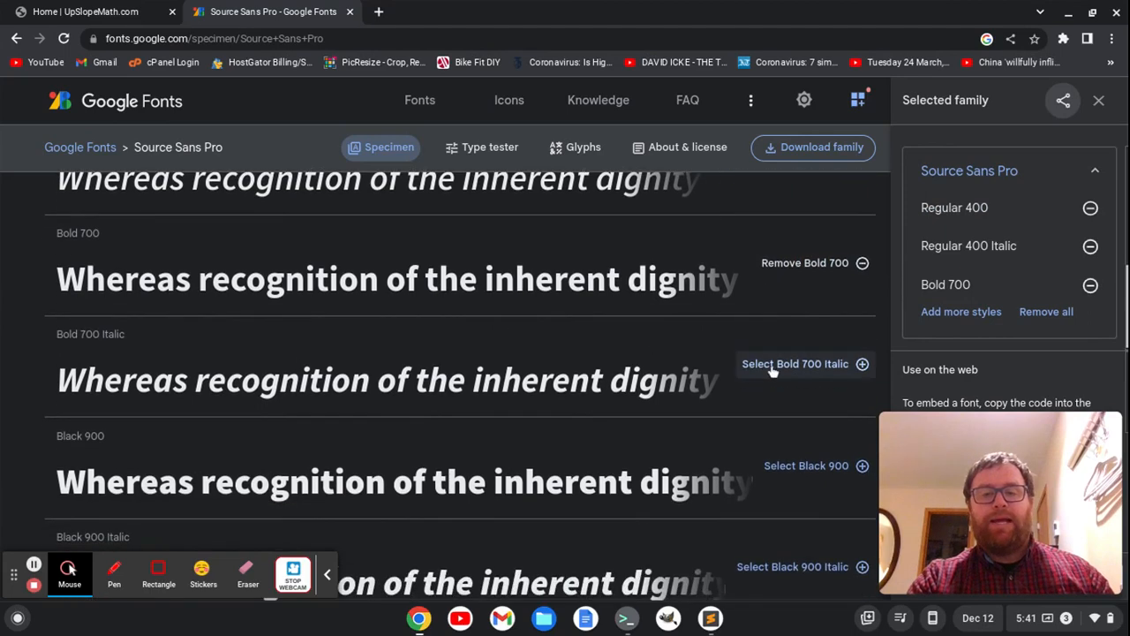
left_click(794, 363)
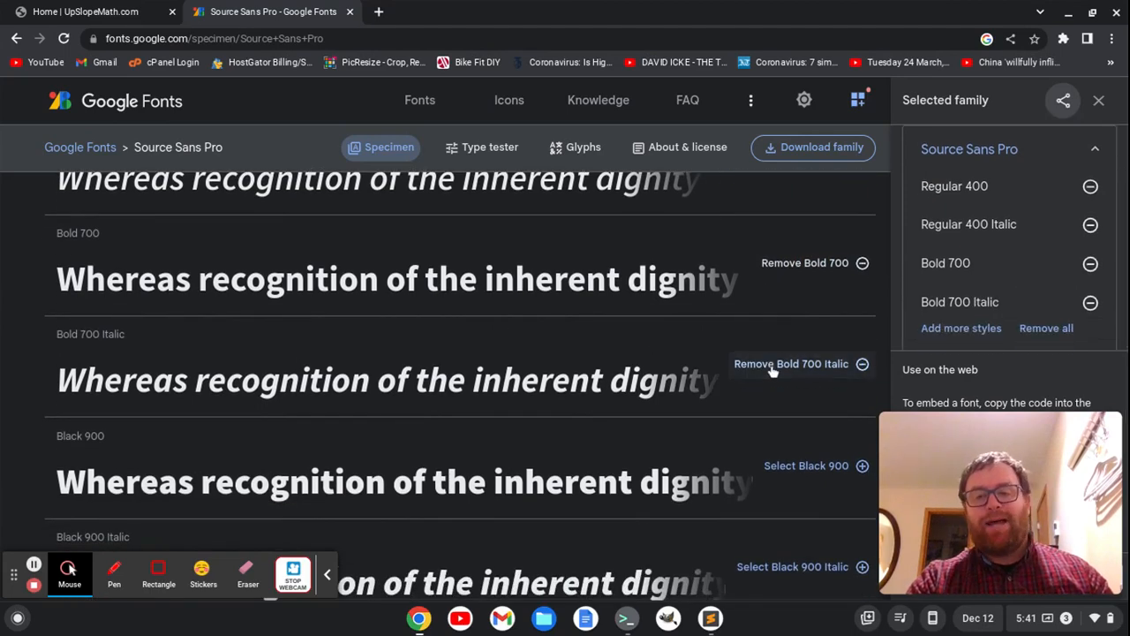